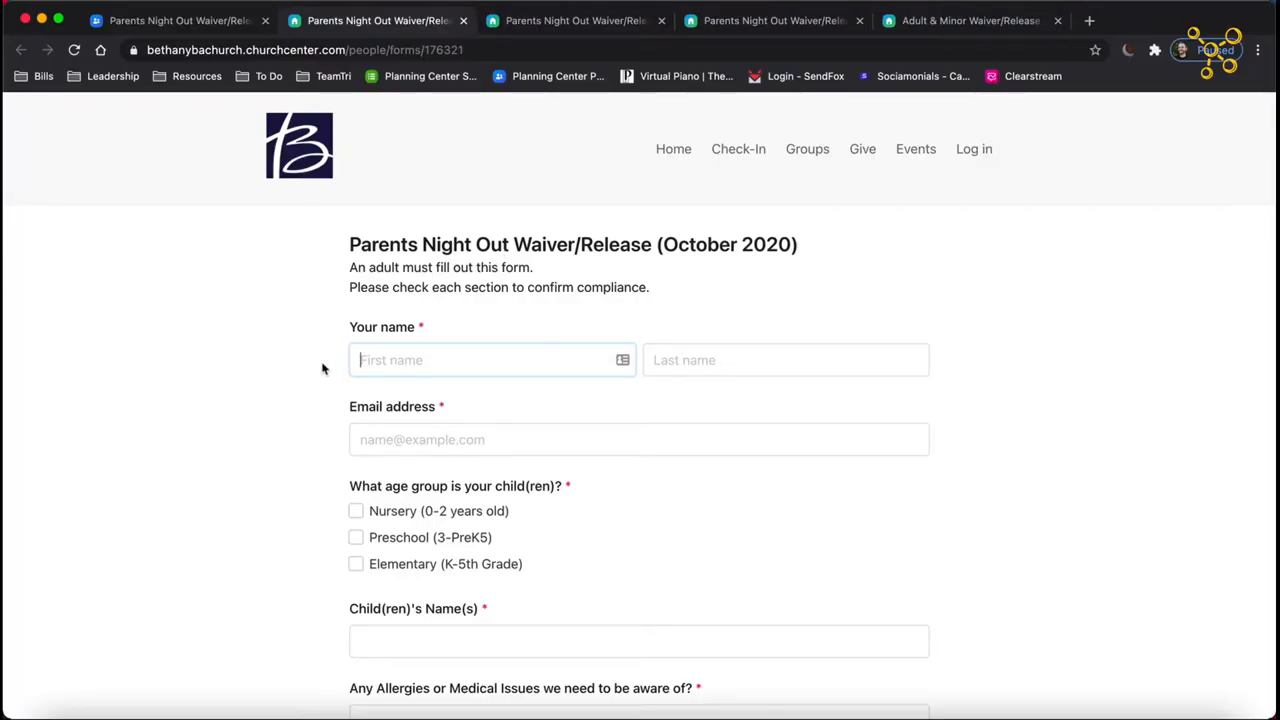
Scroll through the old waiver's release sections down to the signature name entry.
scroll("down", 3)
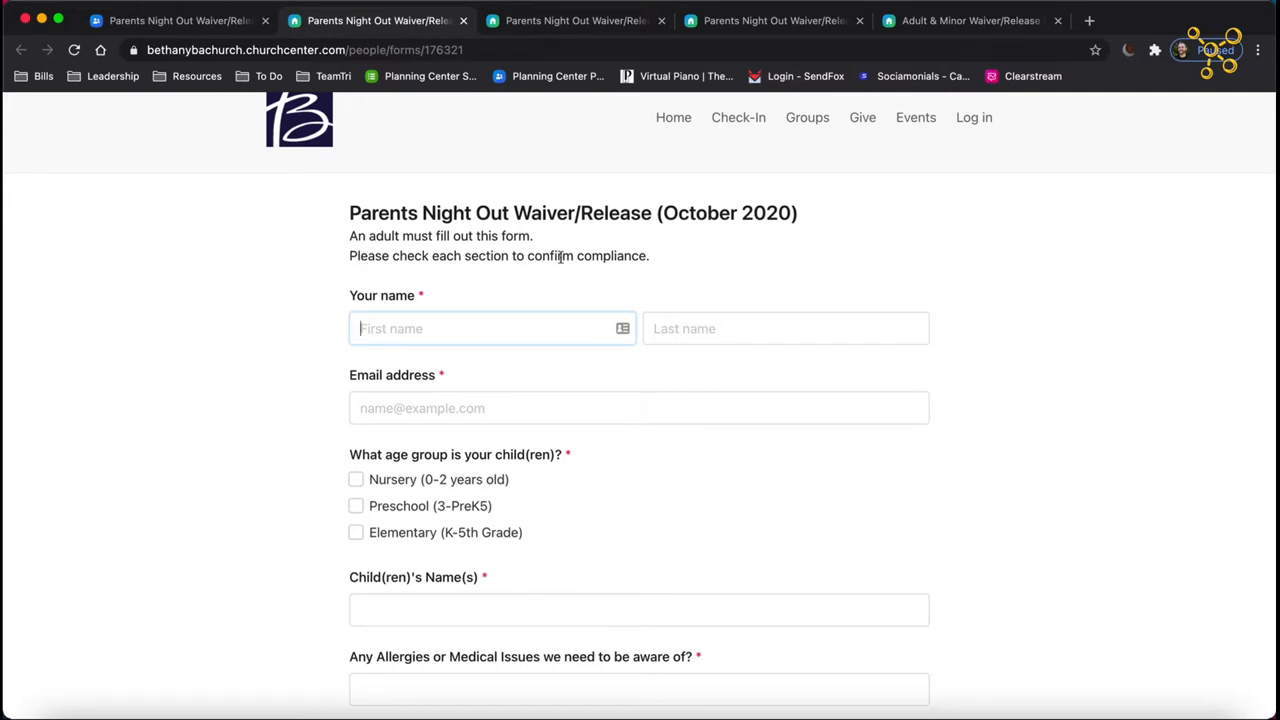
scroll("down", 3)
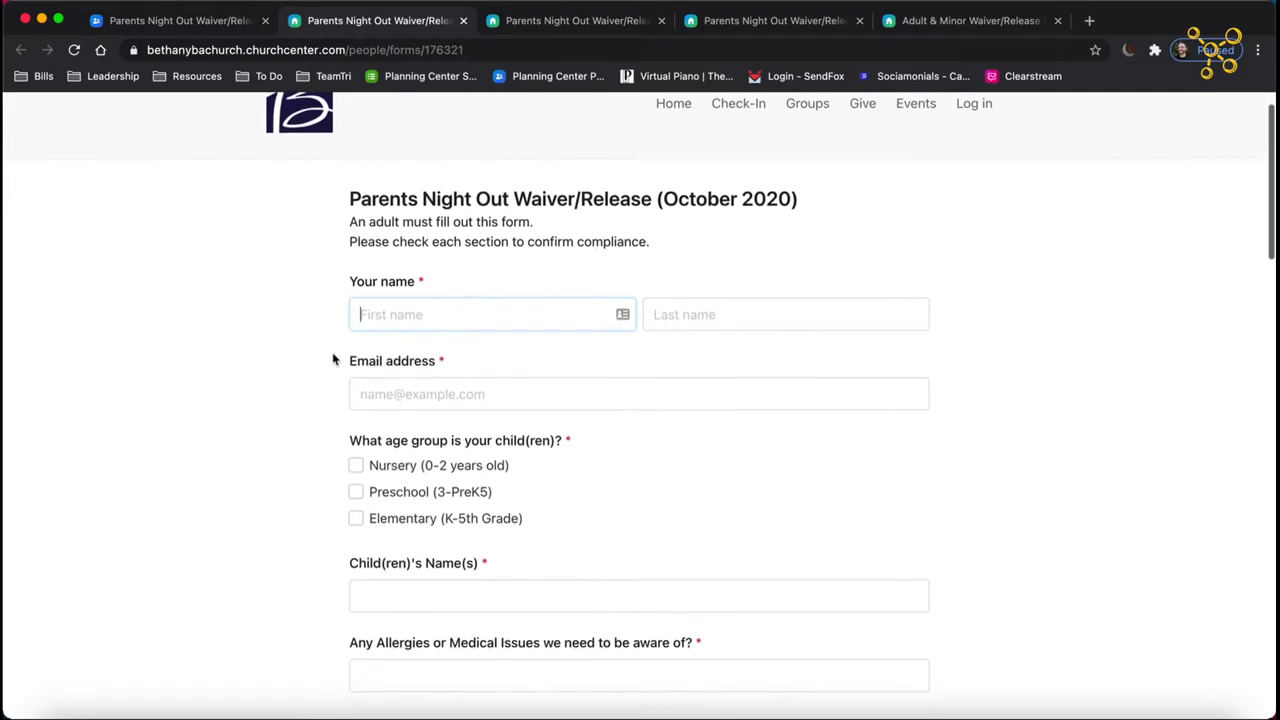
scroll("down", 3)
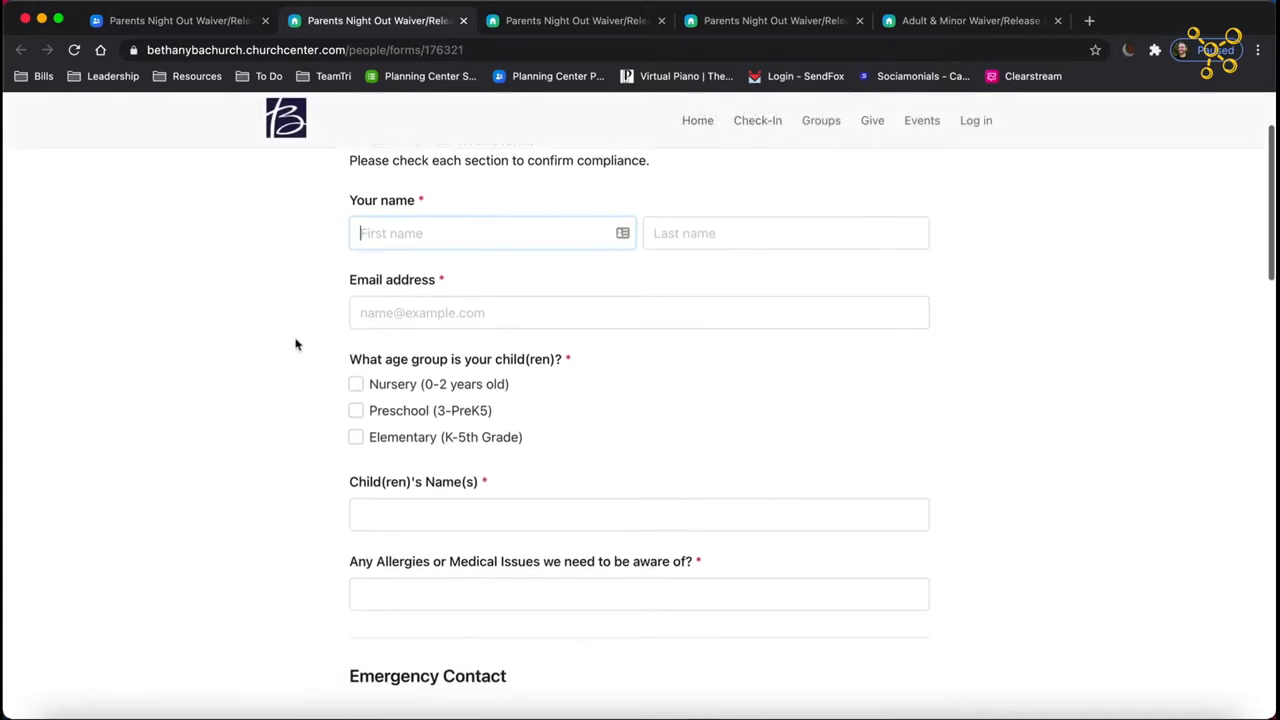
scroll("down", 3)
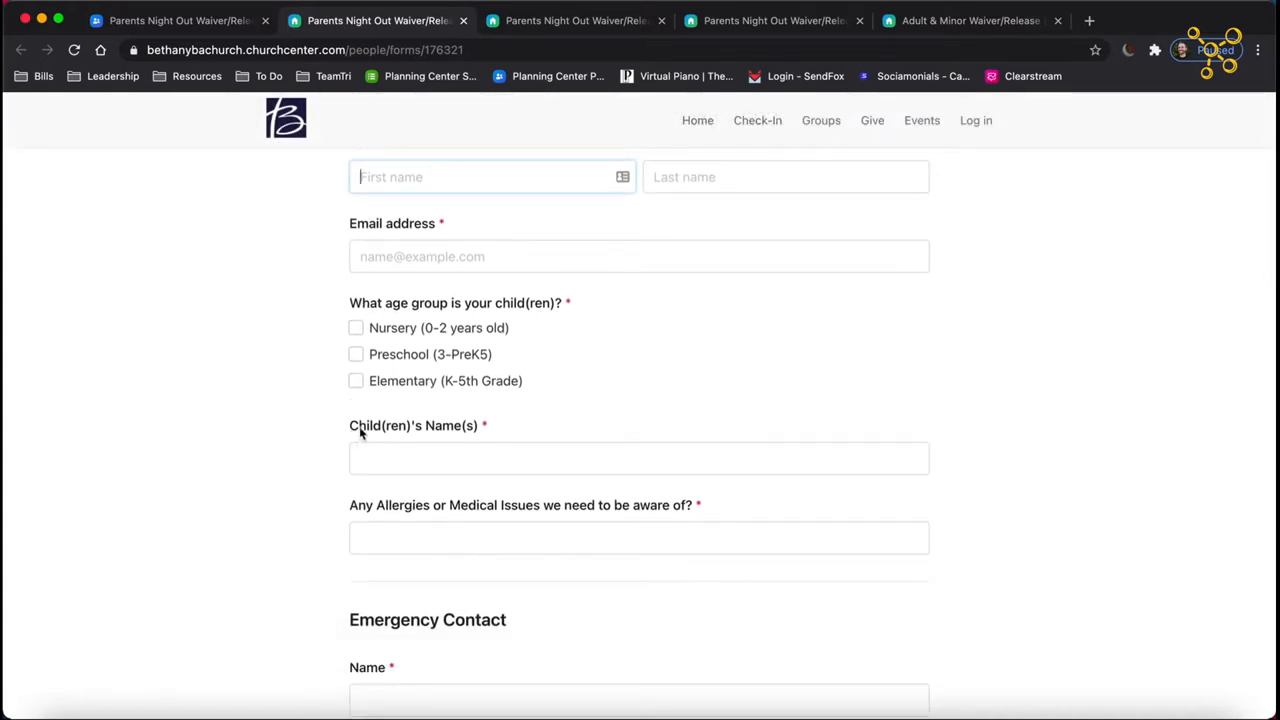
scroll("down", 3)
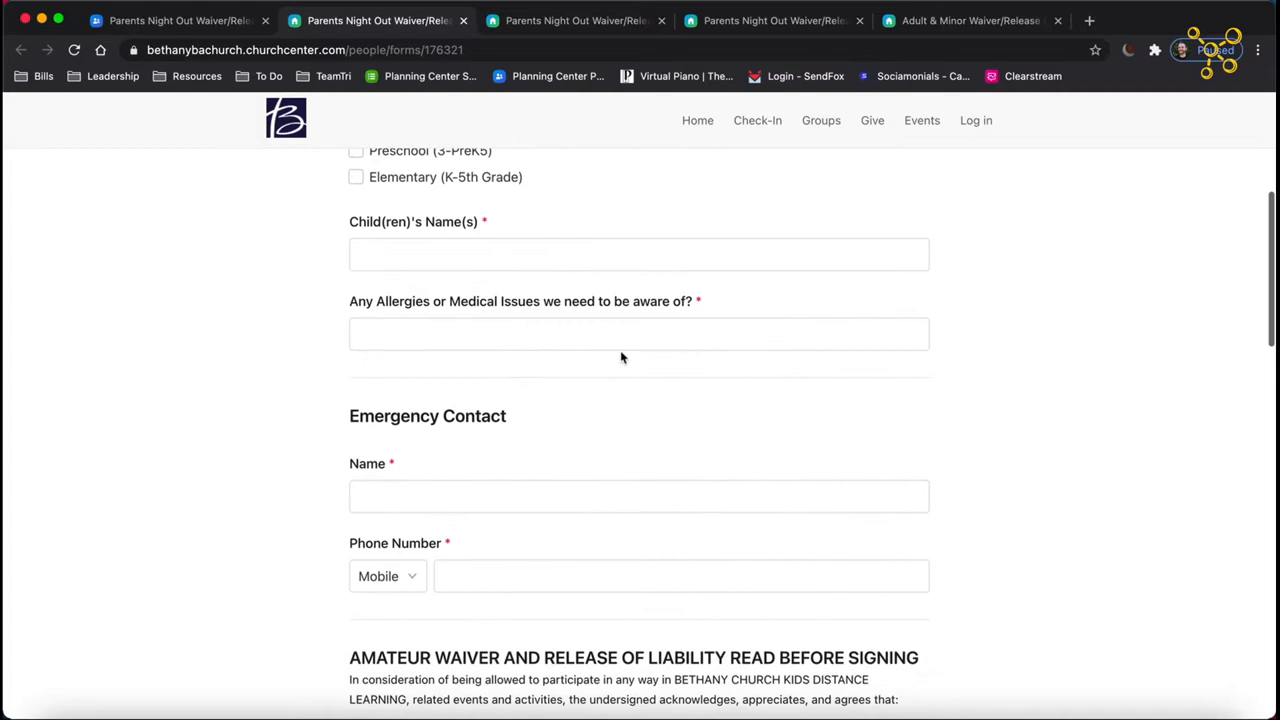
scroll("down", 3)
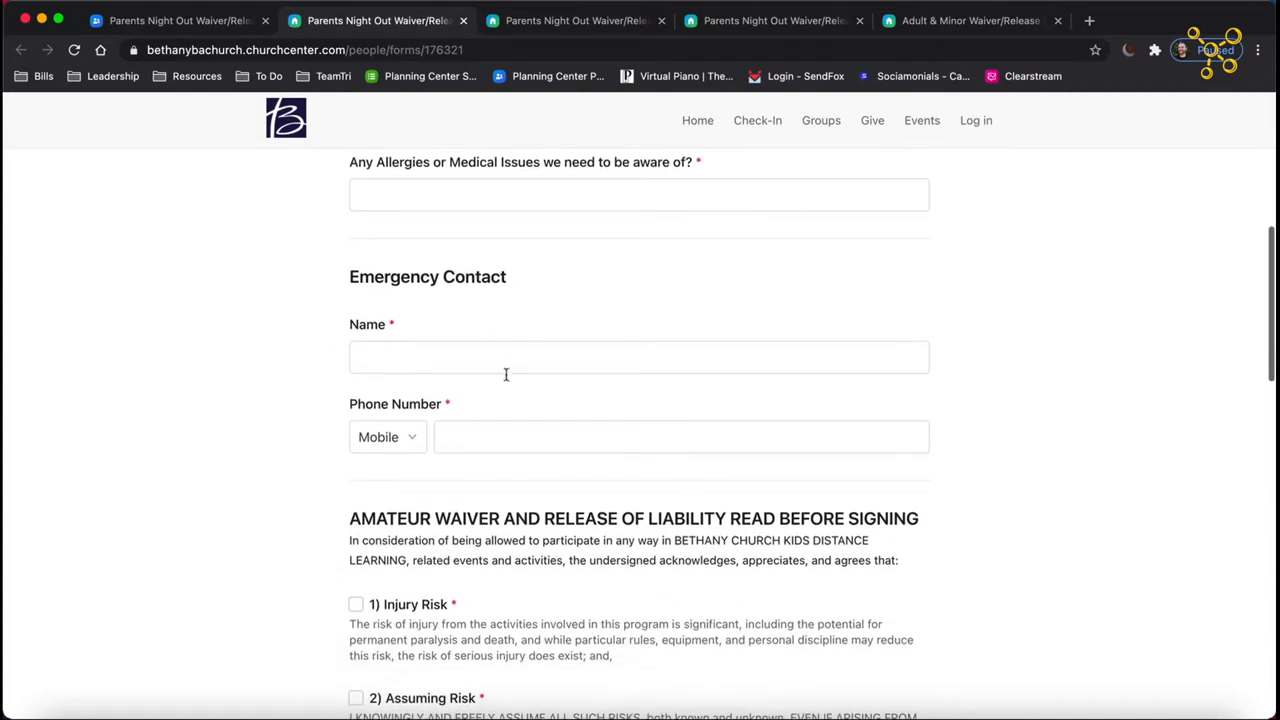
scroll("down", 3)
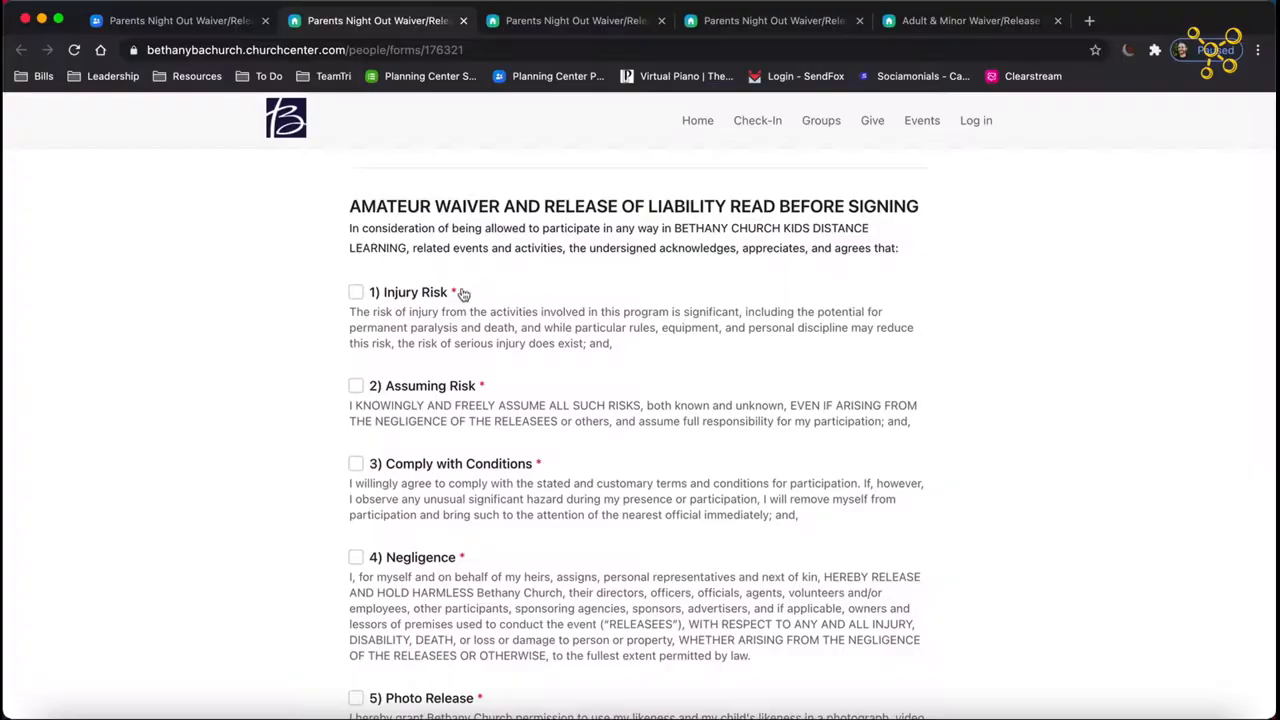
scroll("down", 3)
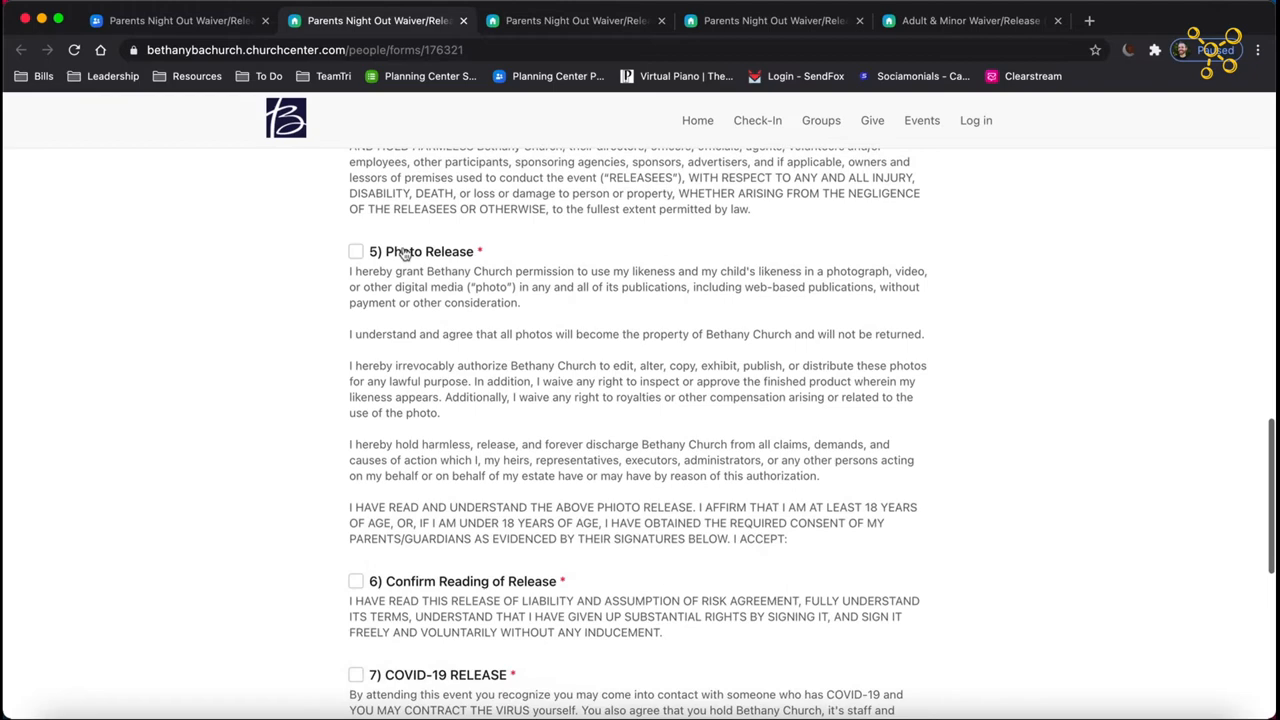
scroll("down", 3)
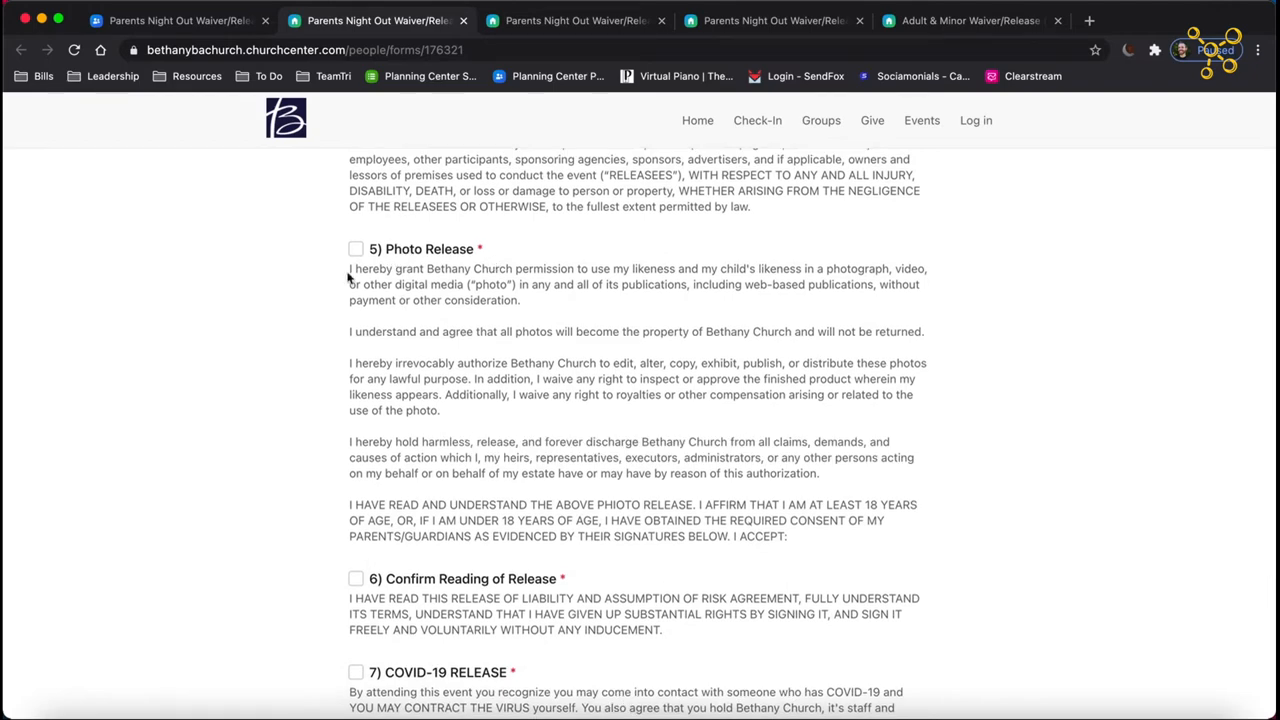
scroll("down", 3)
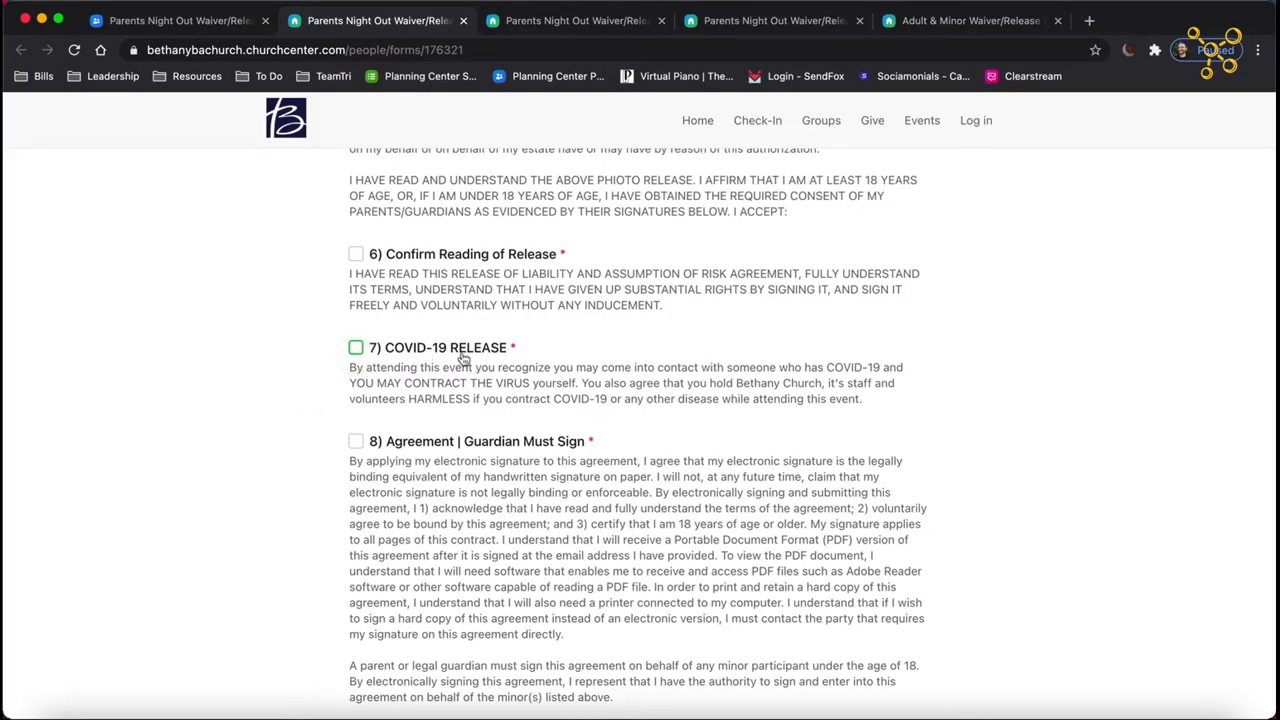
mouse_move(600, 384)
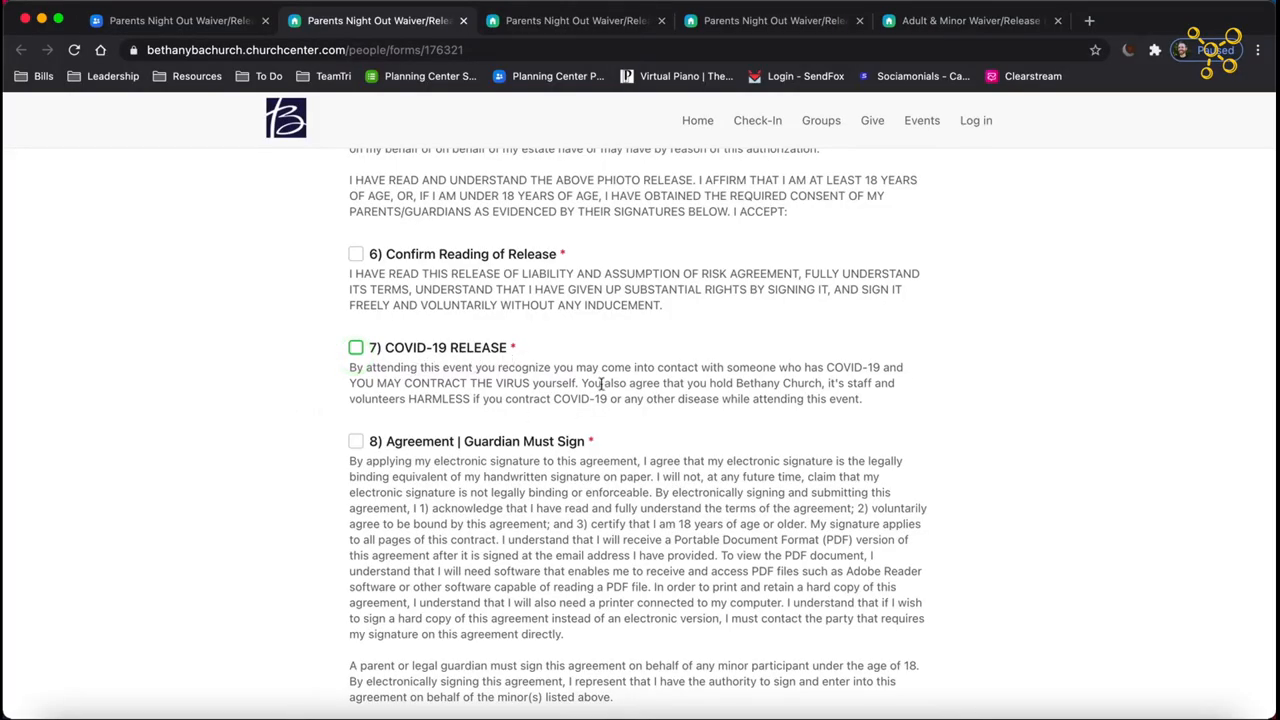
scroll("down", 3)
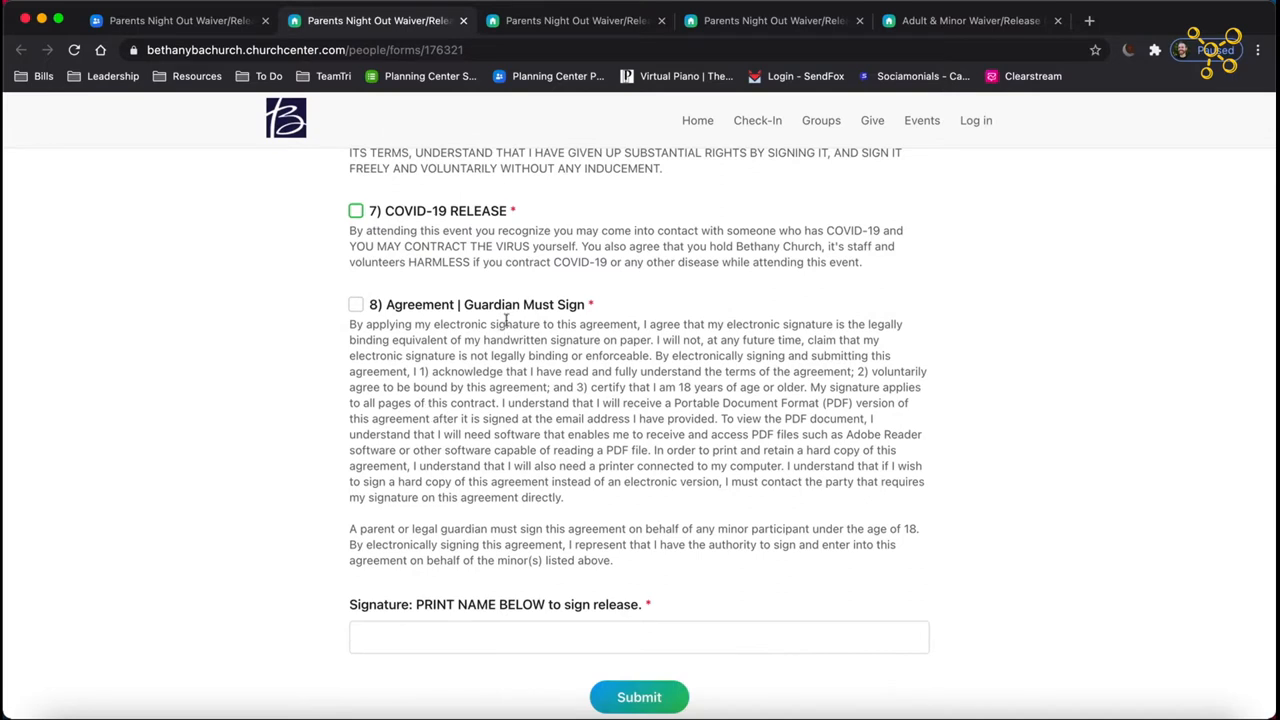
scroll("down", 3)
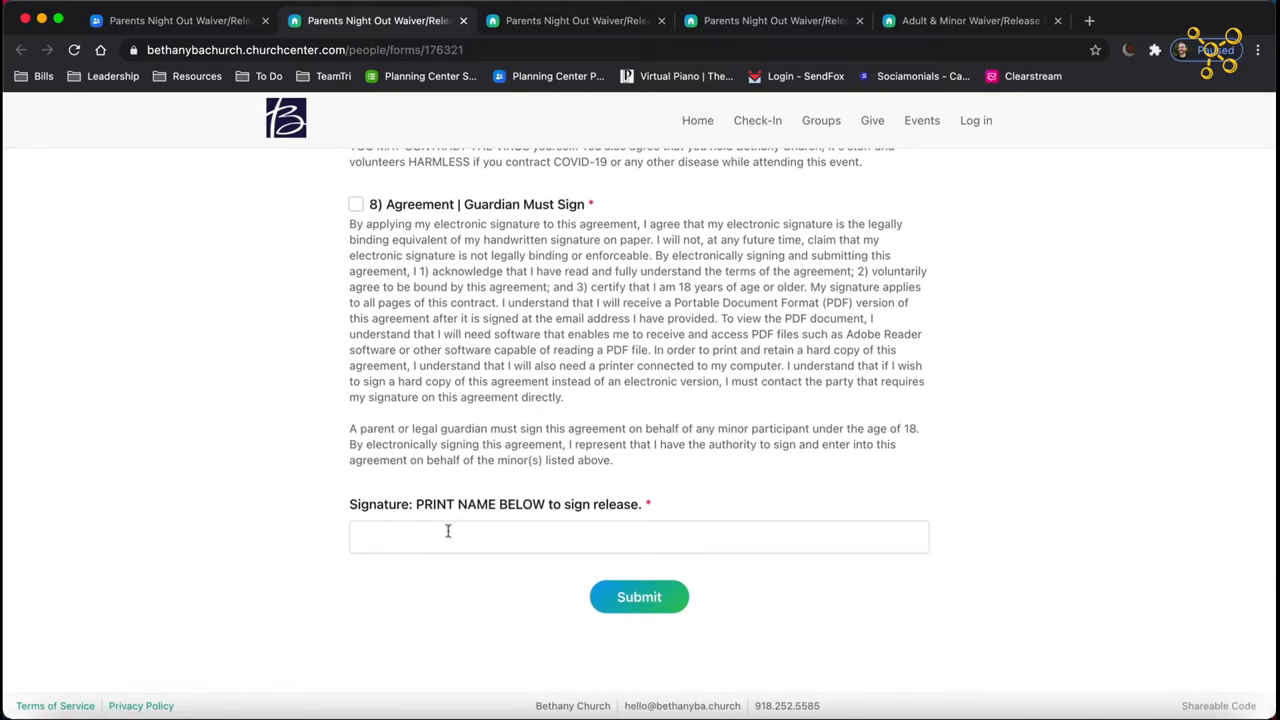
left_click(640, 536)
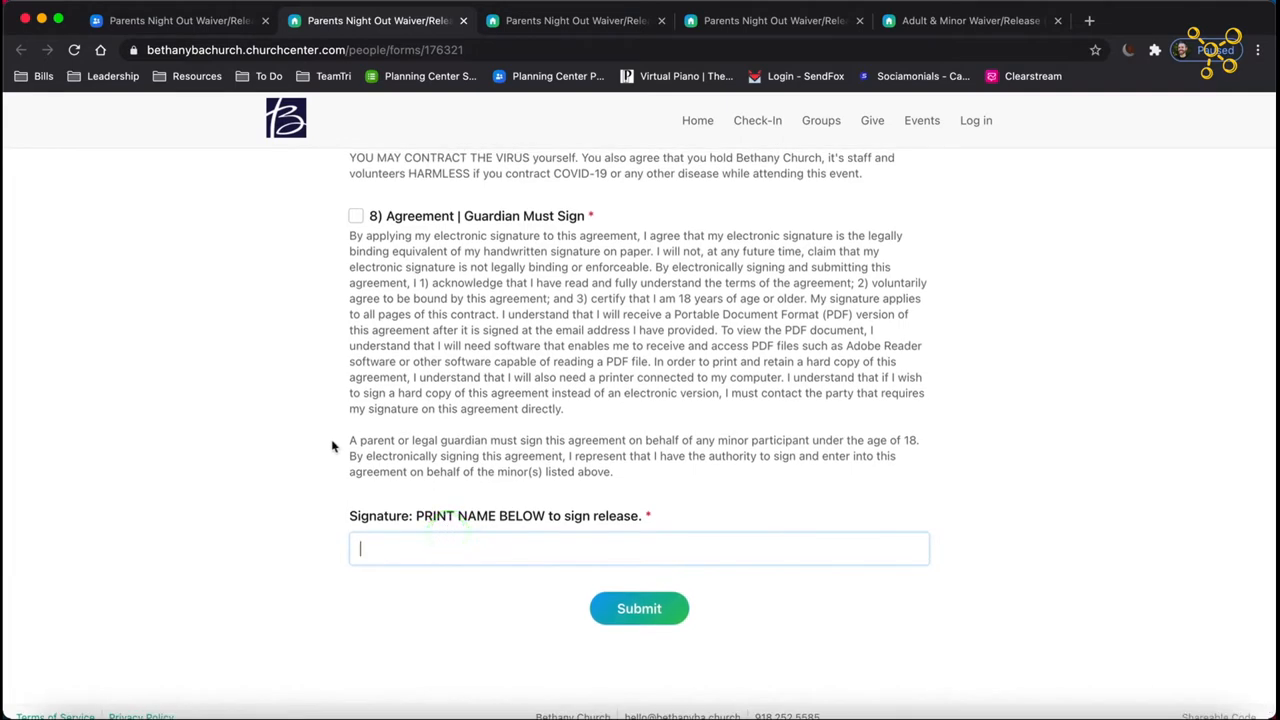
mouse_move(508, 398)
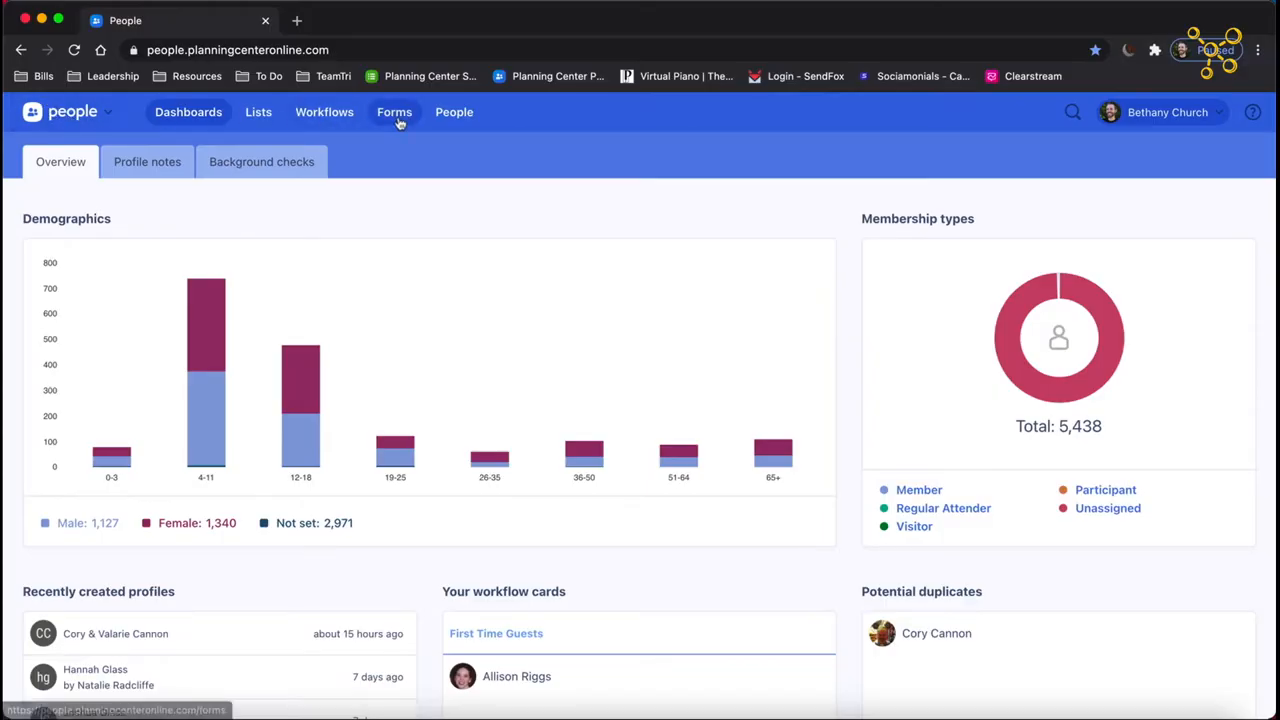
Go to the Forms list and create a new blank form.
left_click(394, 112)
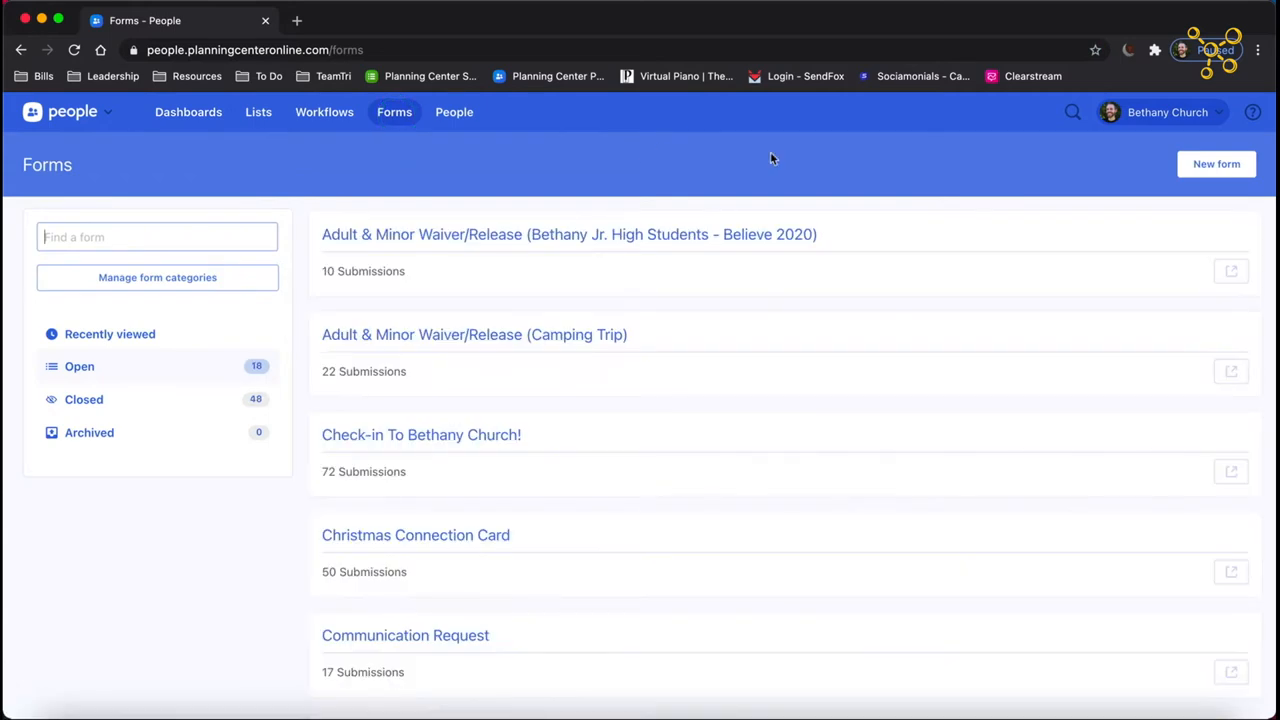
left_click(1216, 164)
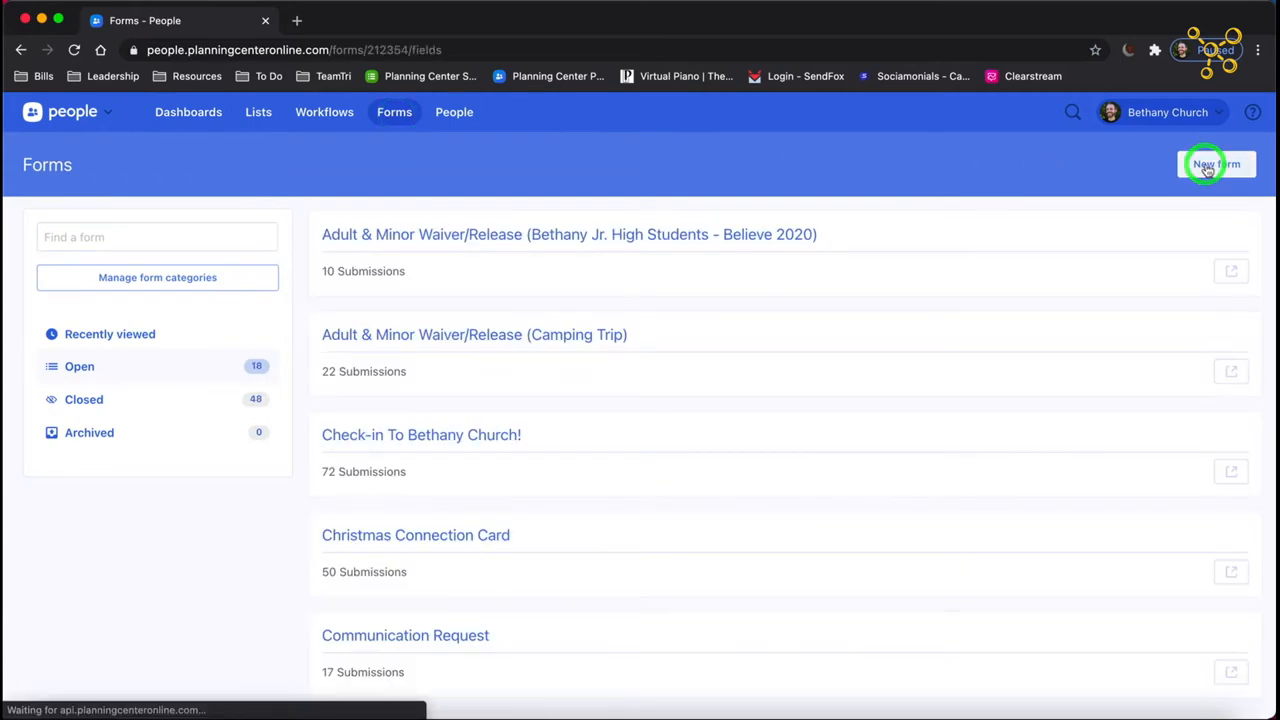
left_click(1216, 164)
type("P")
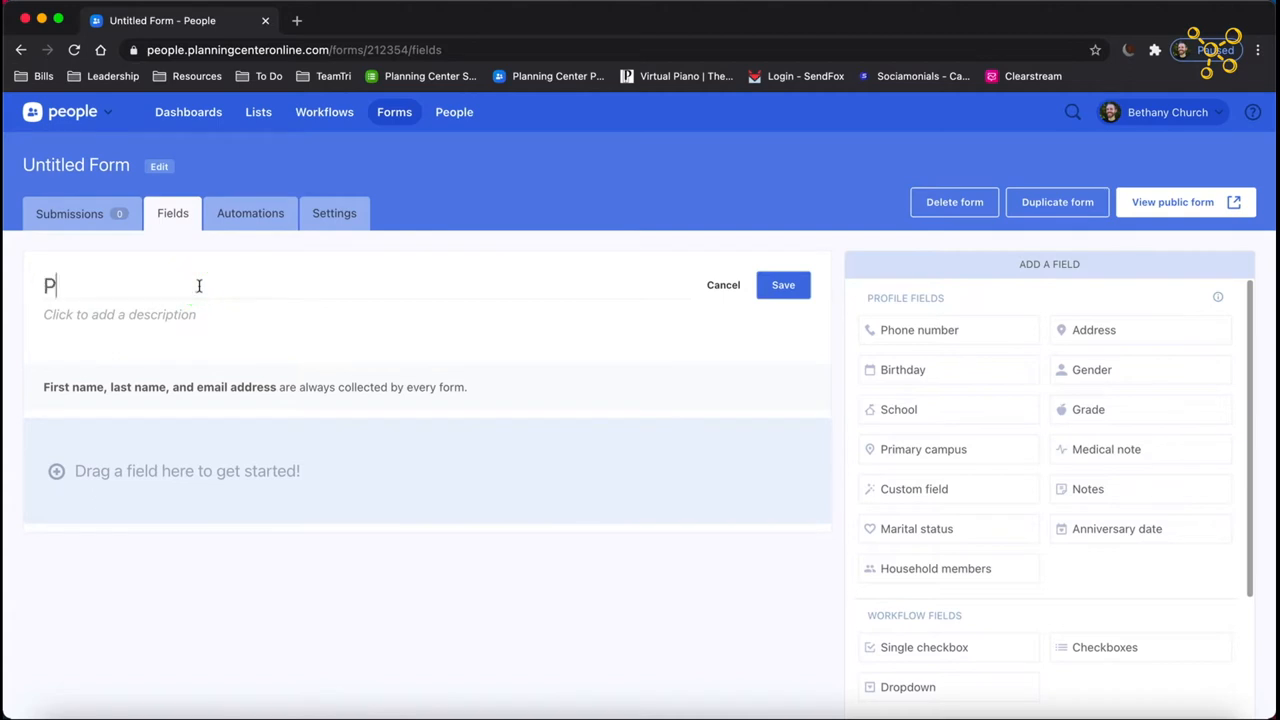
Name the form 'Parent Release - Summer Camp 2021' with an adult-confirmation description and save it.
type("arent Release")
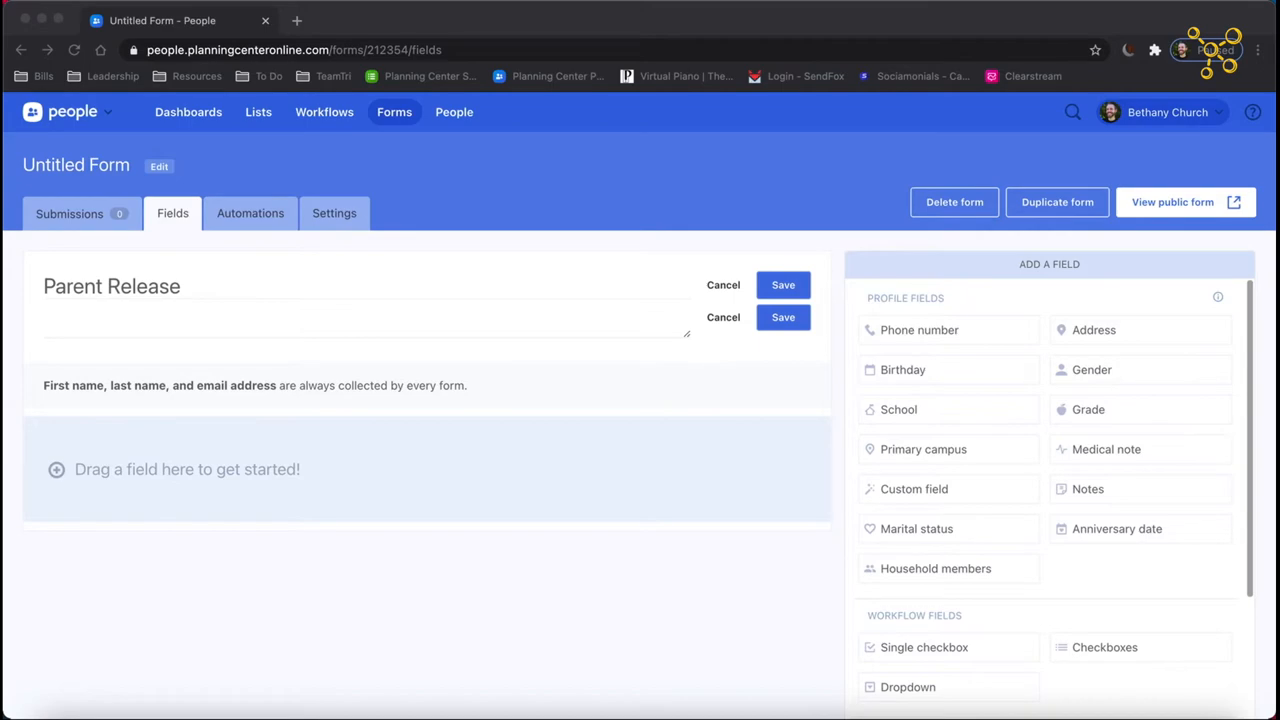
left_click(784, 284)
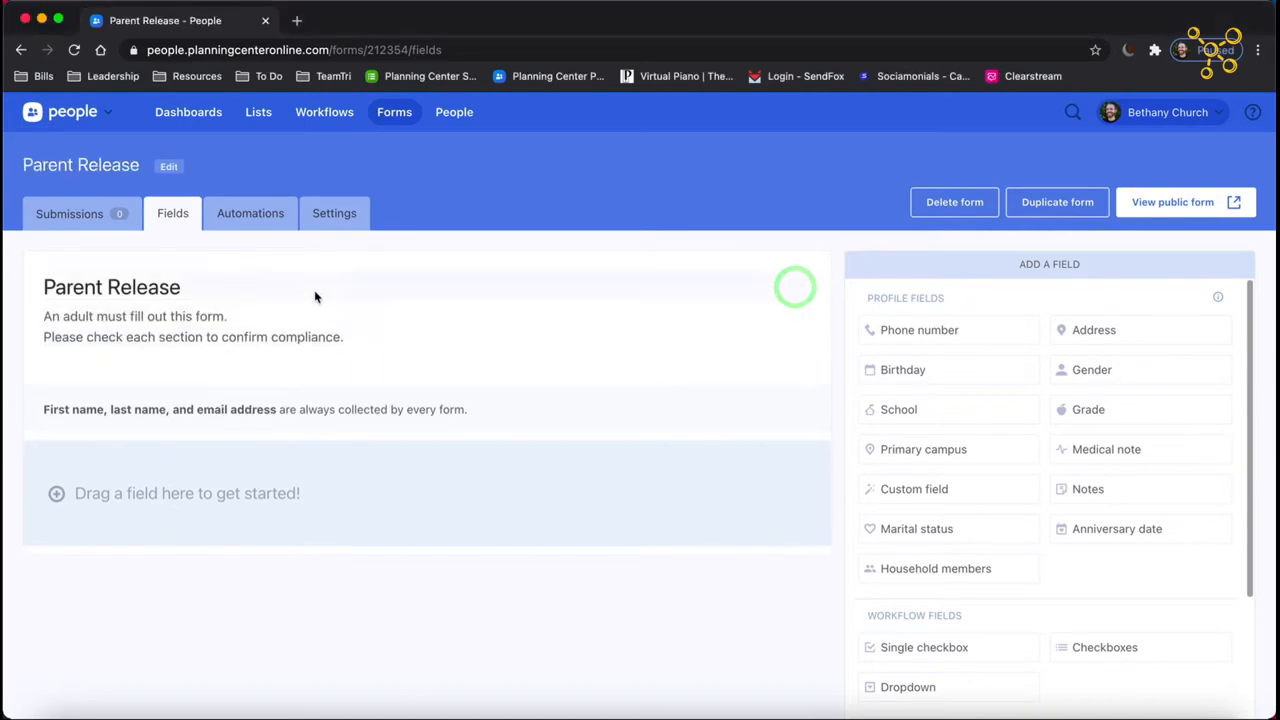
left_click(112, 288)
type(" -")
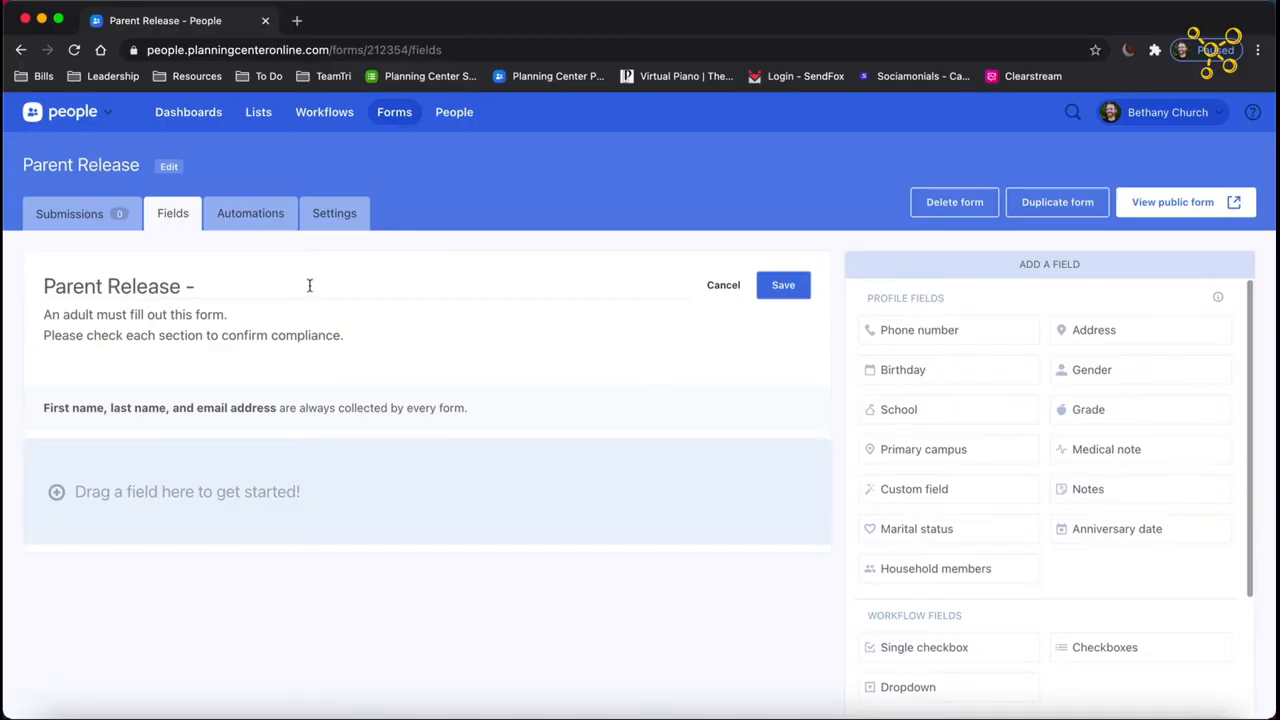
type("Summer Camp 2021")
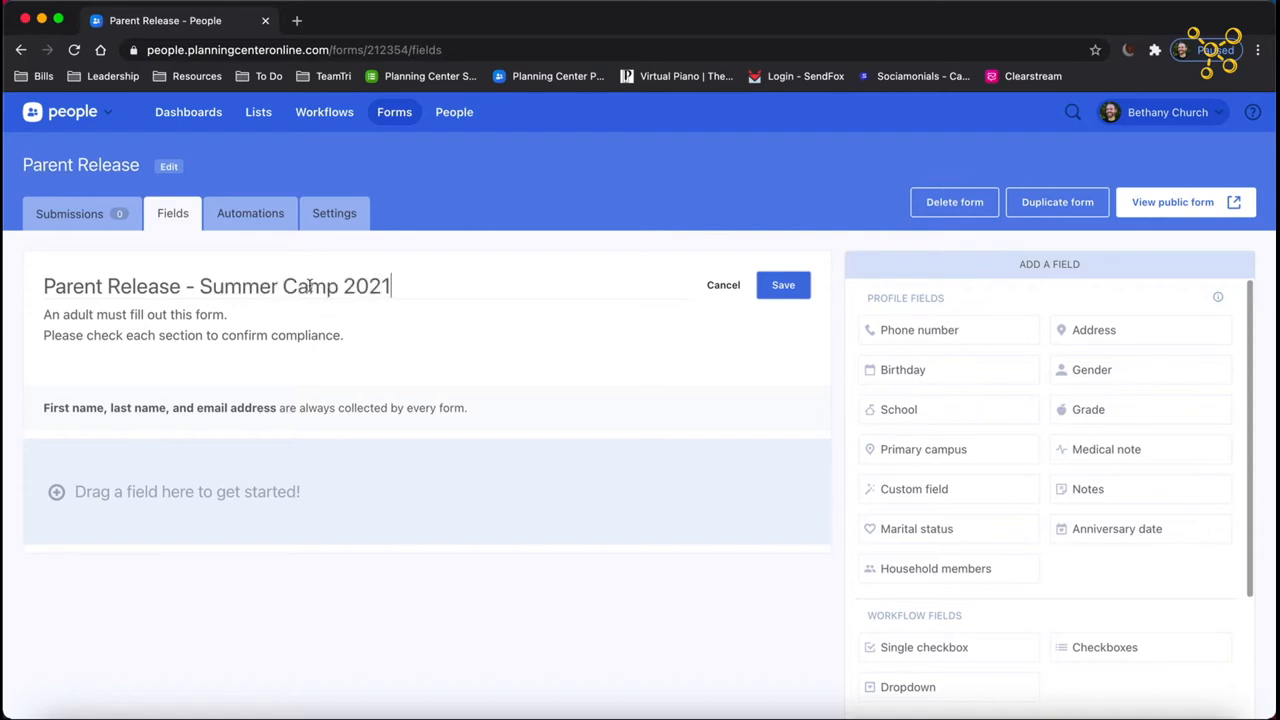
left_click(784, 284)
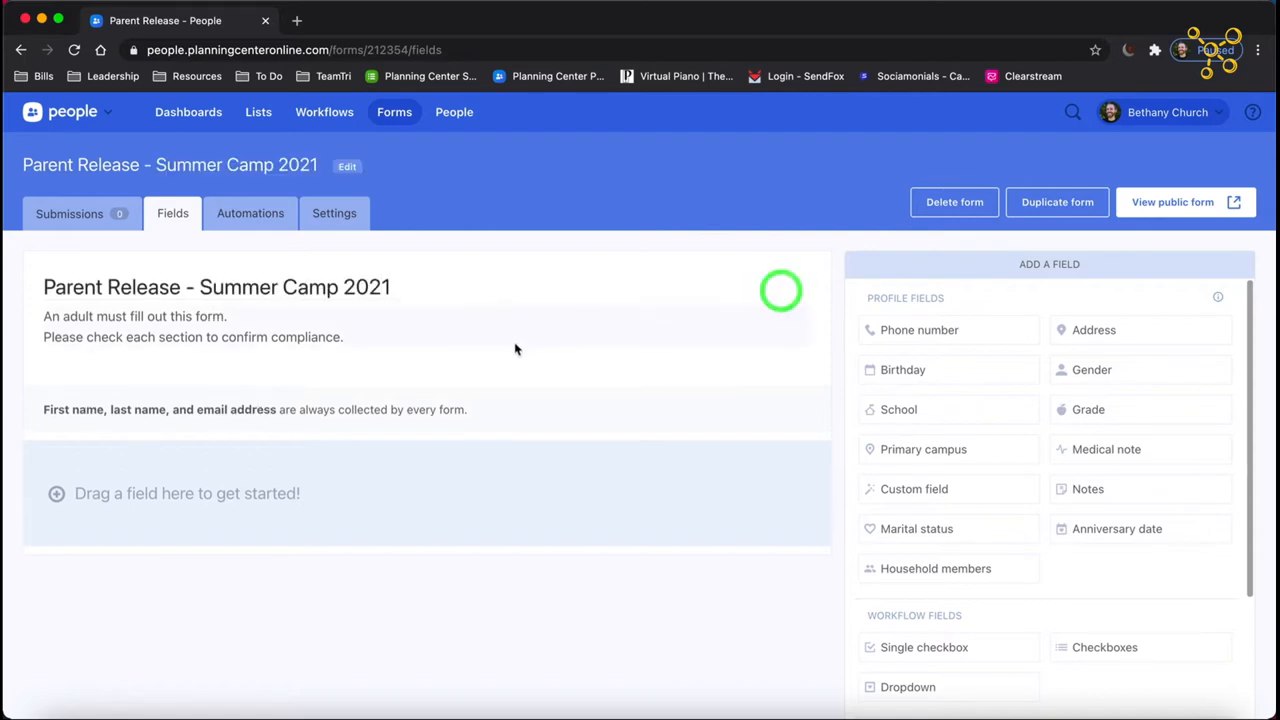
scroll("down", 3)
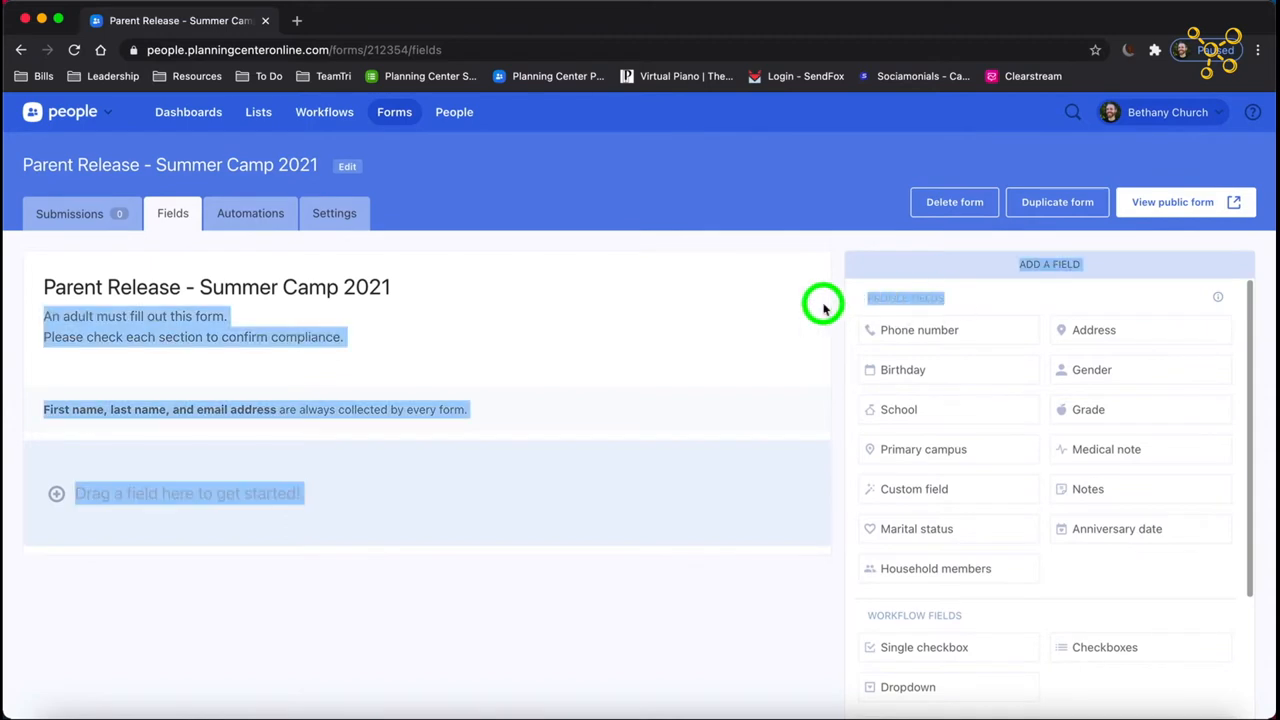
scroll("down", 3)
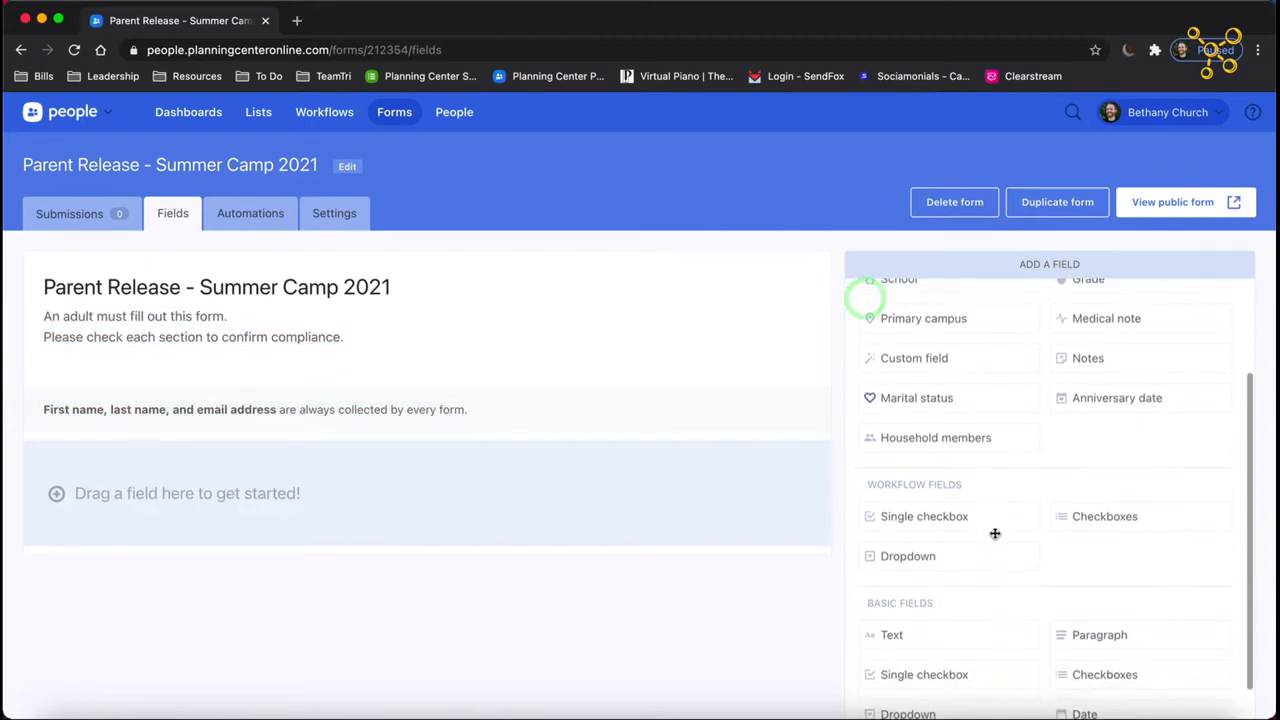
scroll("down", 3)
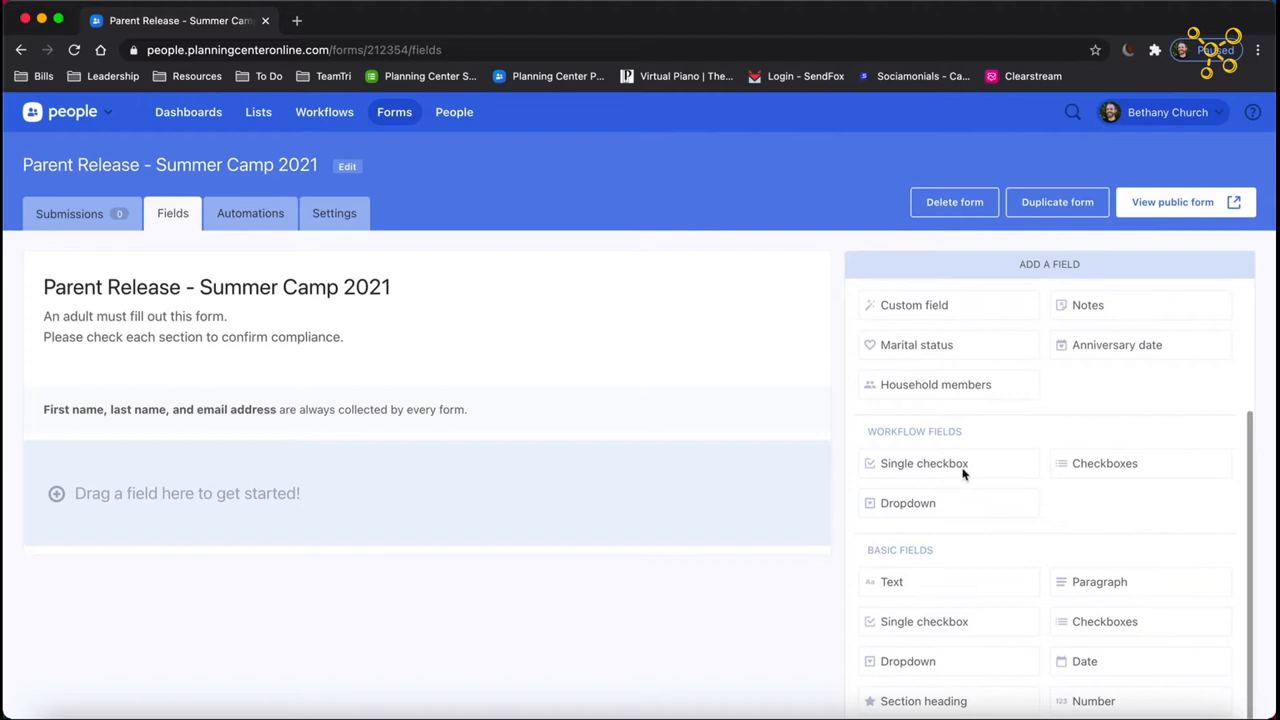
scroll("down", 3)
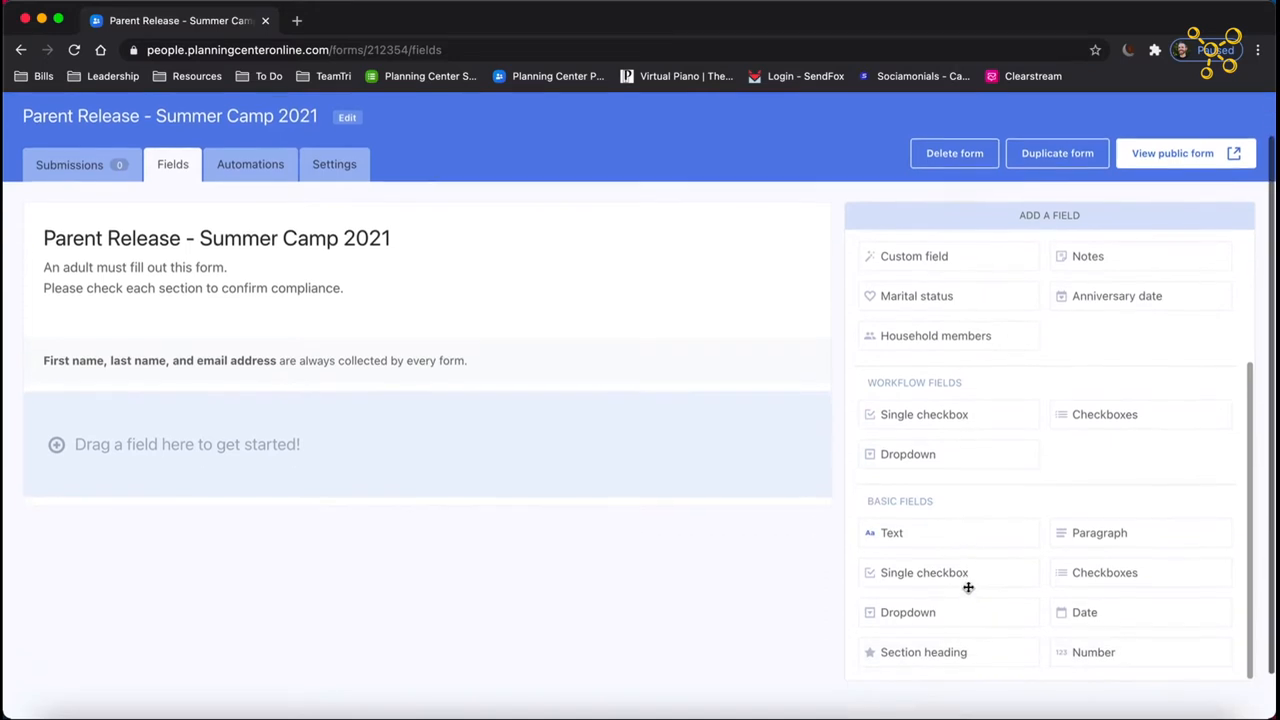
scroll("down", 3)
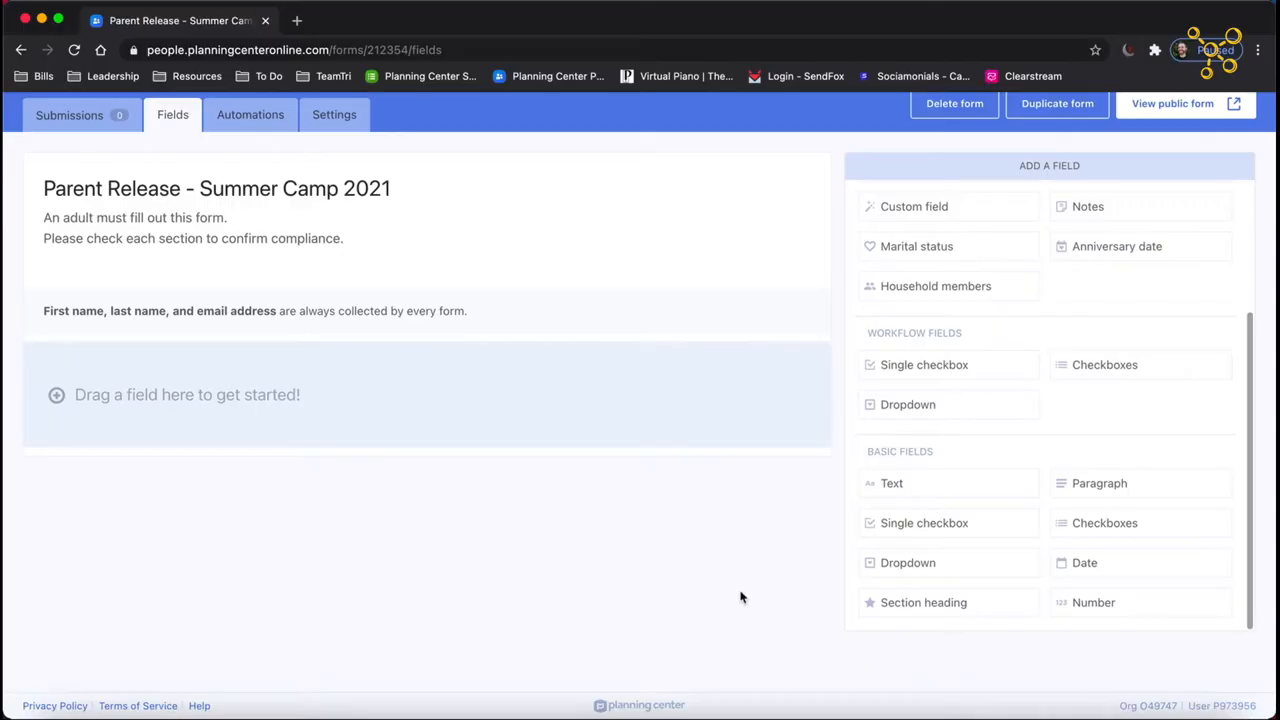
mouse_move(964, 484)
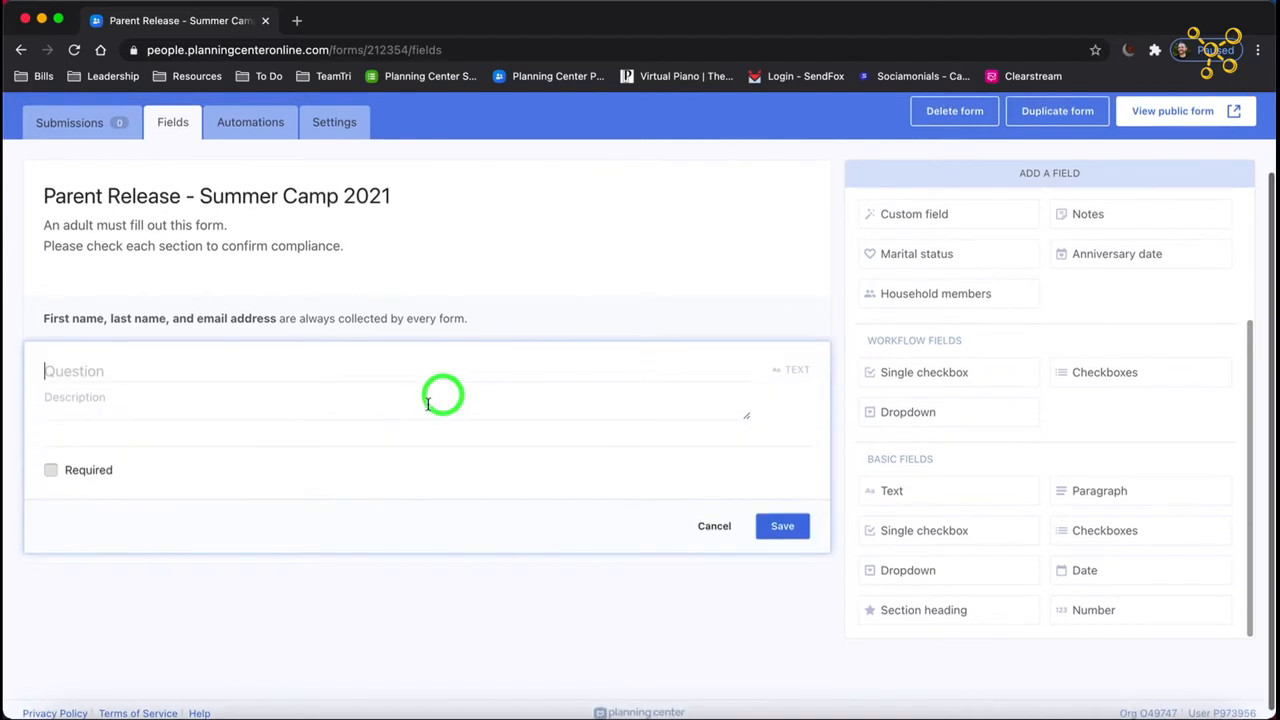
Add a required text question 'How old is your child?'.
type("HOw")
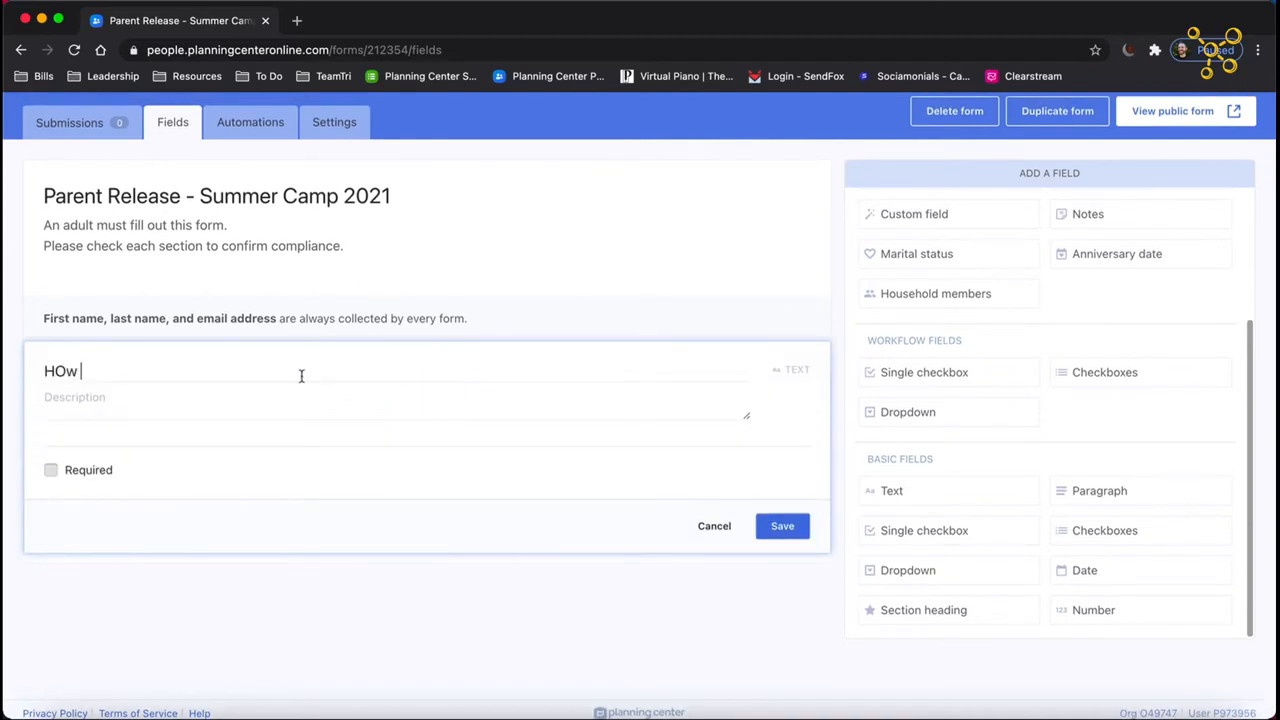
type("How old")
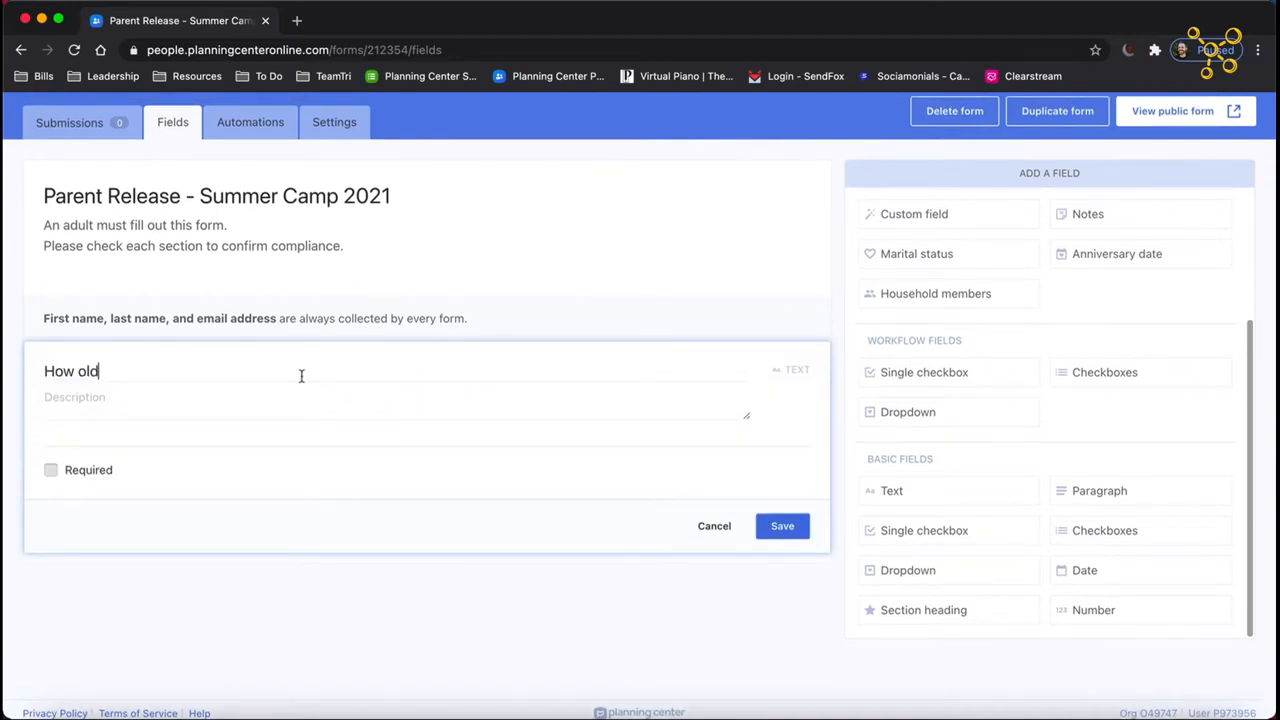
type("is your child?")
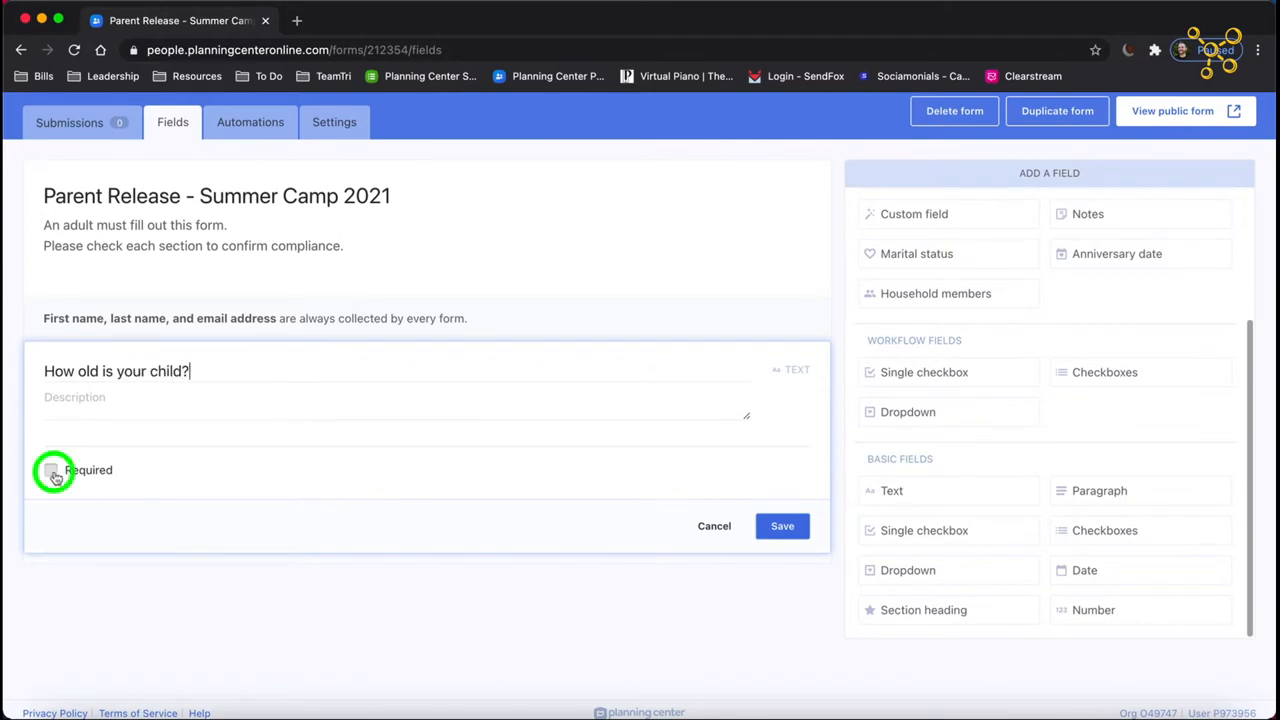
left_click(782, 524)
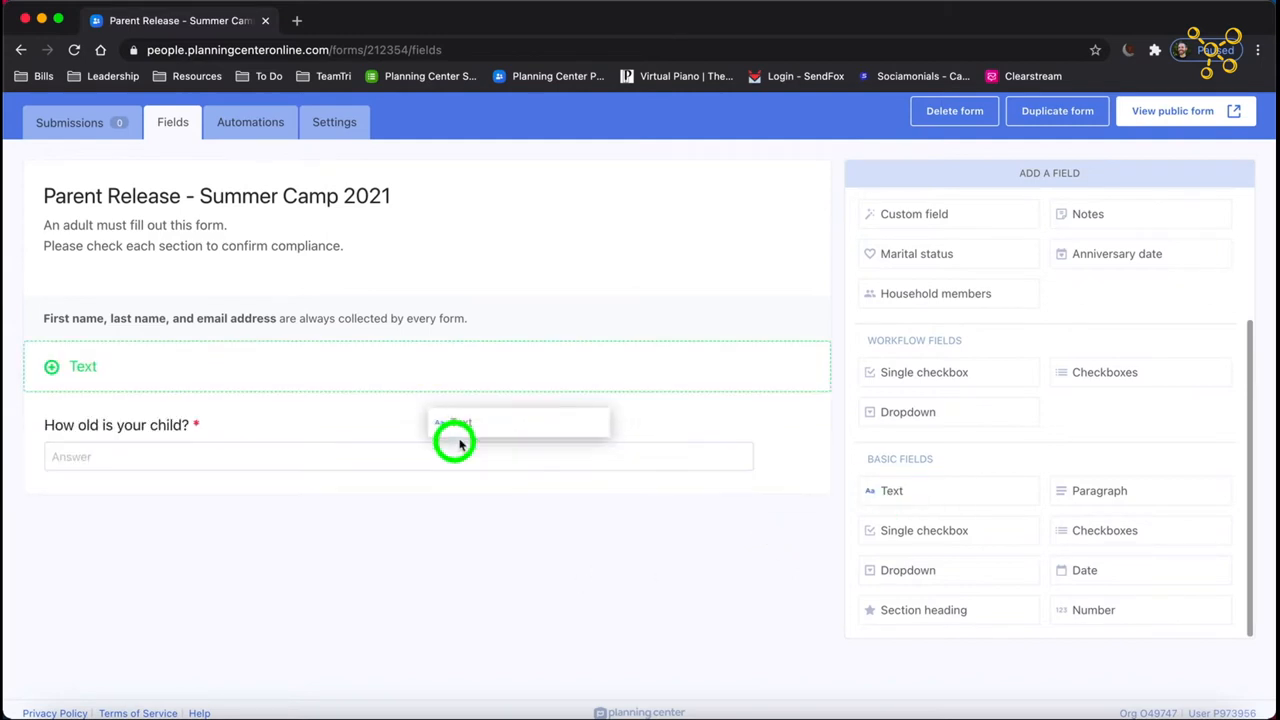
Add a required 'Child's Name?' question and start another text question for allergies.
type("Child's Name?")
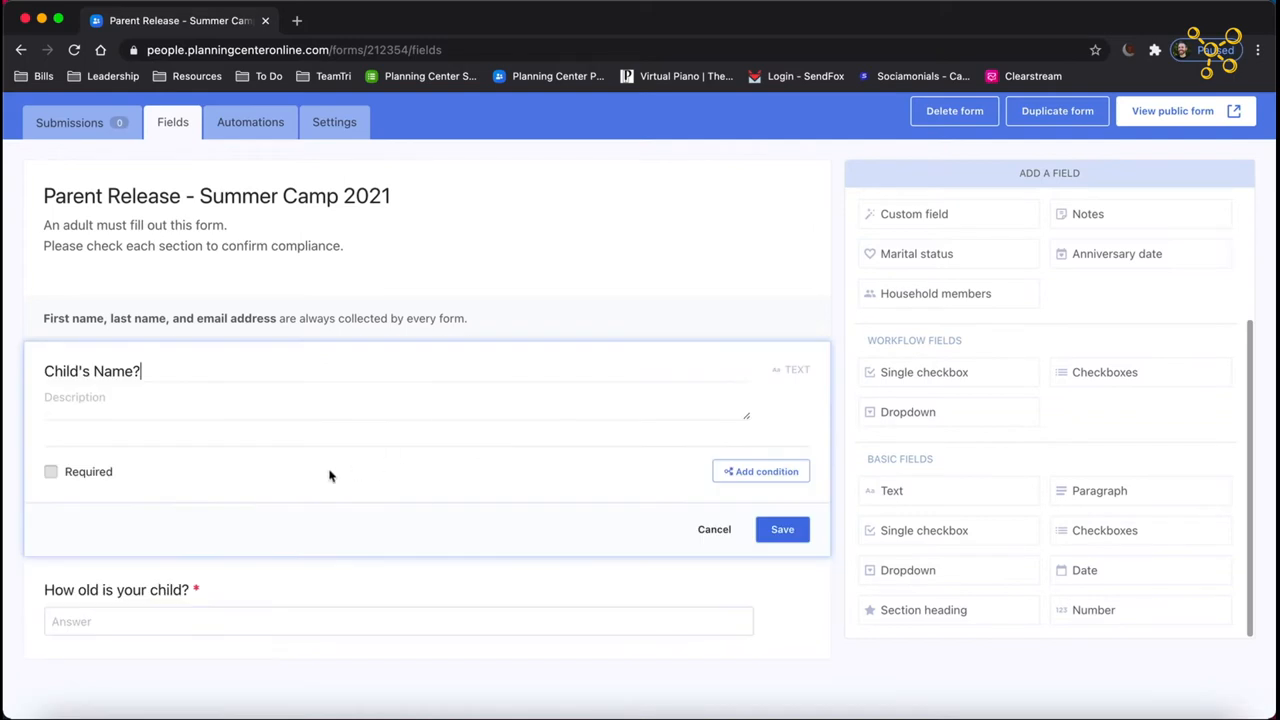
left_click(52, 472)
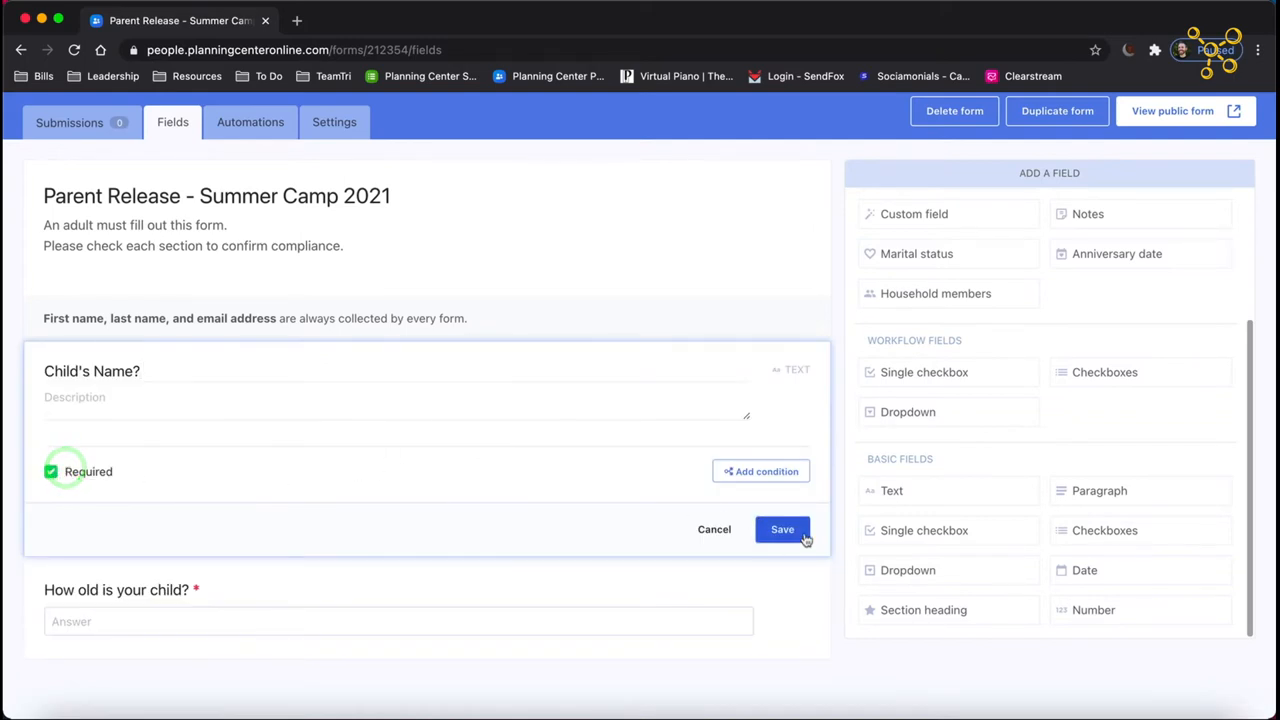
left_click(782, 528)
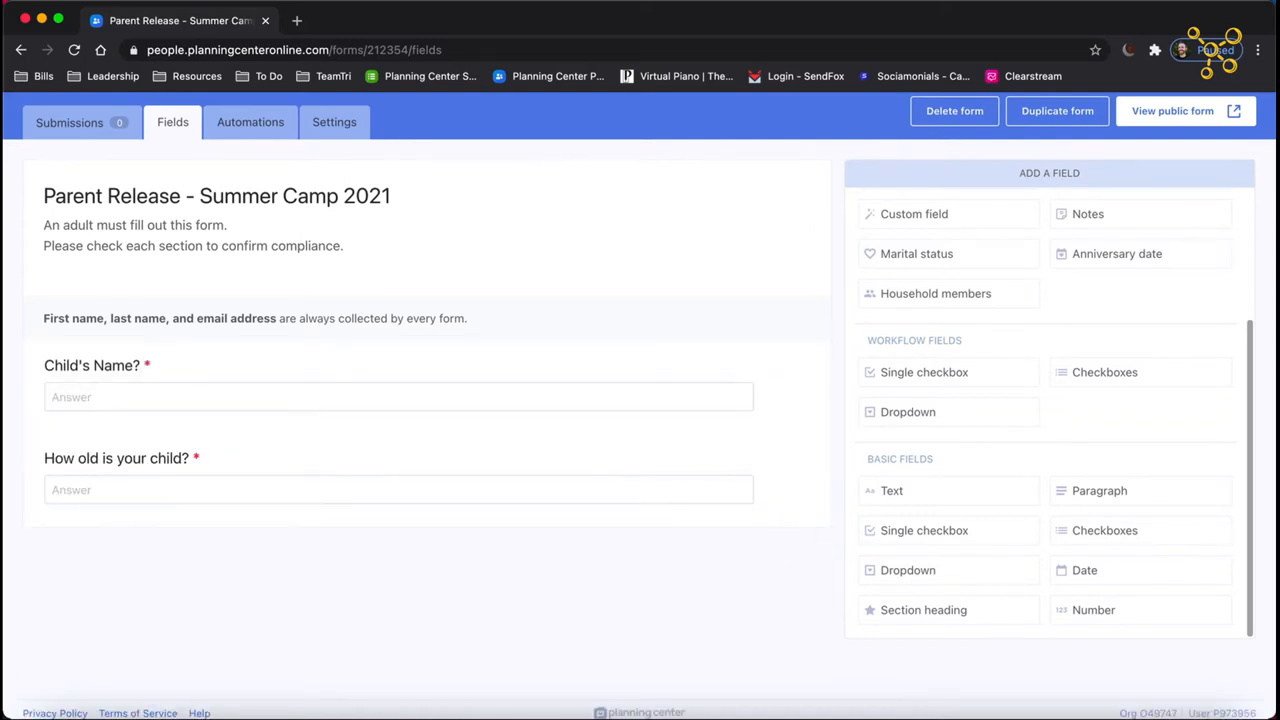
mouse_move(948, 504)
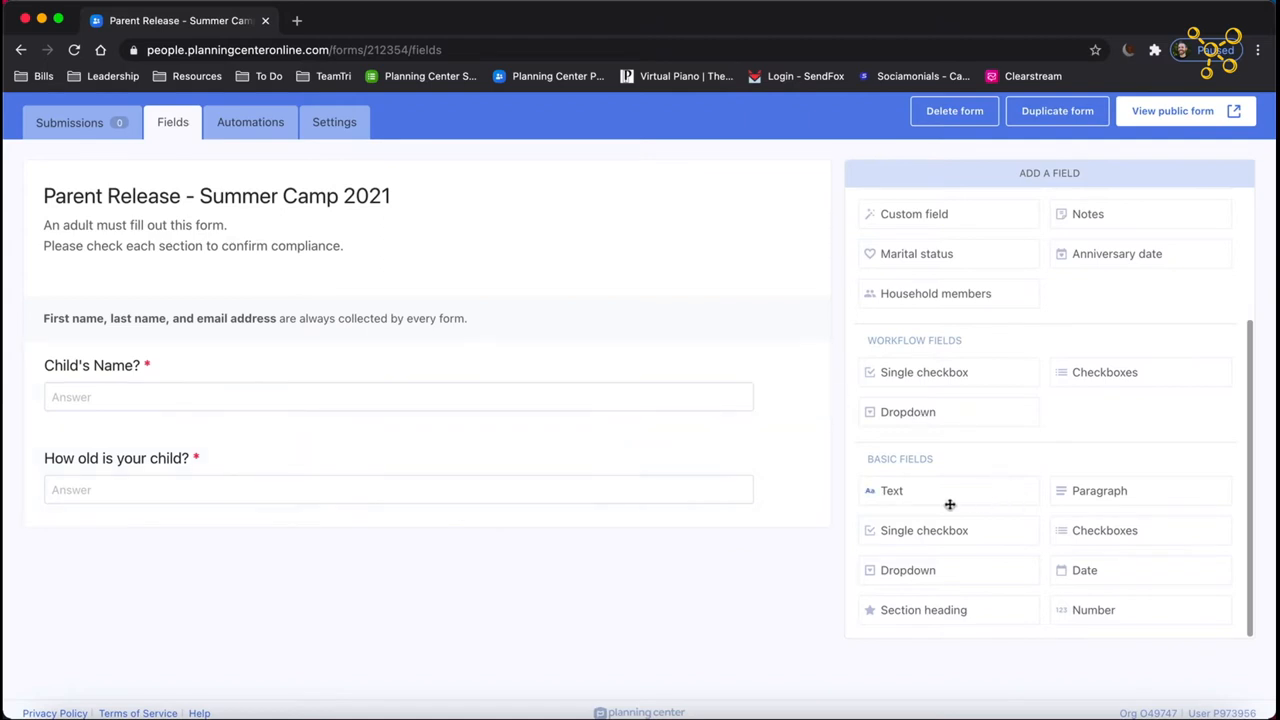
left_click(892, 490)
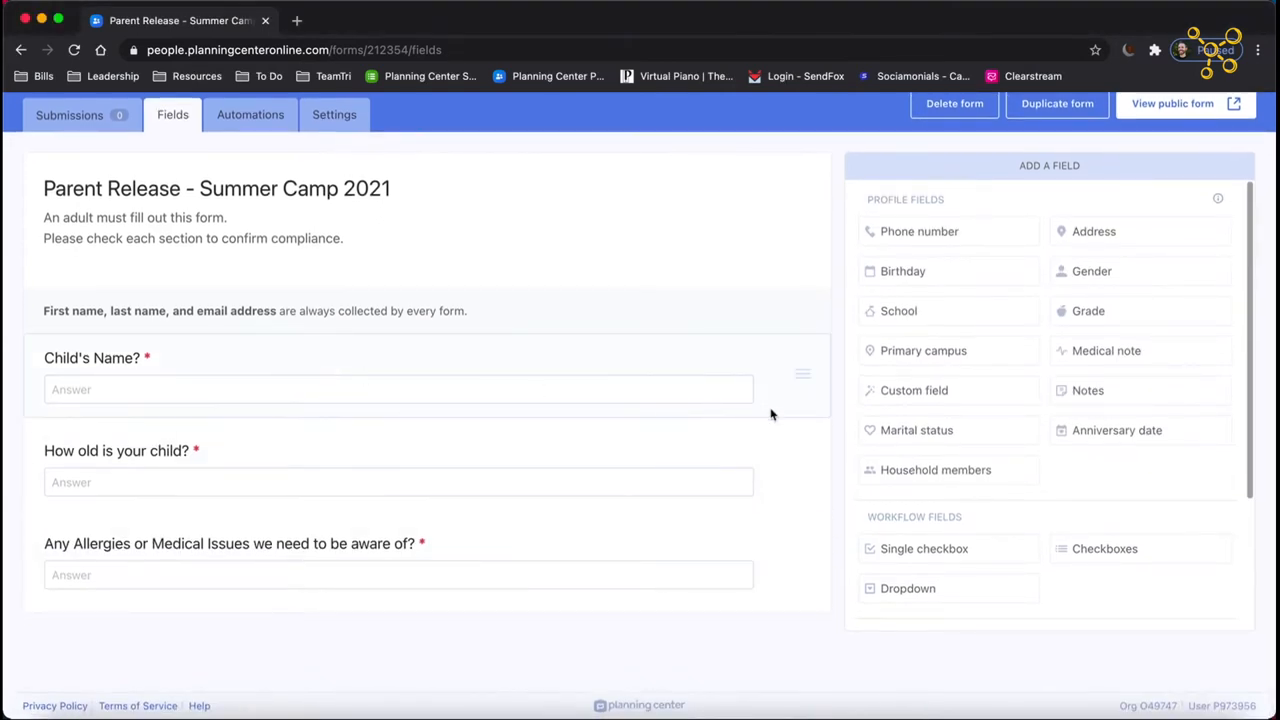
mouse_move(56, 338)
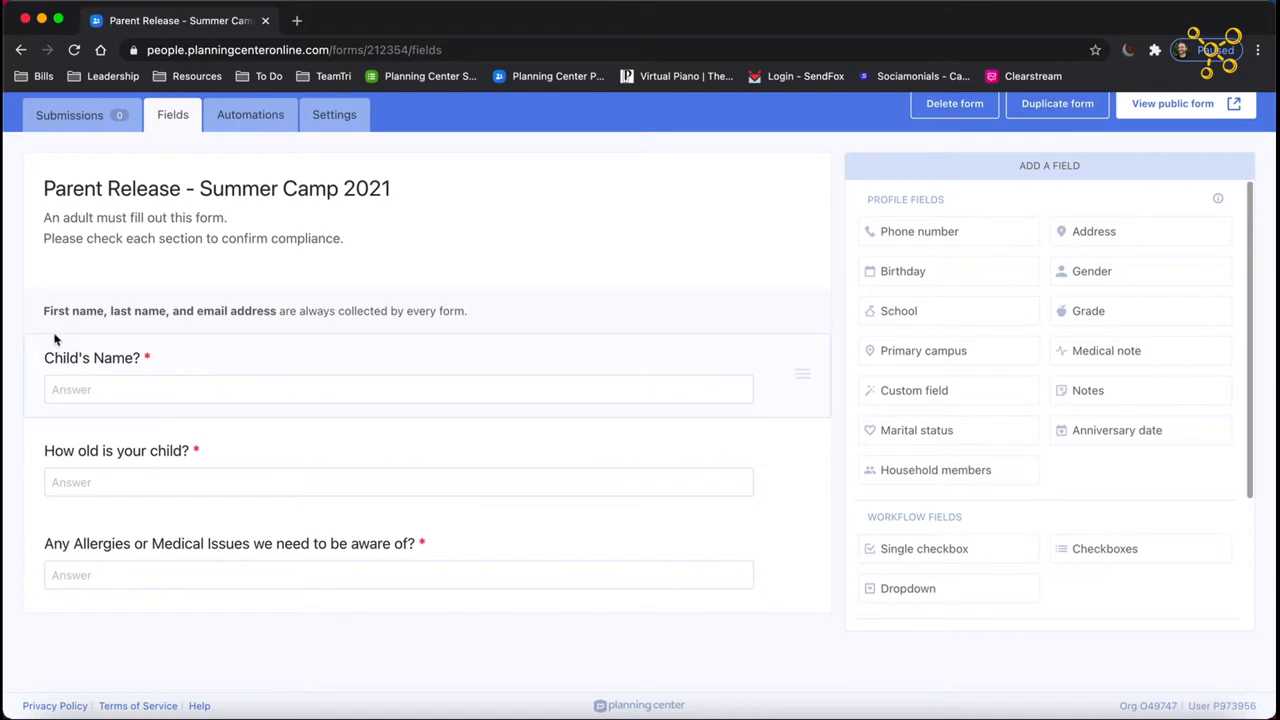
mouse_move(564, 524)
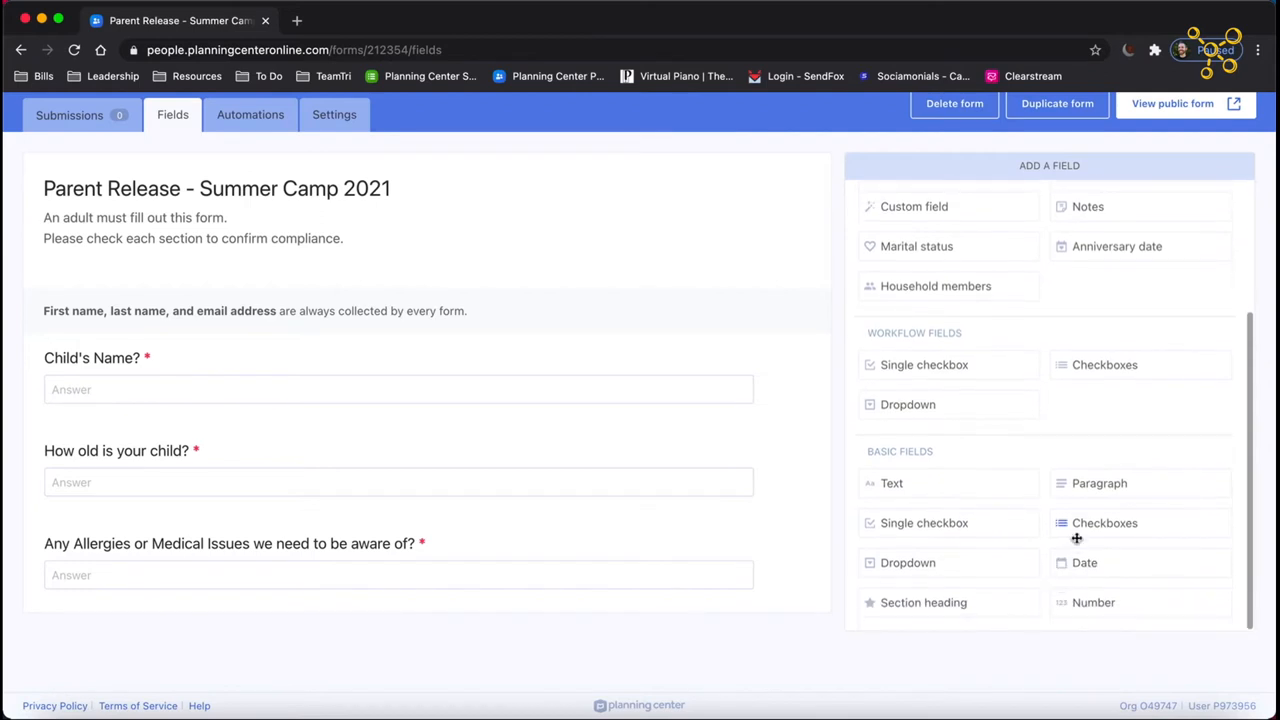
mouse_move(932, 610)
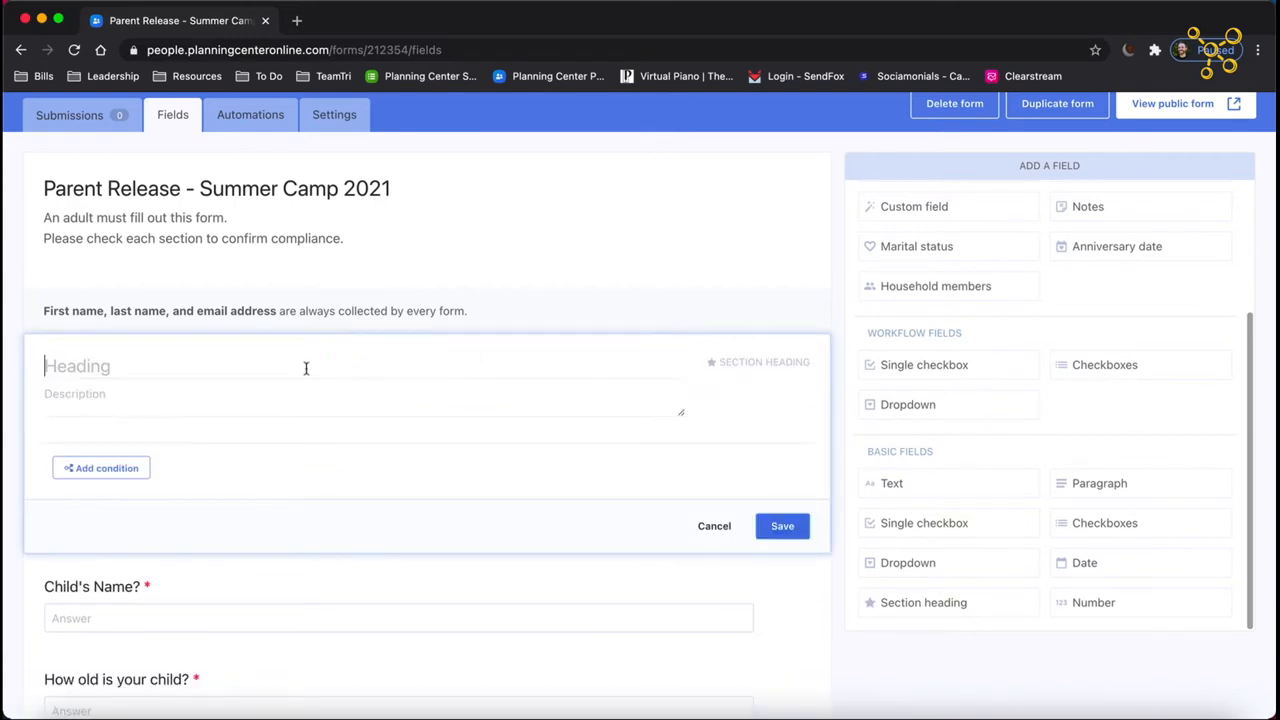
Save a 'Child's Information' heading and drop a new section heading below the questions.
type("Child")
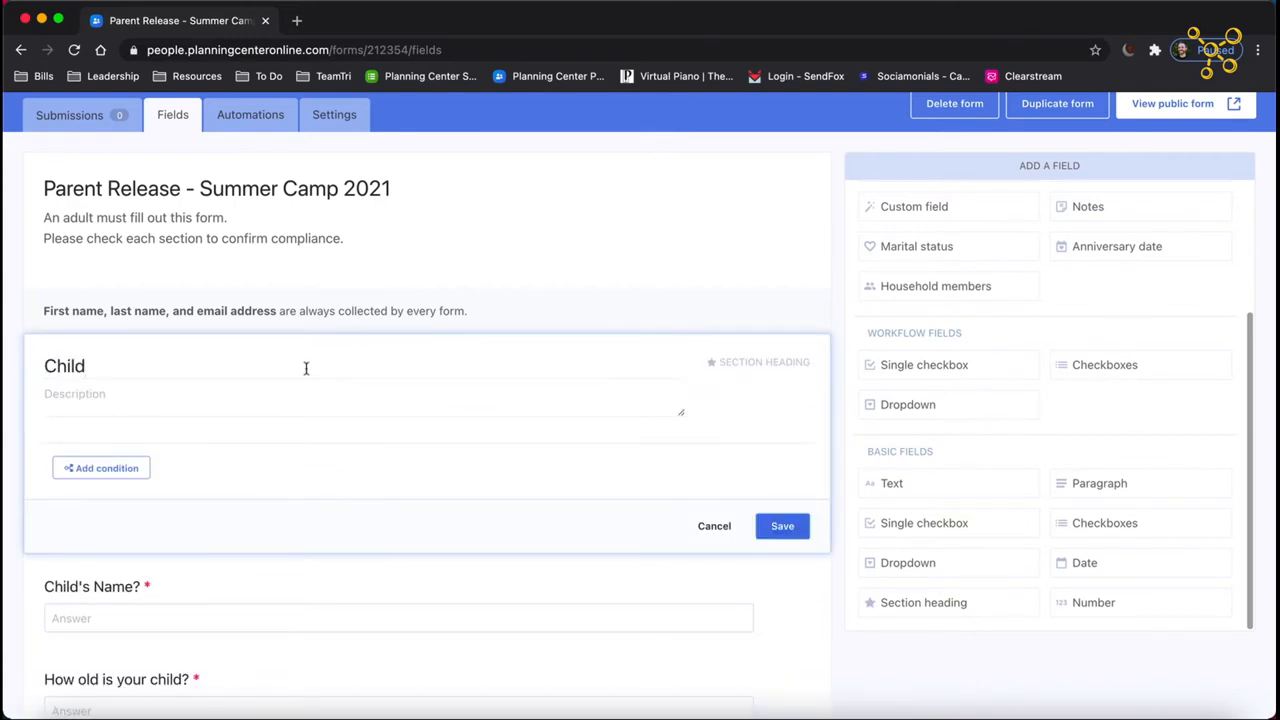
left_click(782, 524)
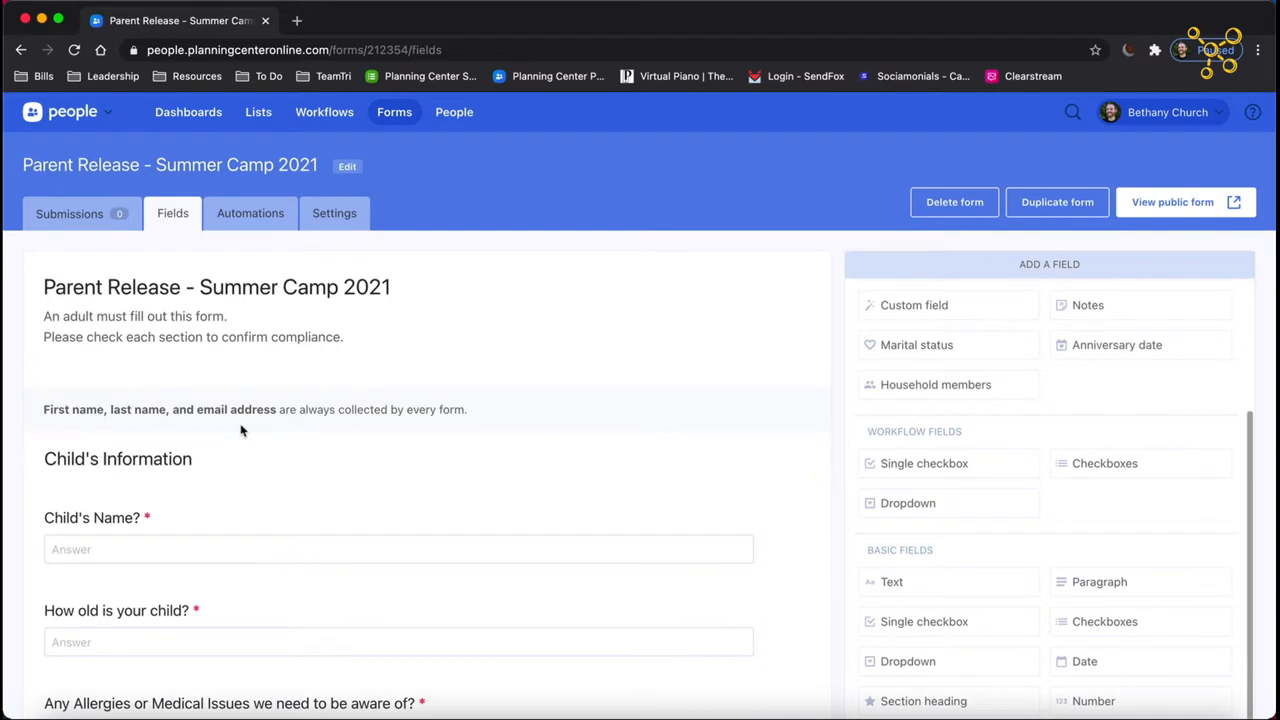
scroll("down", 3)
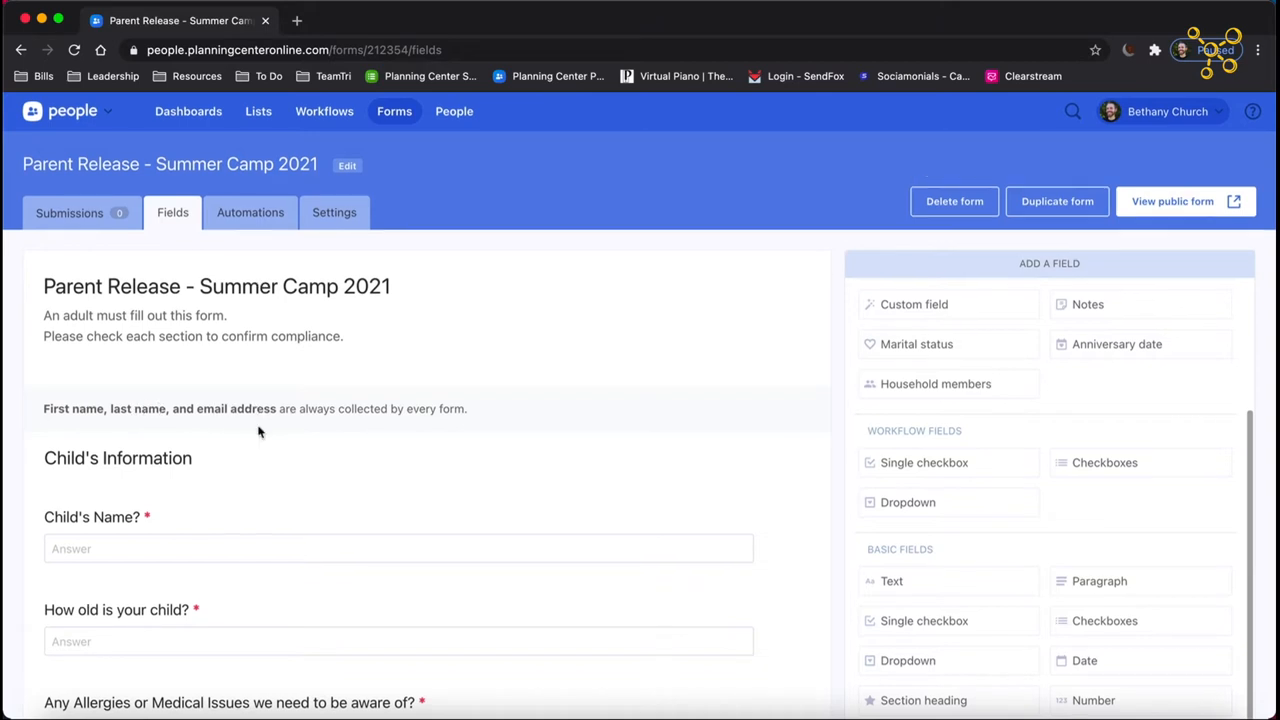
scroll("down", 3)
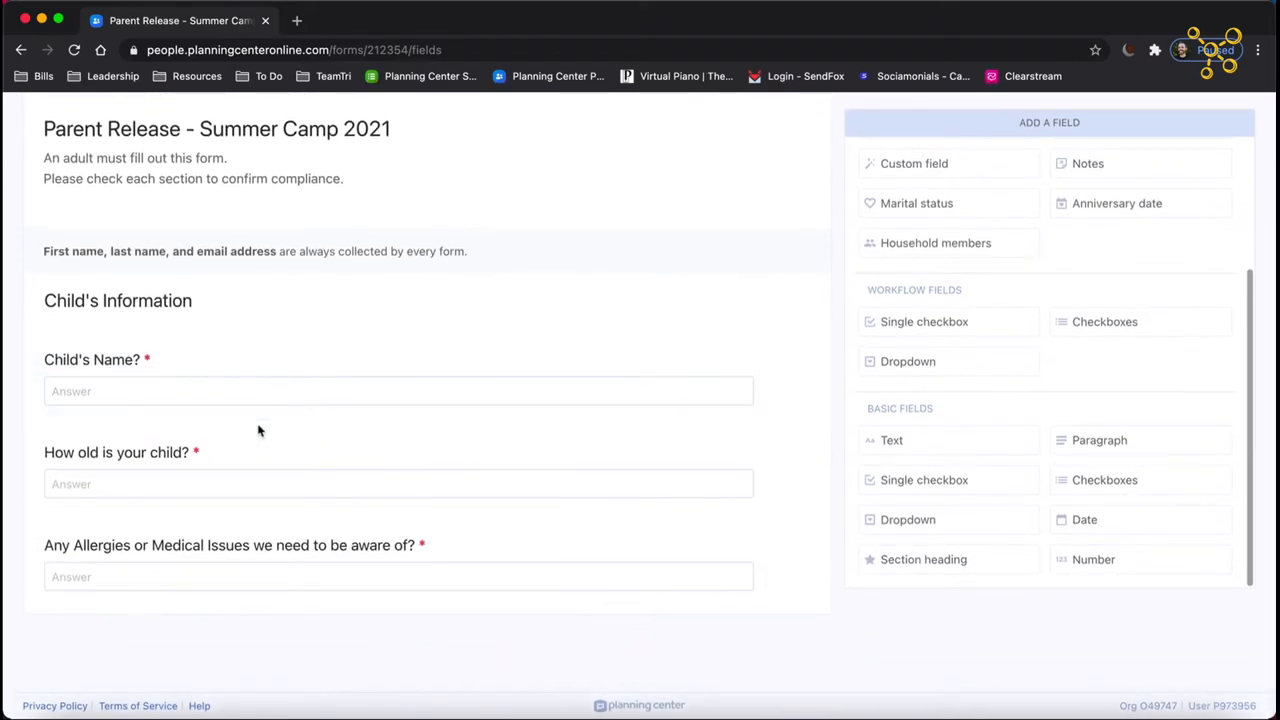
mouse_move(1090, 580)
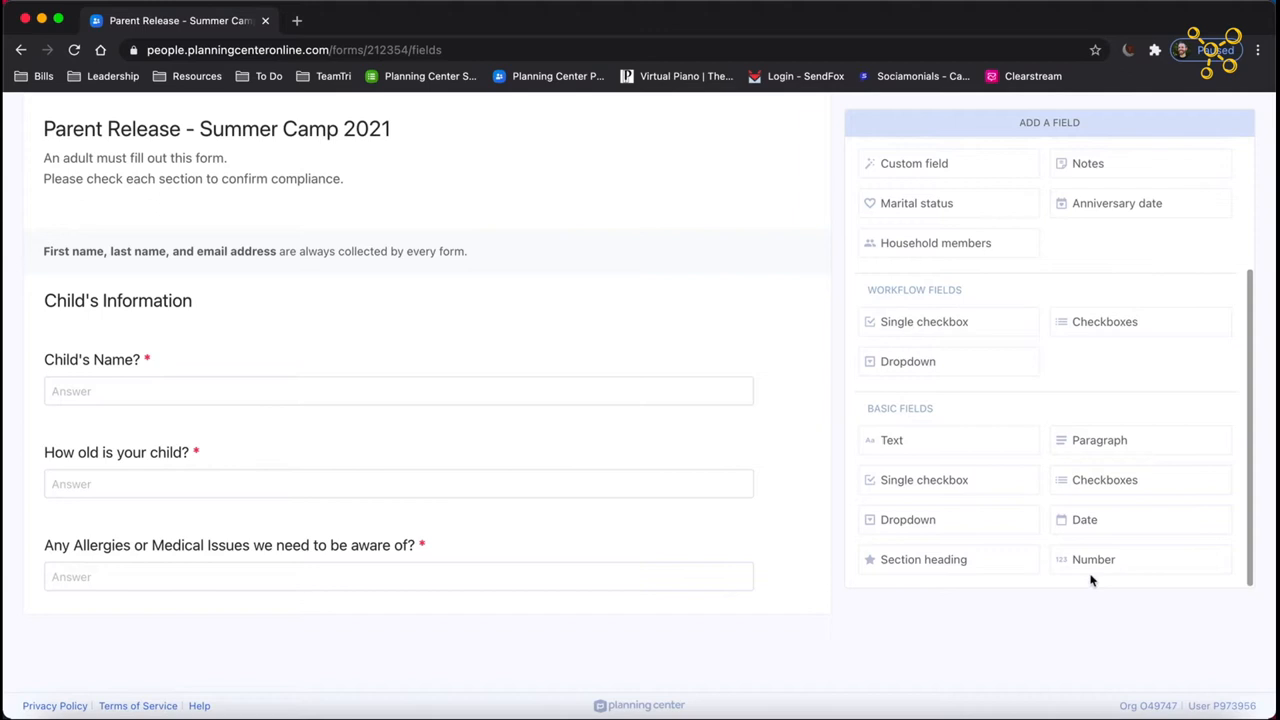
left_click_drag(924, 560, 470, 636)
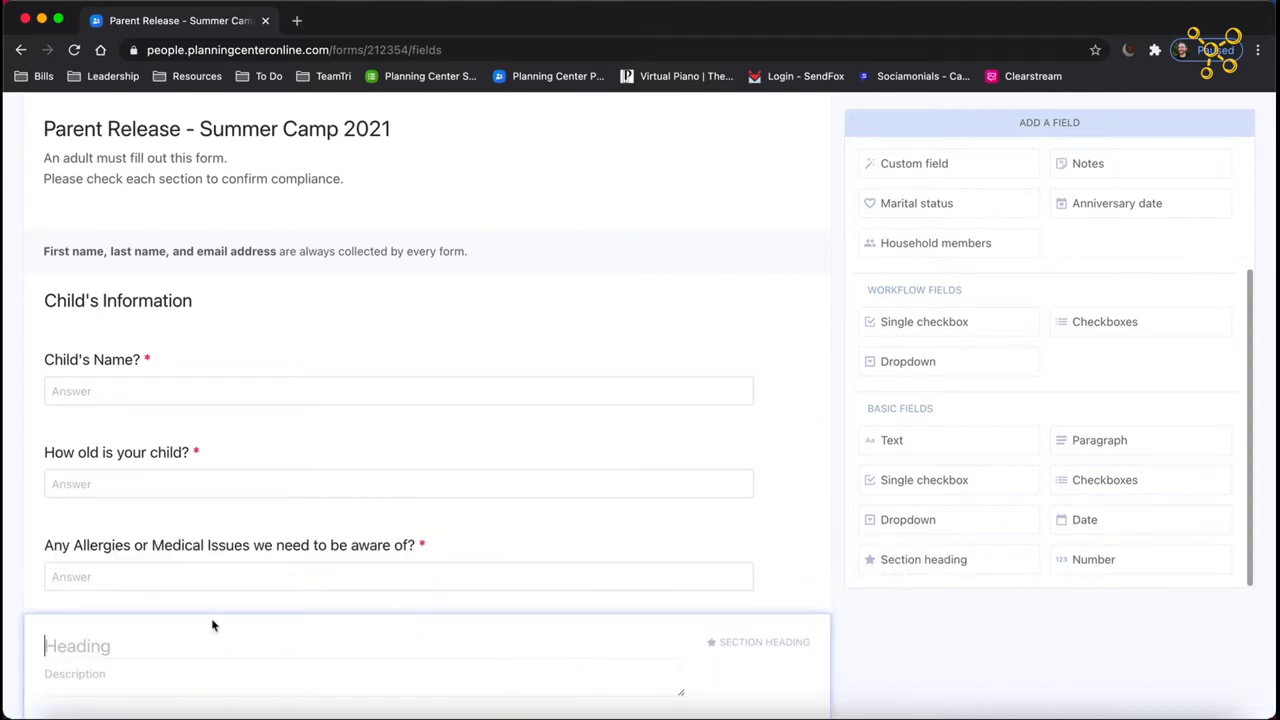
Add a required Phone number text question under Emergency Contact and save it.
scroll("down", 3)
type("Emergency Contact")
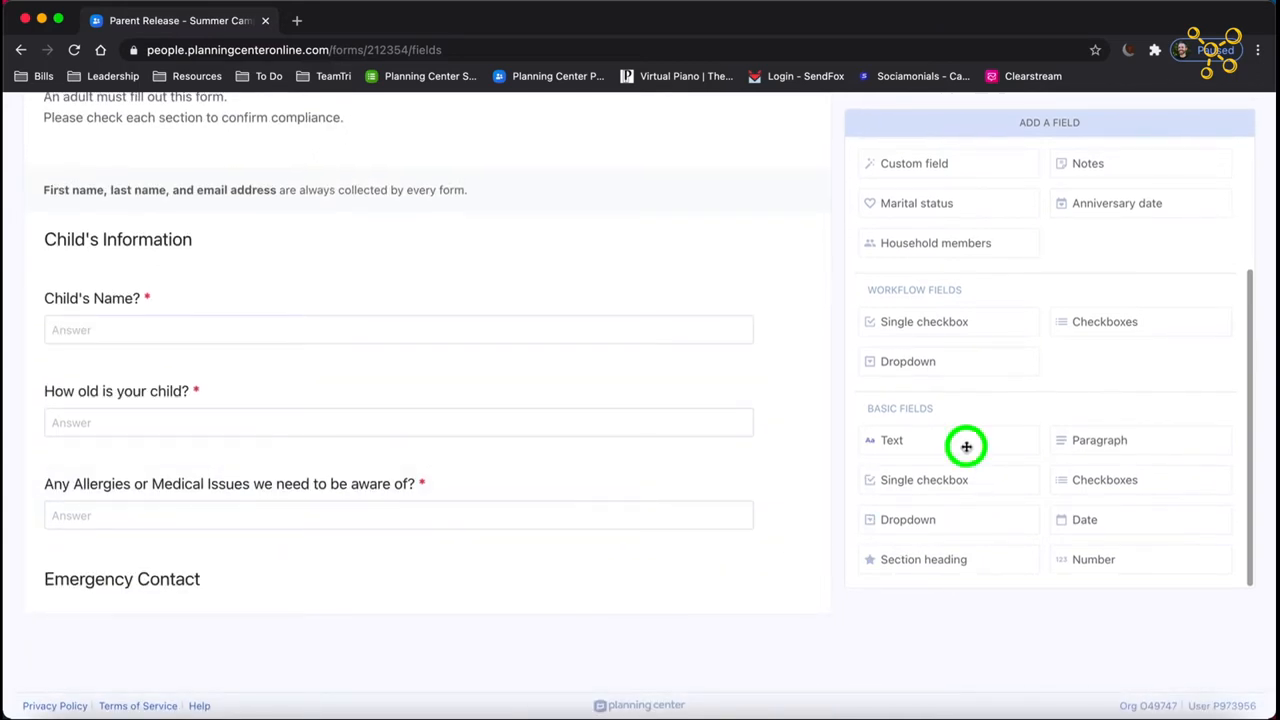
left_click(892, 440)
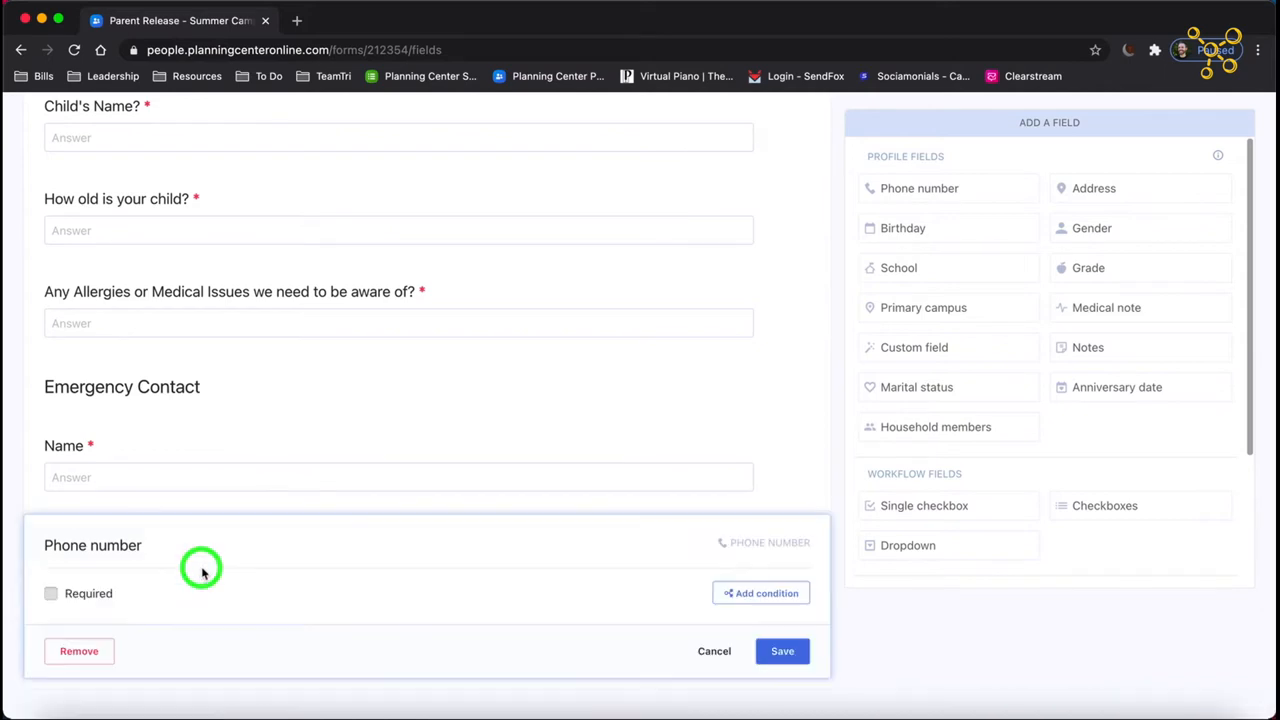
left_click(52, 592)
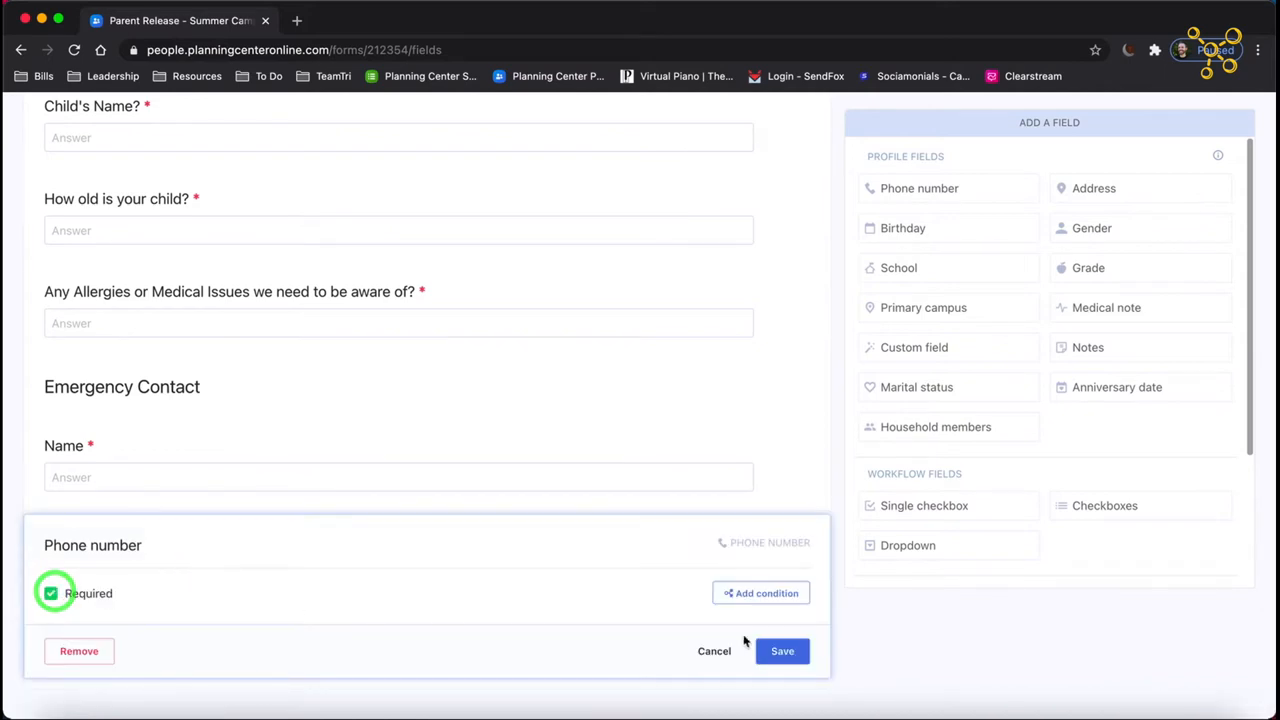
left_click(782, 652)
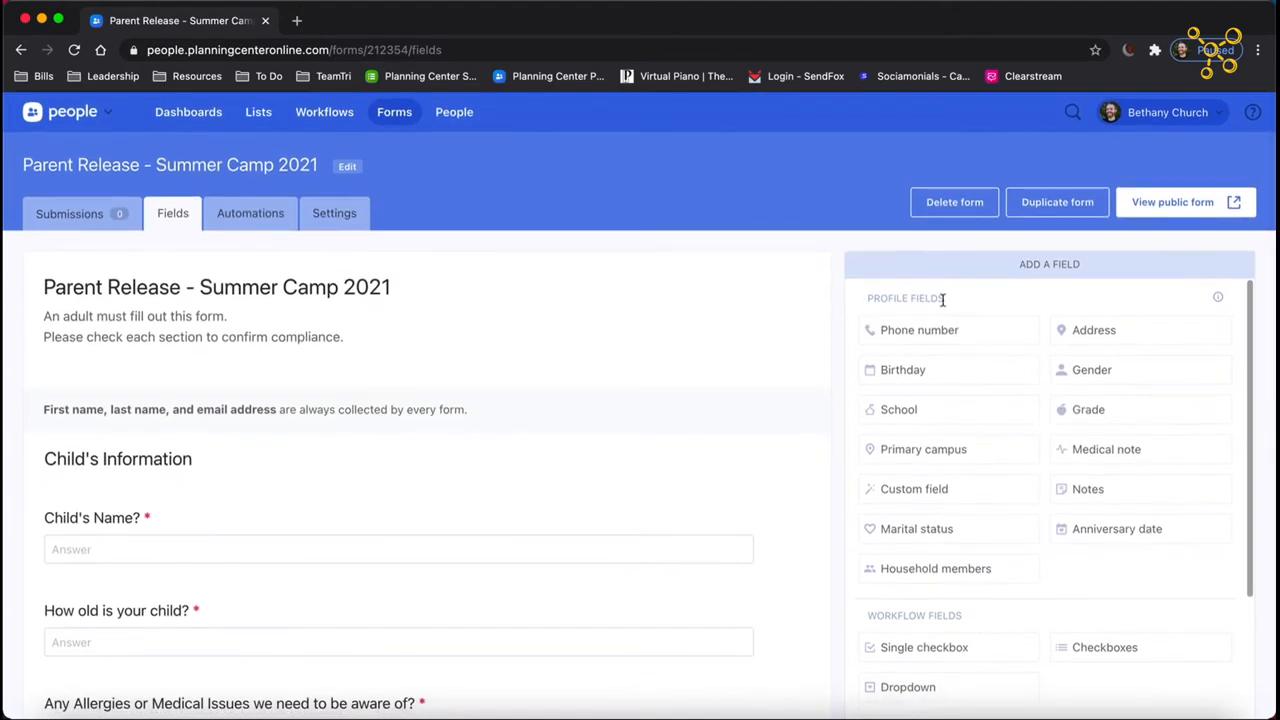
scroll("down", 3)
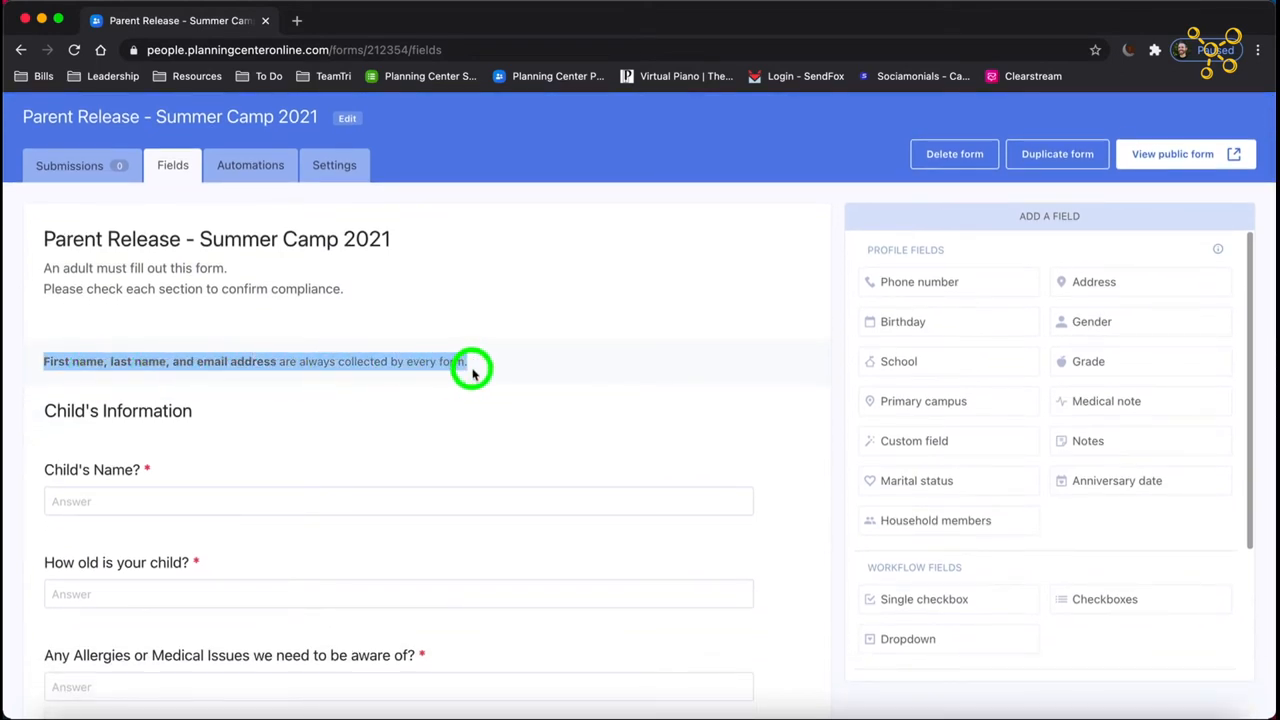
scroll("down", 3)
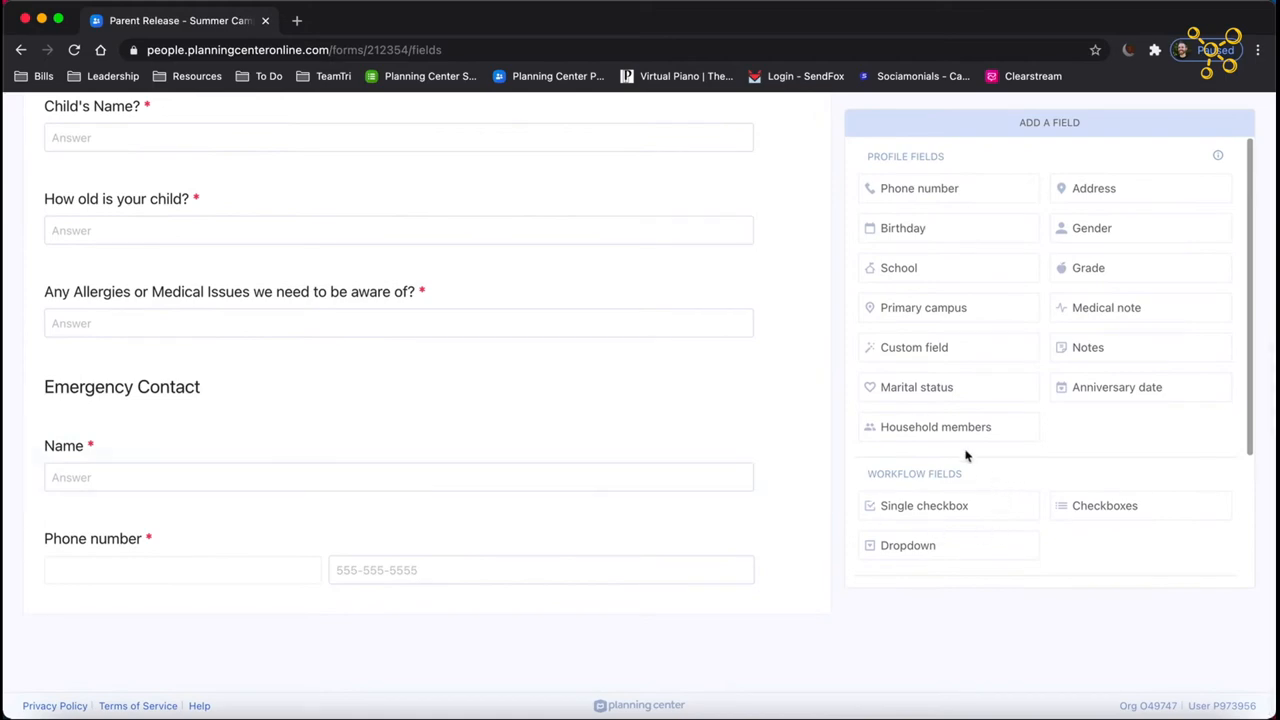
scroll("down", 3)
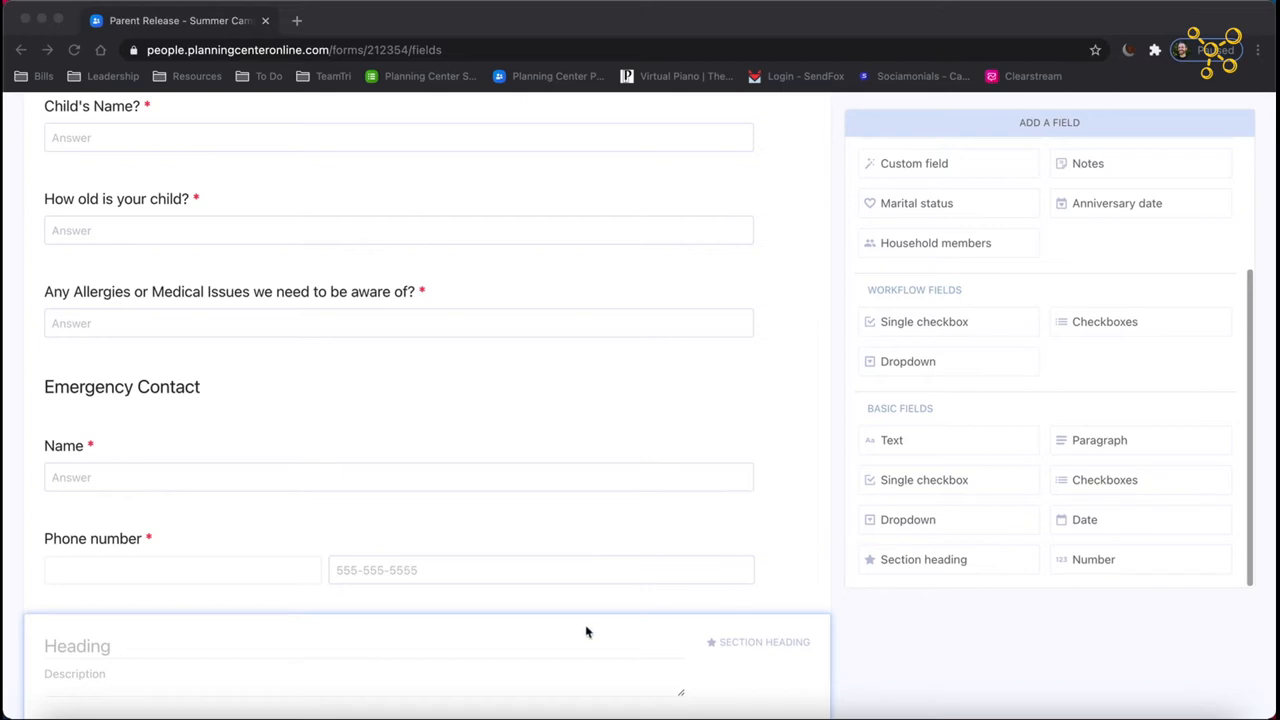
Enter the waiver heading with consent paragraph naming BETHANY CHURCH STUDENTS SUMMER CAMP and save.
type("AMATEUR WAIVER AND RELEASE OF LIABILITY READ BEFORE SIGNING")
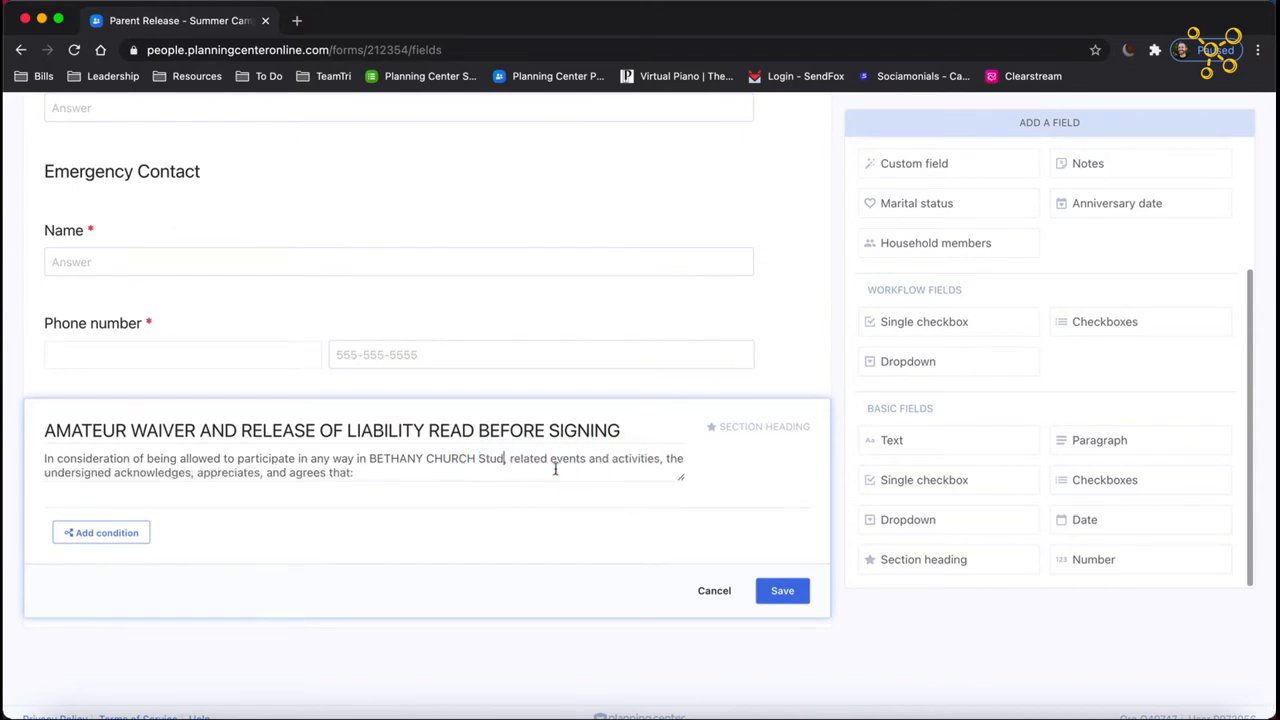
key("Backspace")
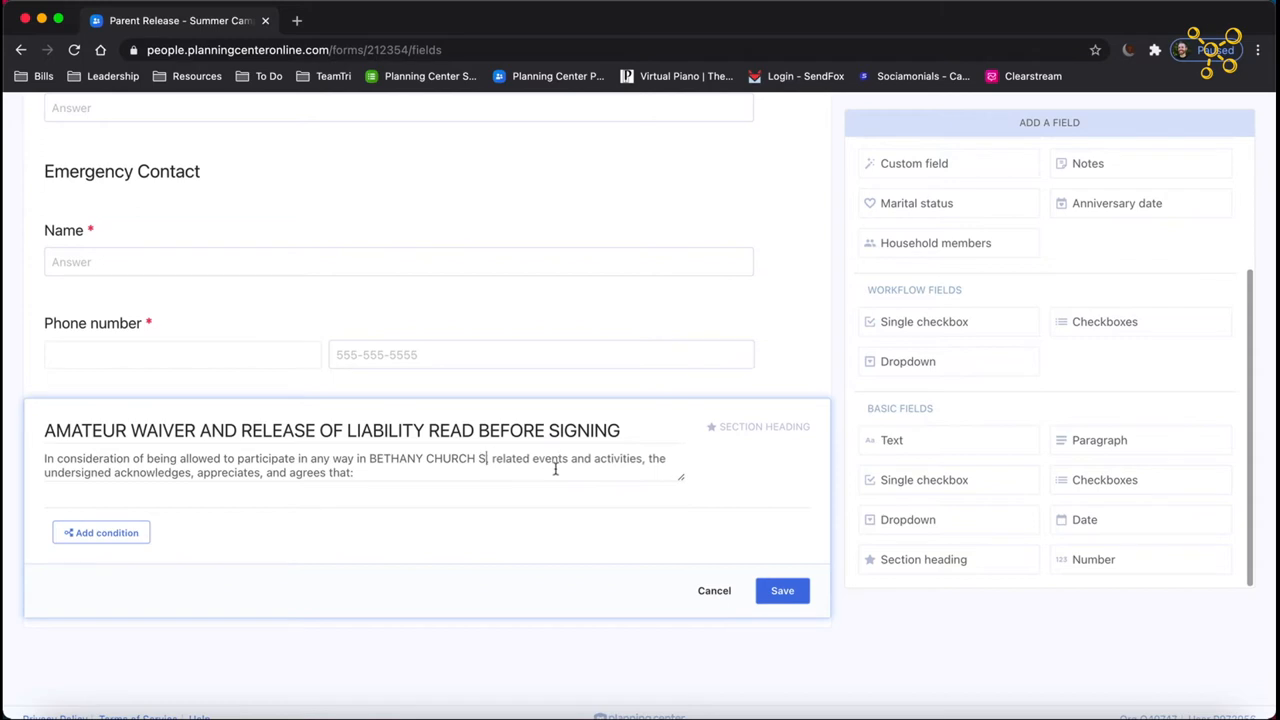
type("T")
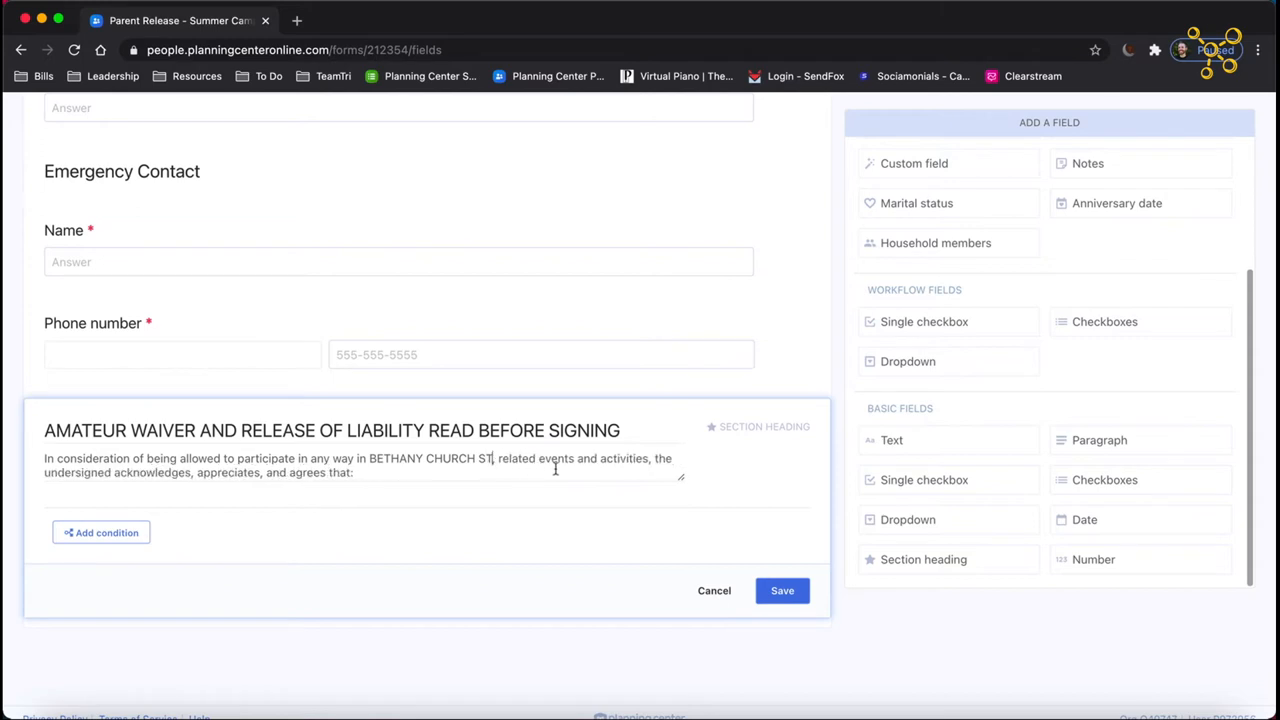
type("STUDENTS SUM")
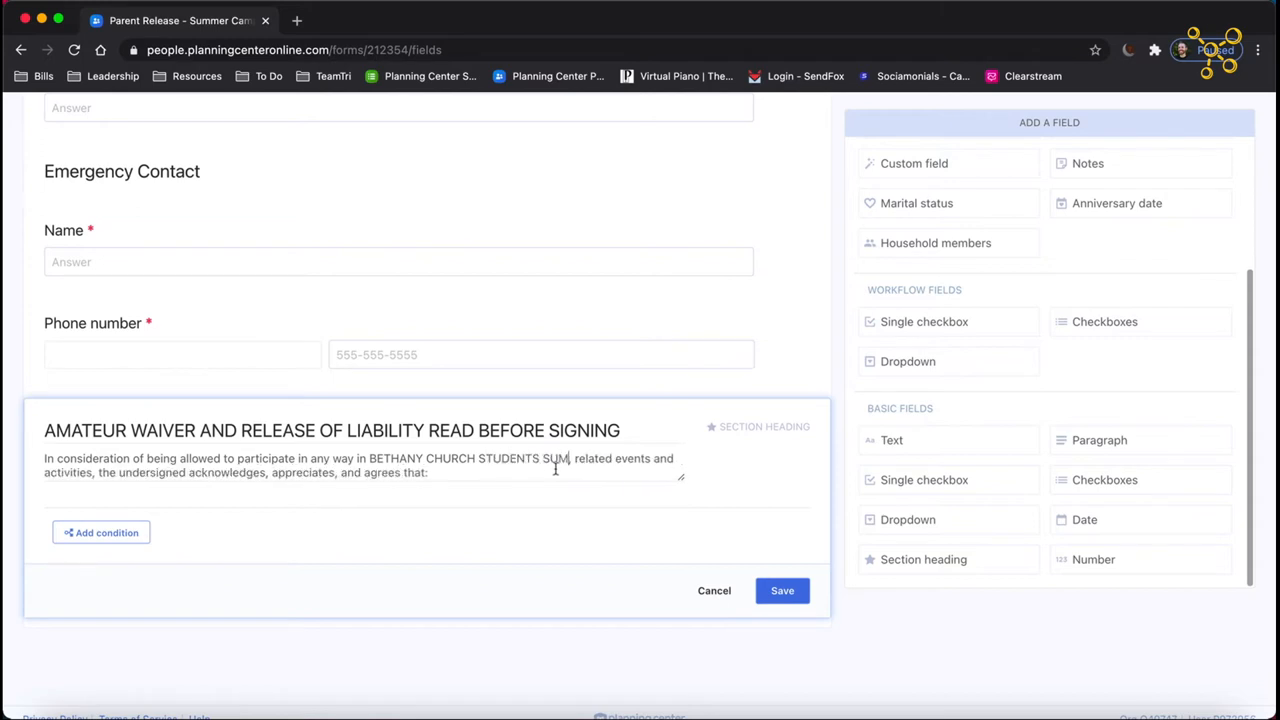
left_click(782, 590)
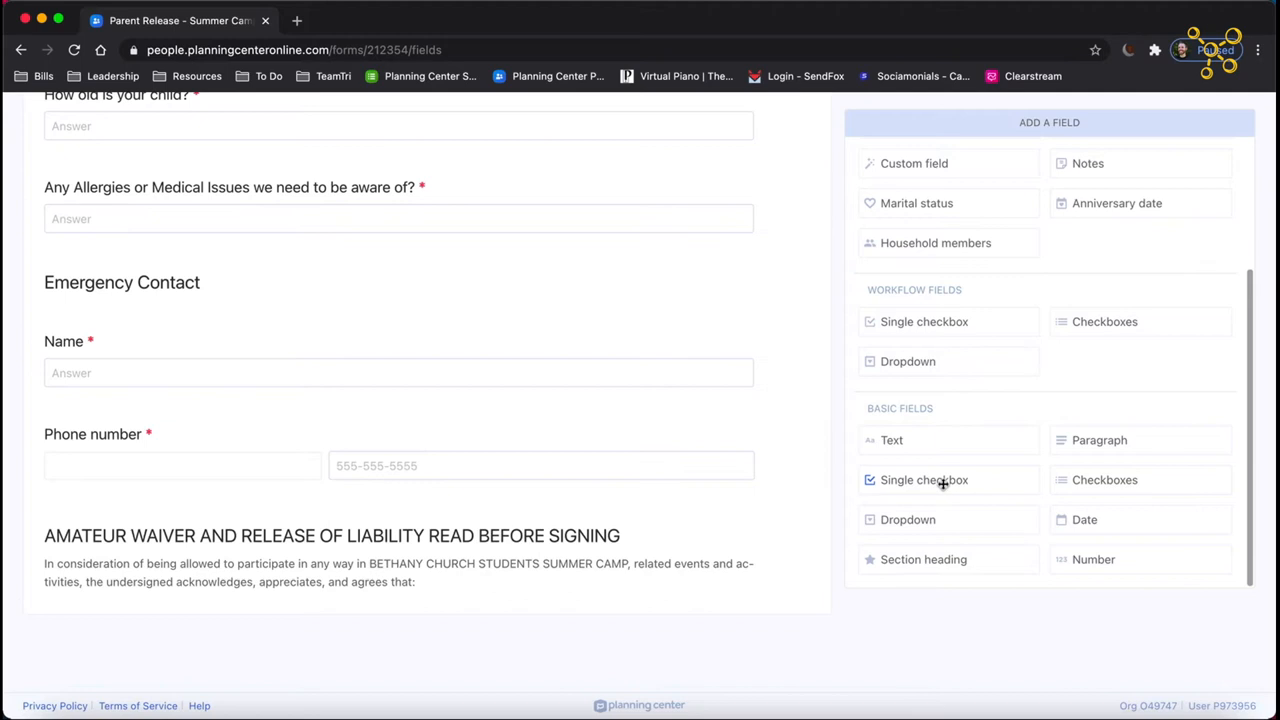
Save a required Injury Risk checkbox and begin the Assuming Risk checkbox description.
left_click(924, 480)
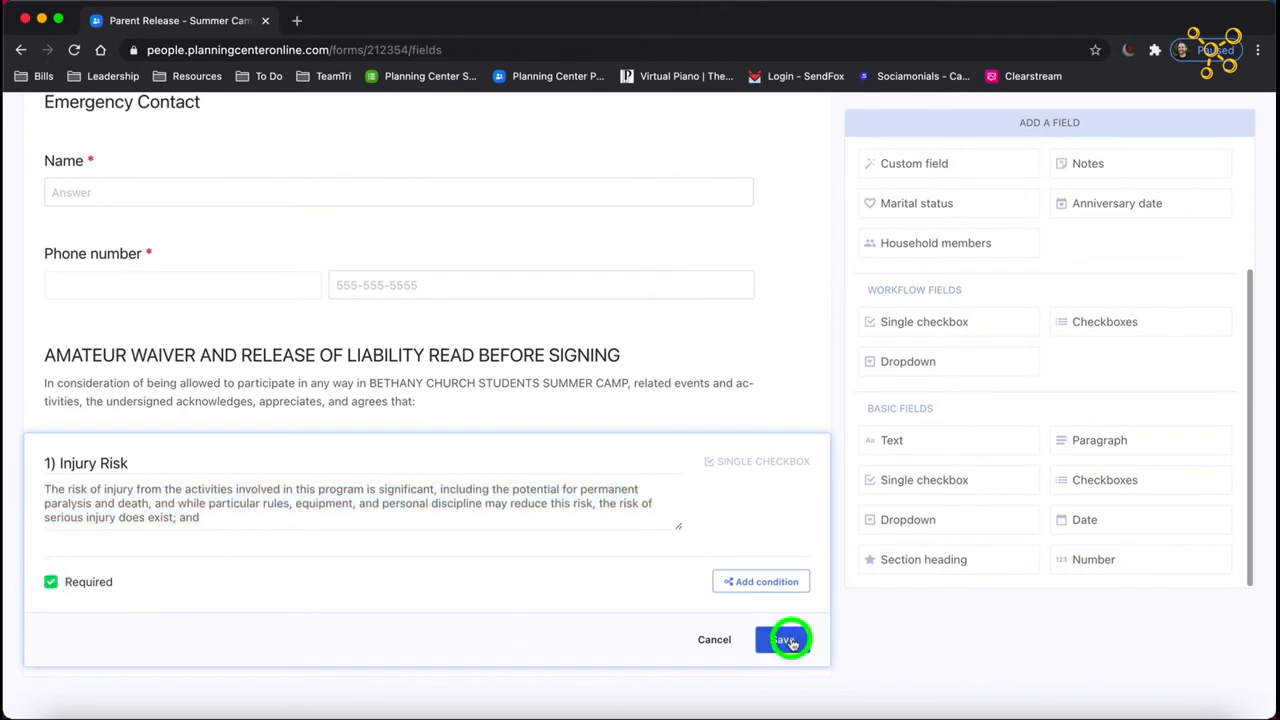
left_click(784, 640)
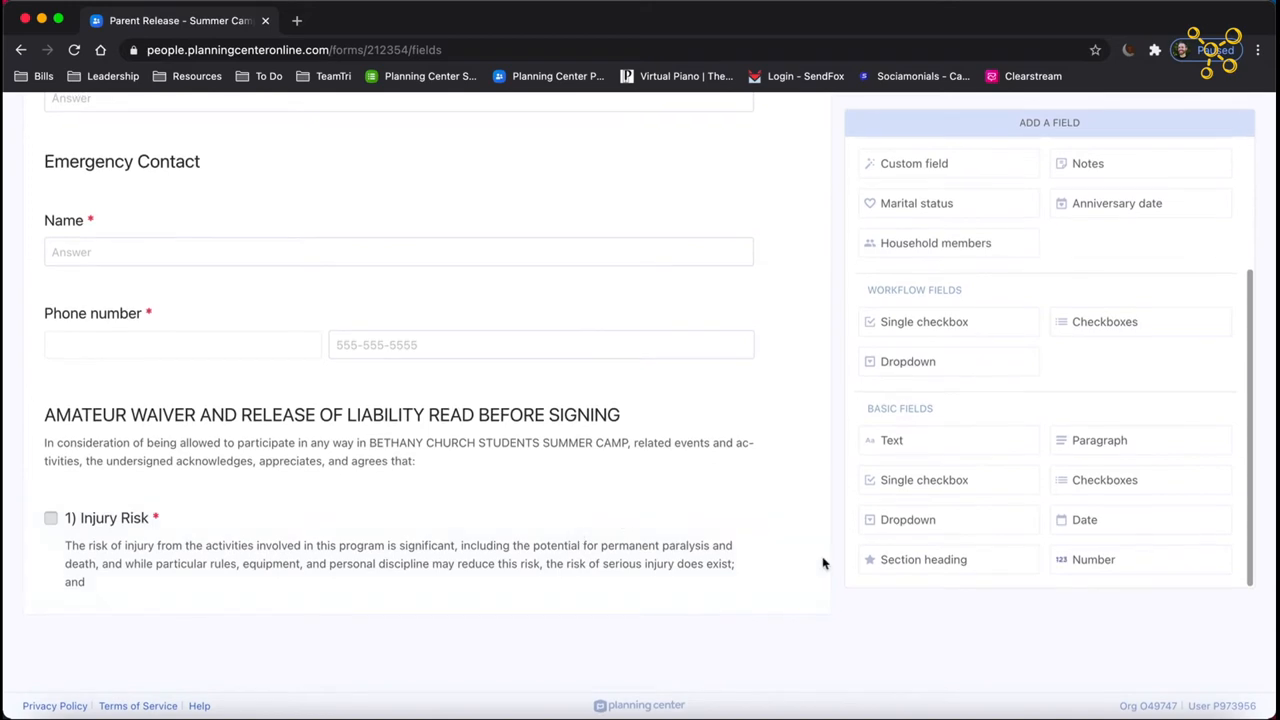
left_click(924, 480)
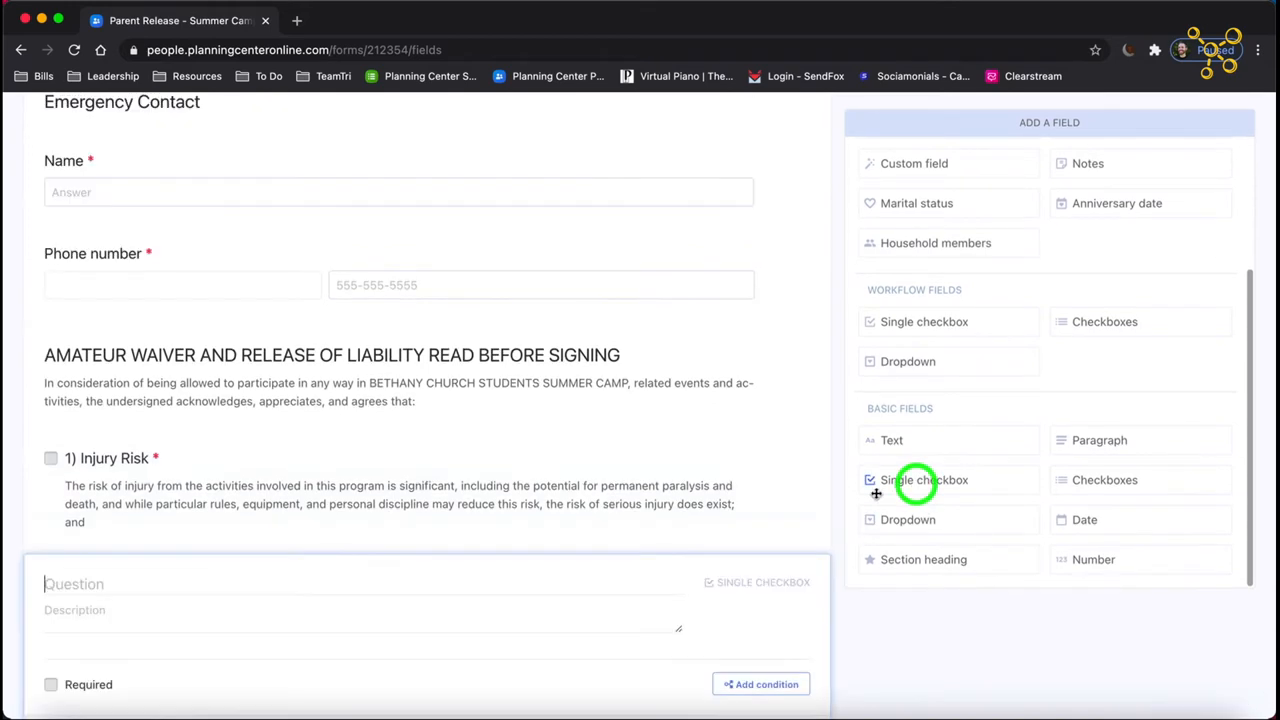
scroll("down", 3)
type("2) Assuming Risk")
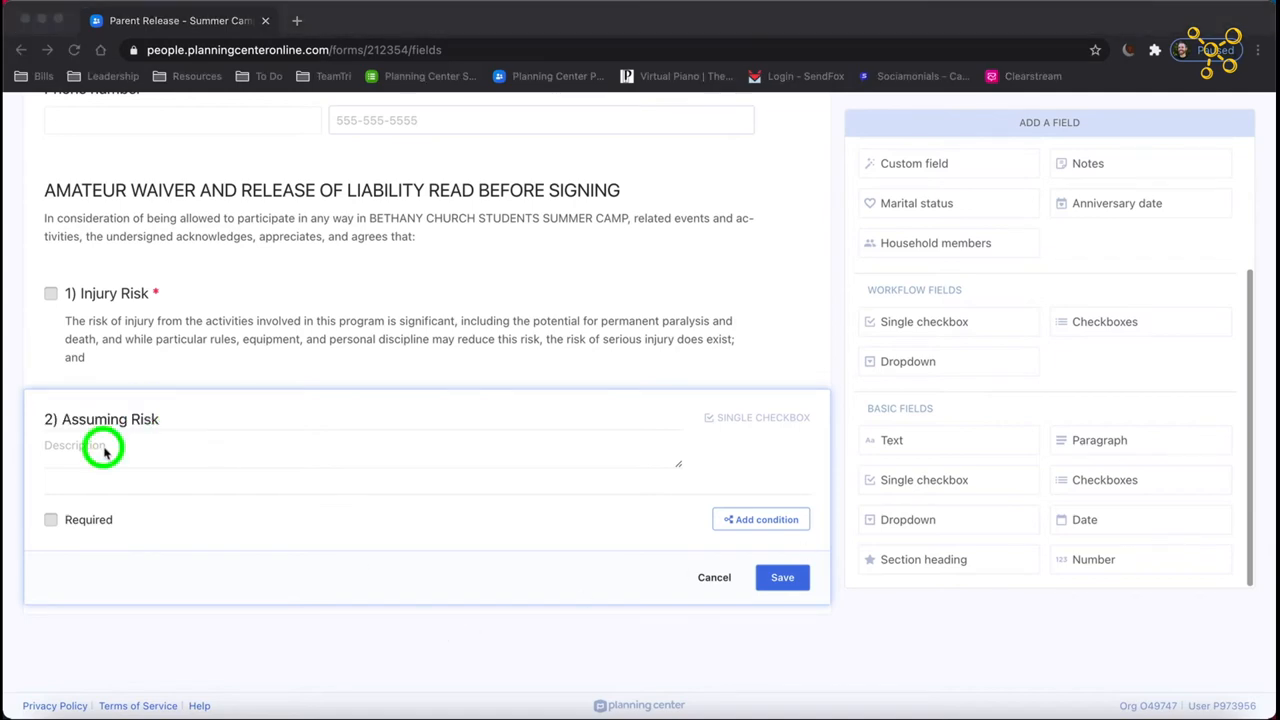
left_click(782, 576)
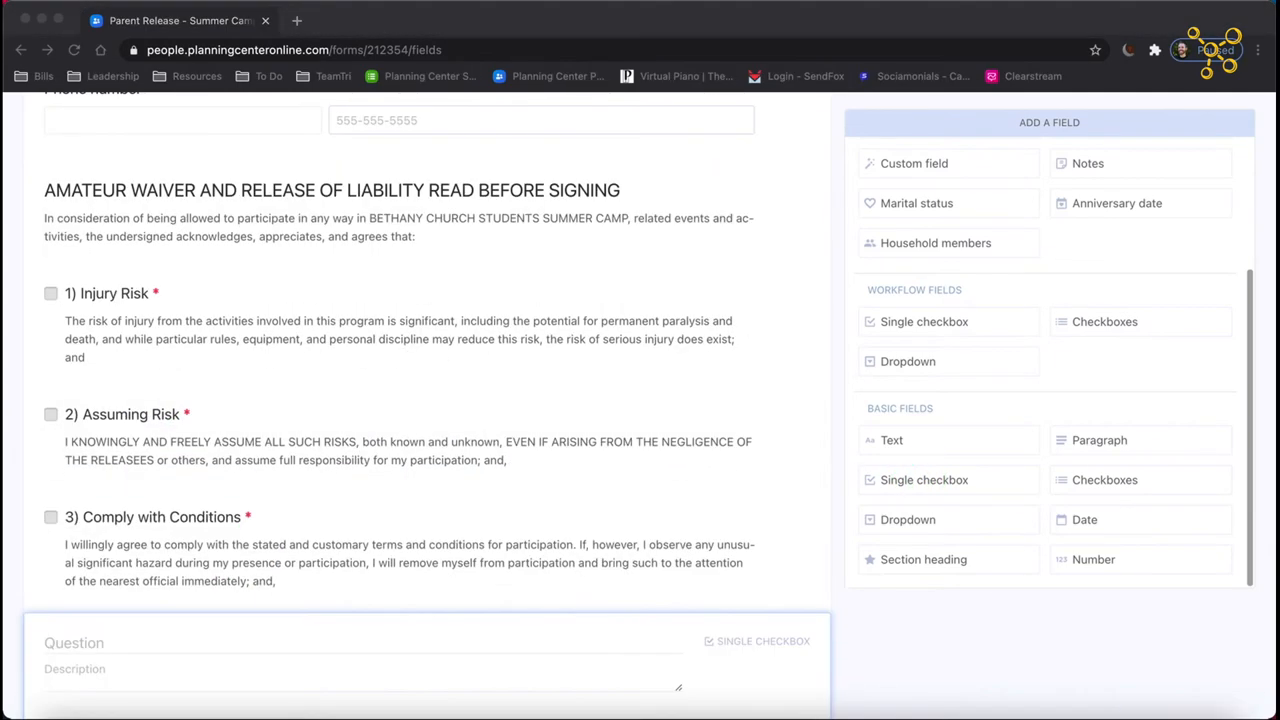
scroll("down", 3)
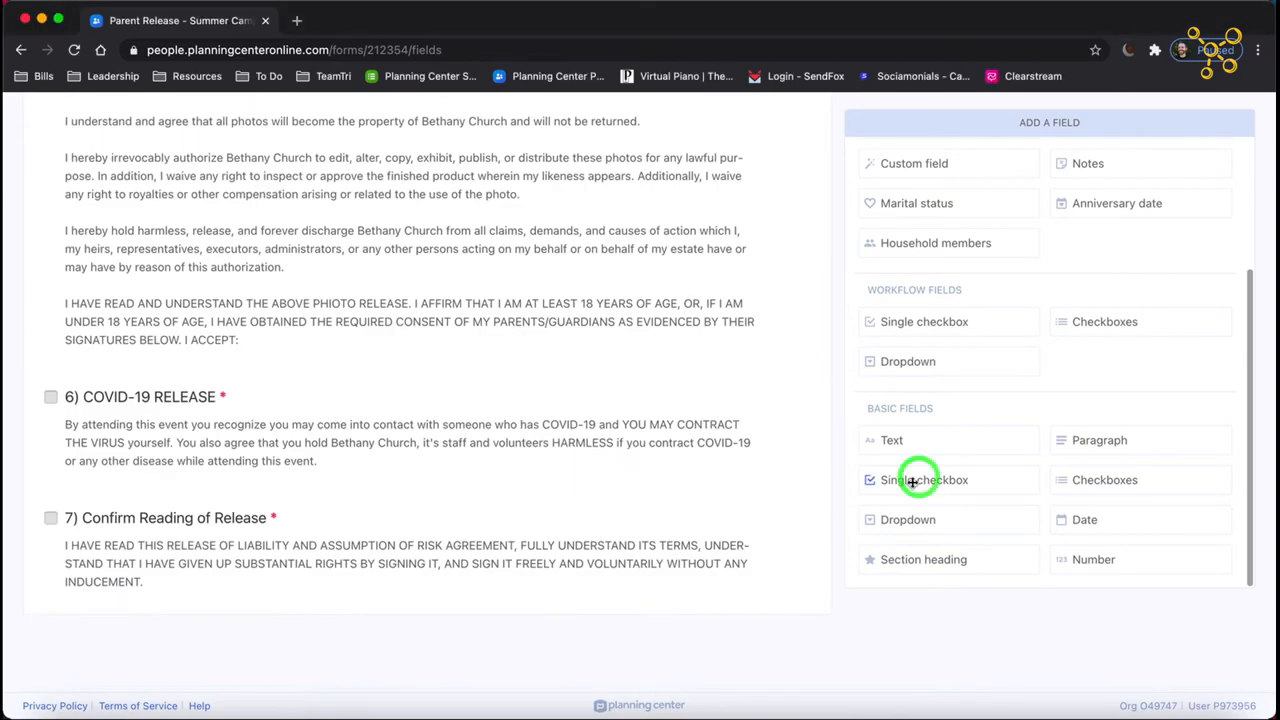
scroll("down", 3)
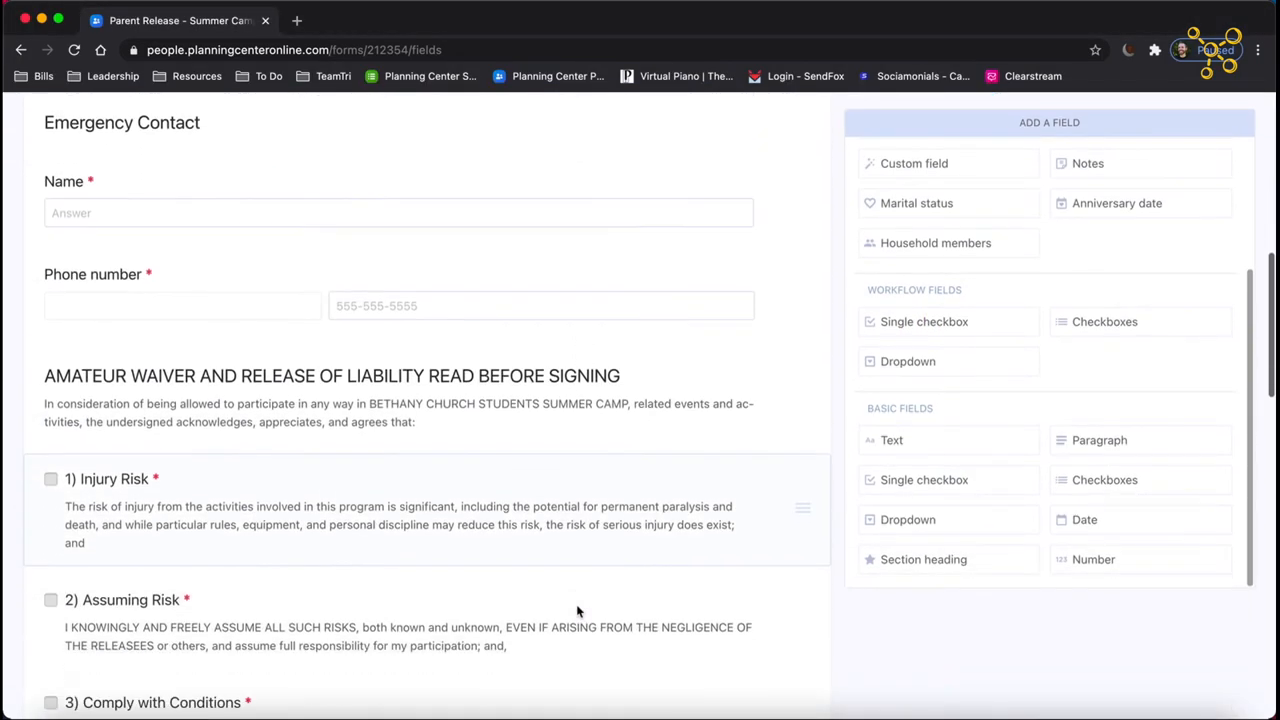
scroll("down", 3)
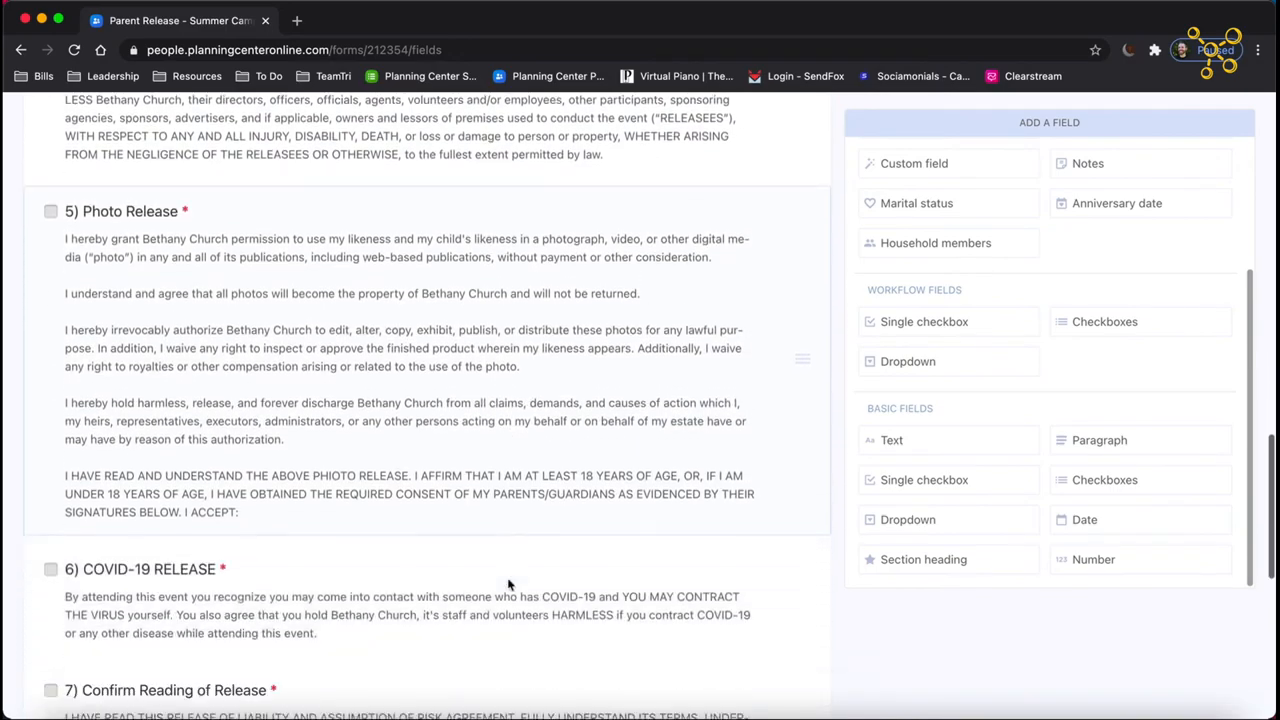
scroll("up", 3)
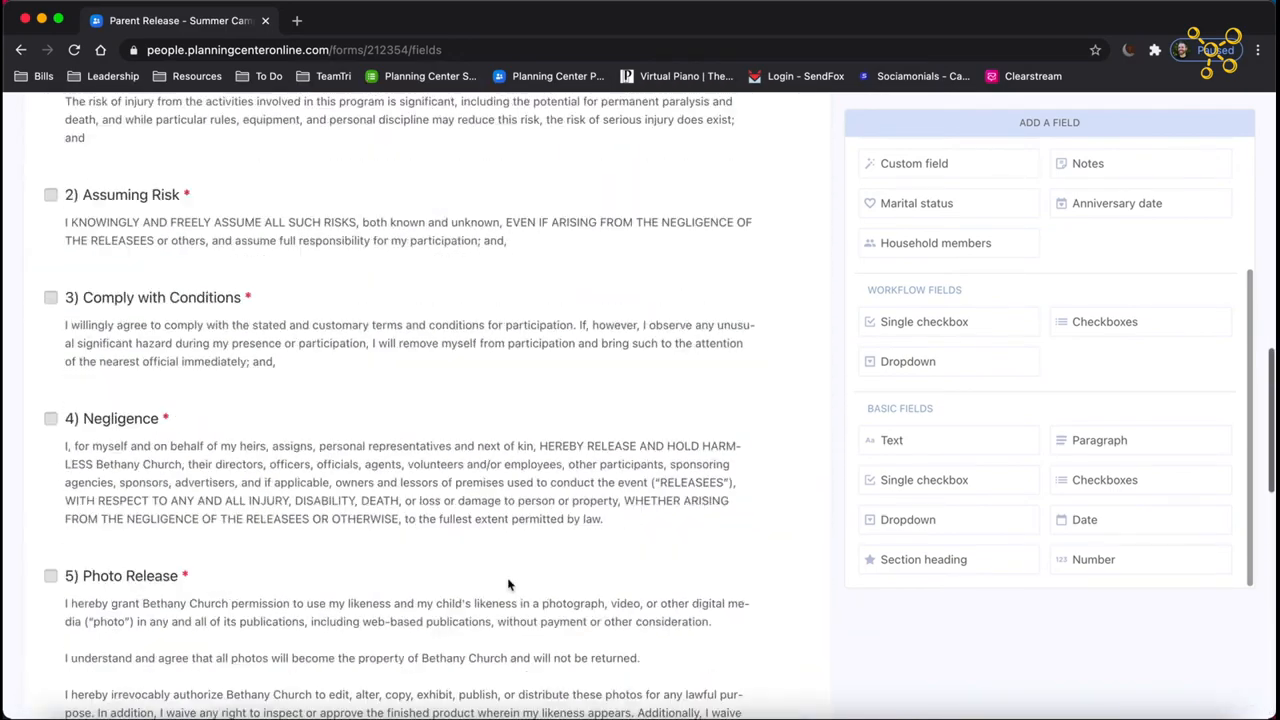
scroll("up", 3)
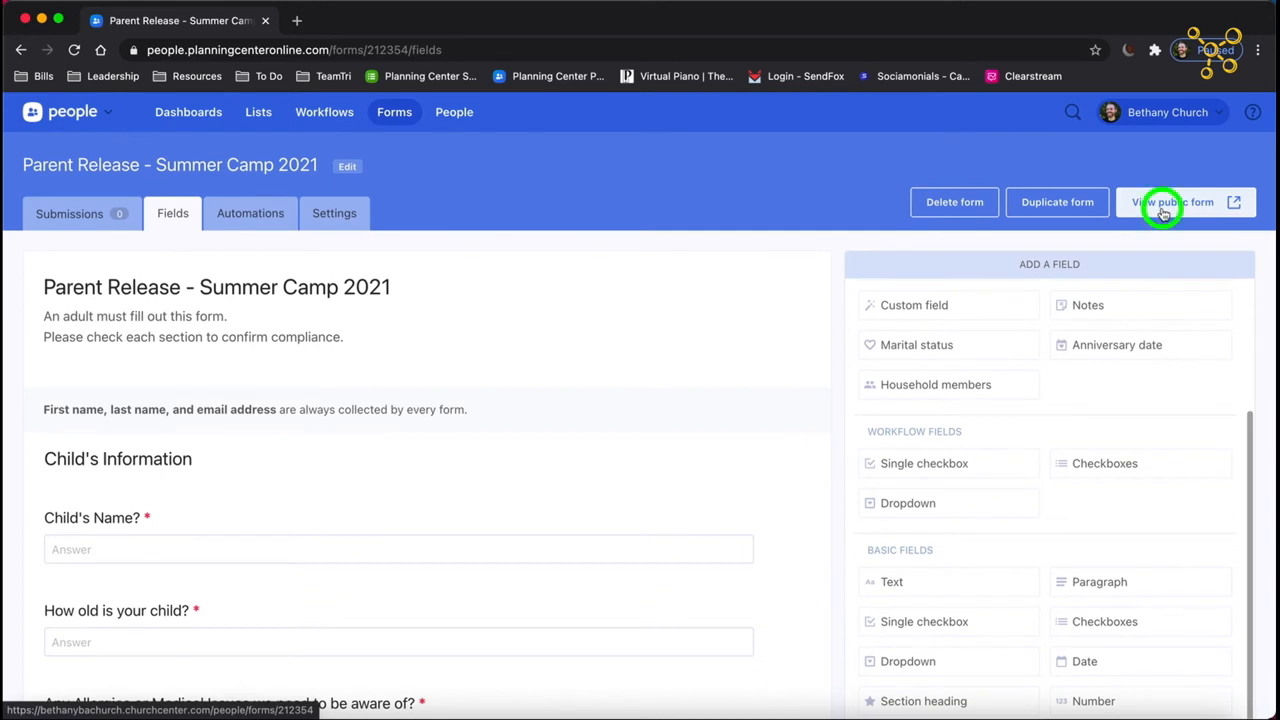
View the public Church Center form, scroll its waiver checkboxes and select its URL.
left_click(1172, 202)
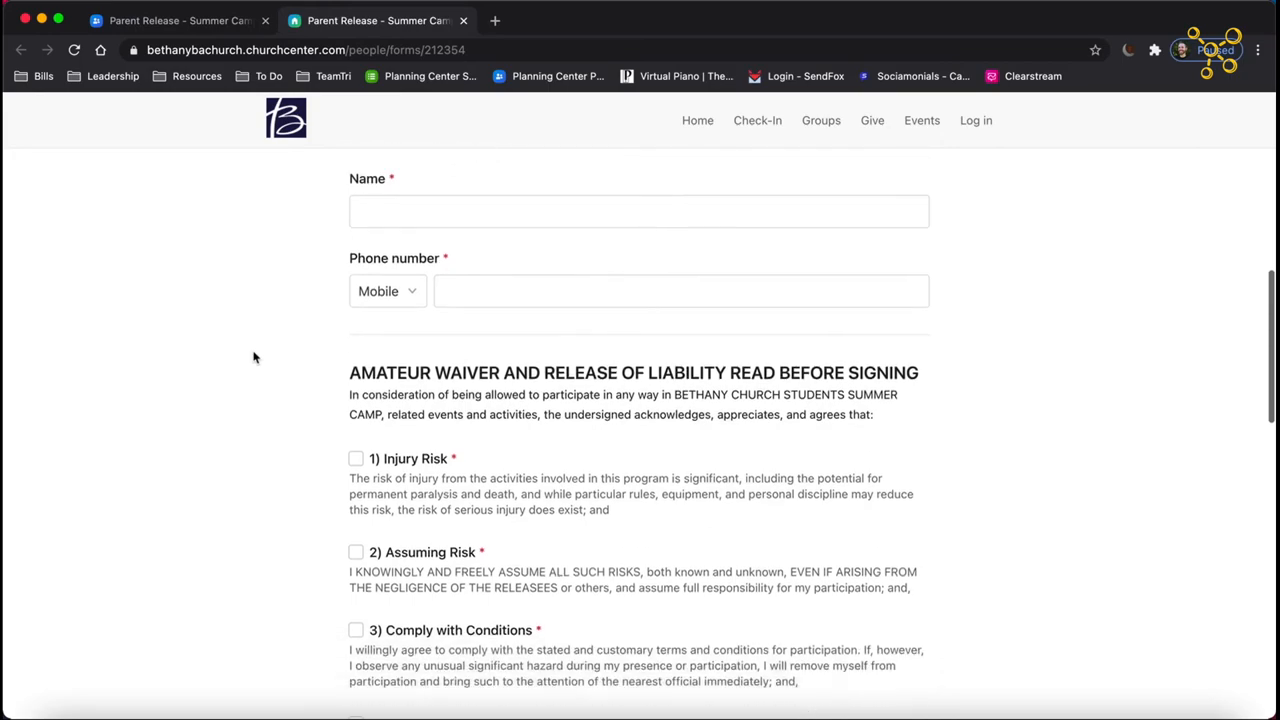
scroll("down", 3)
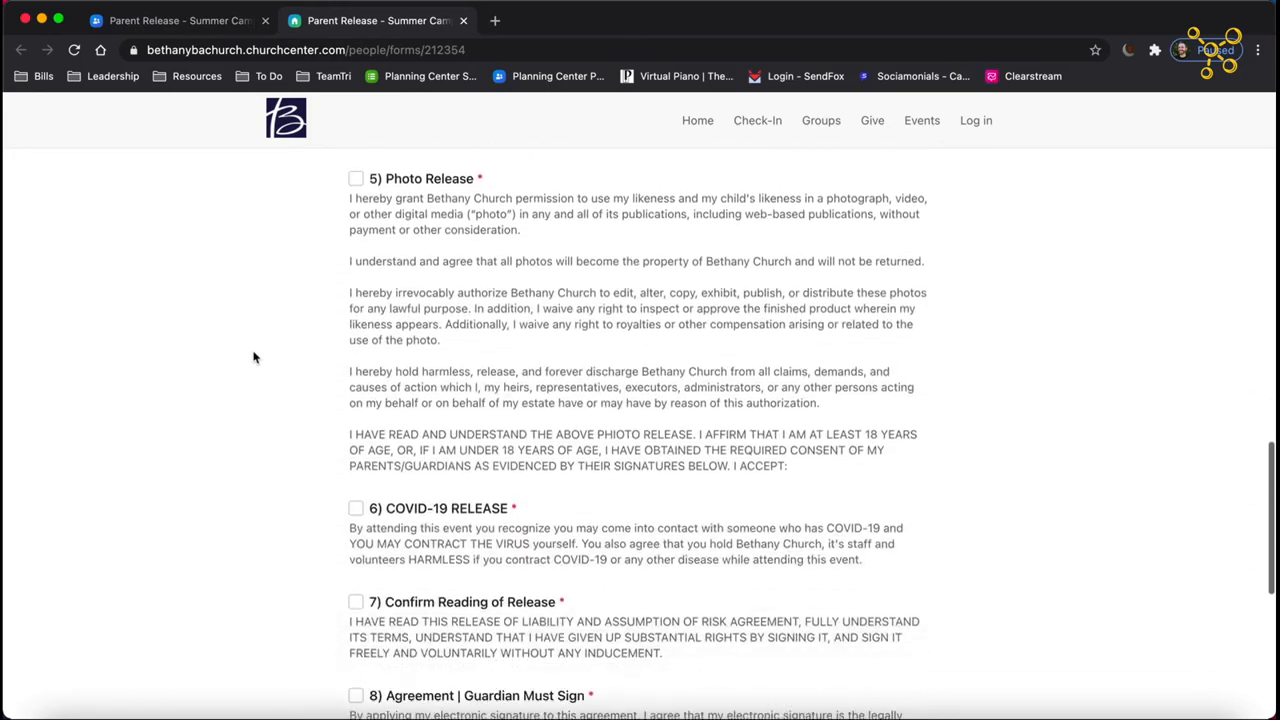
scroll("down", 3)
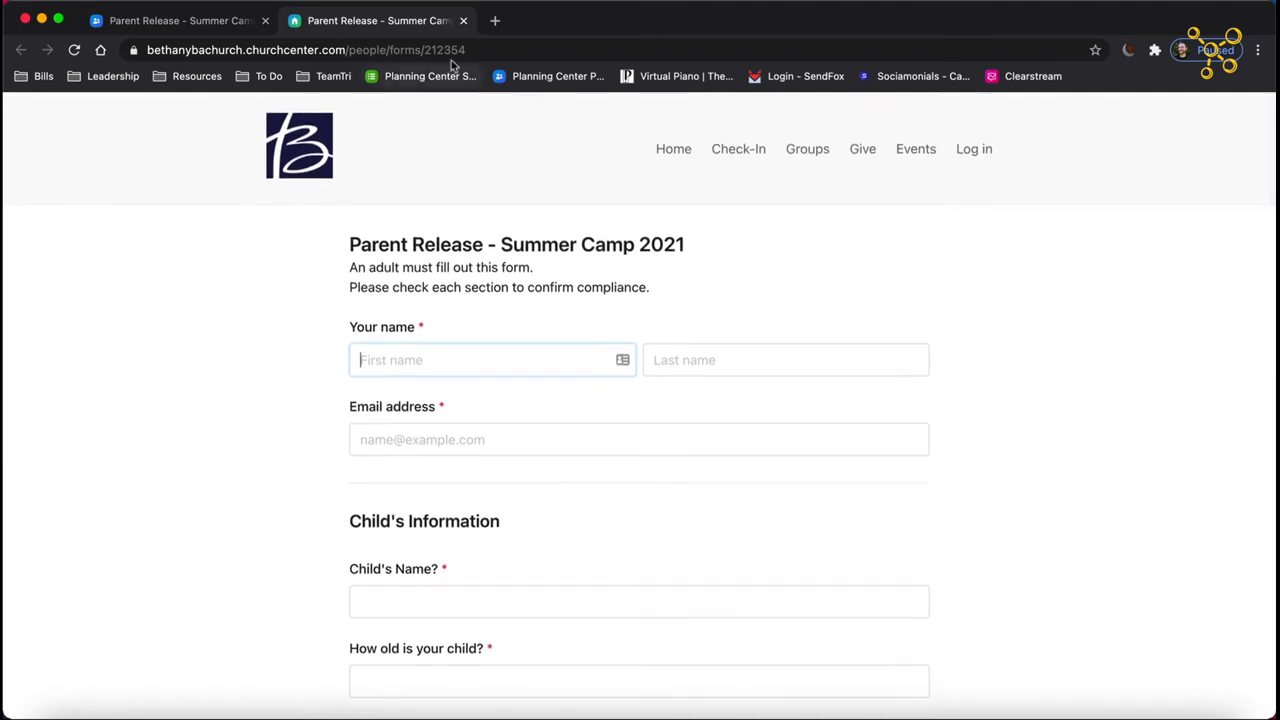
left_click(300, 50)
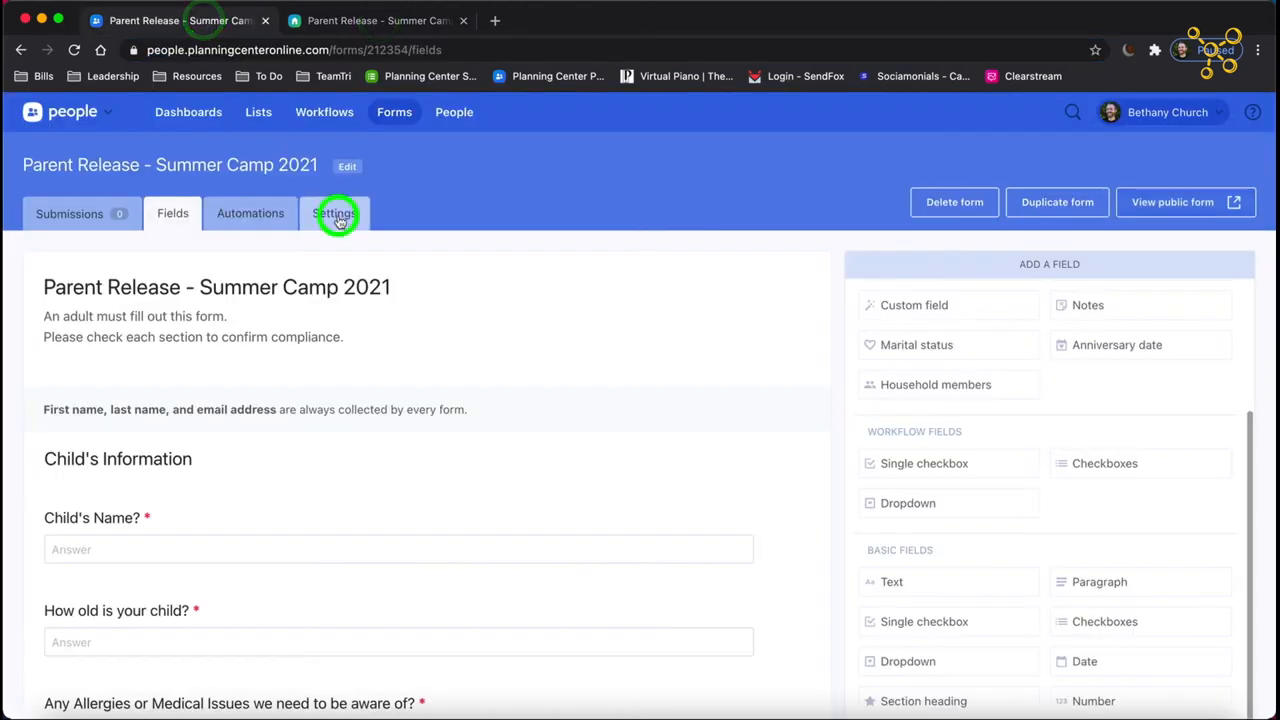
left_click(336, 212)
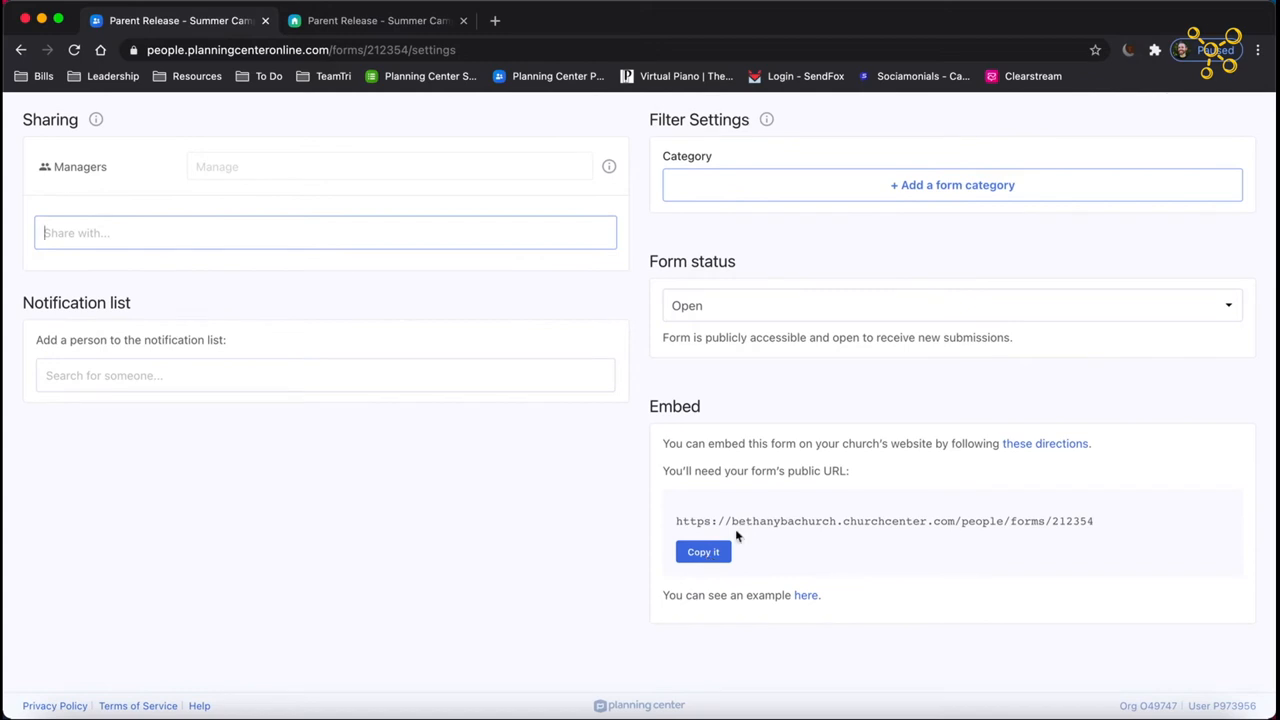
mouse_move(1044, 444)
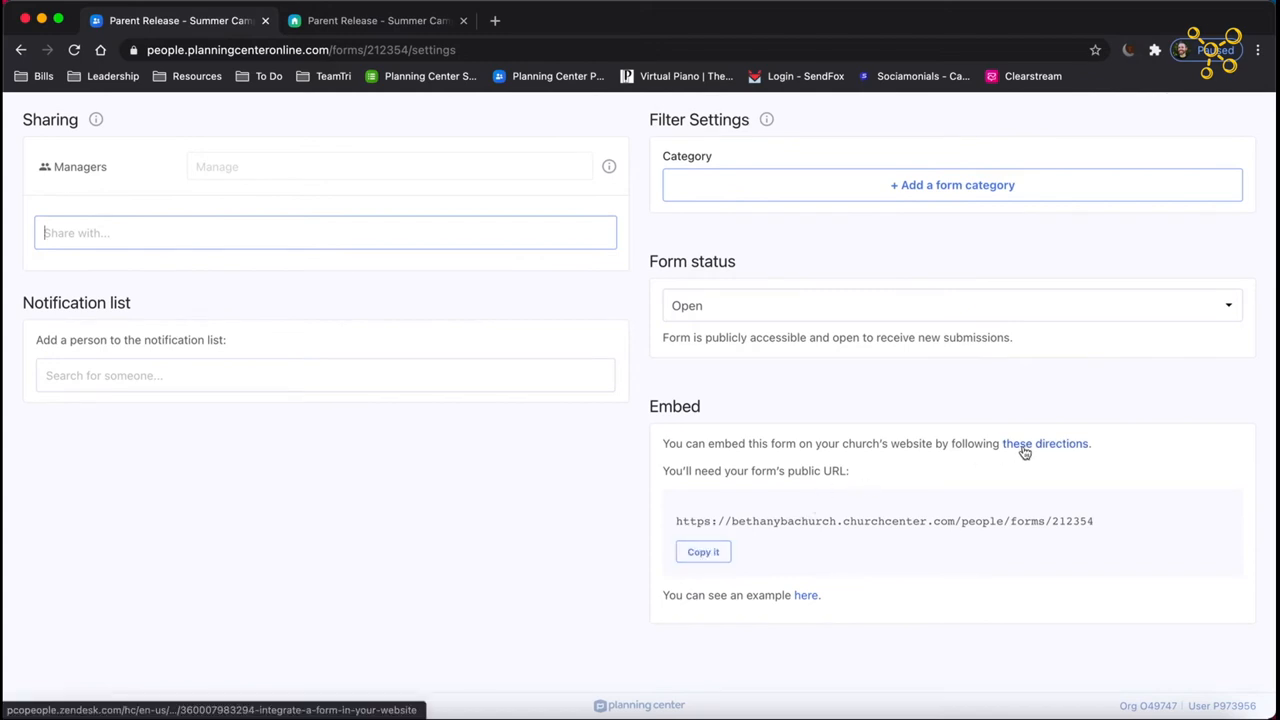
mouse_move(1044, 444)
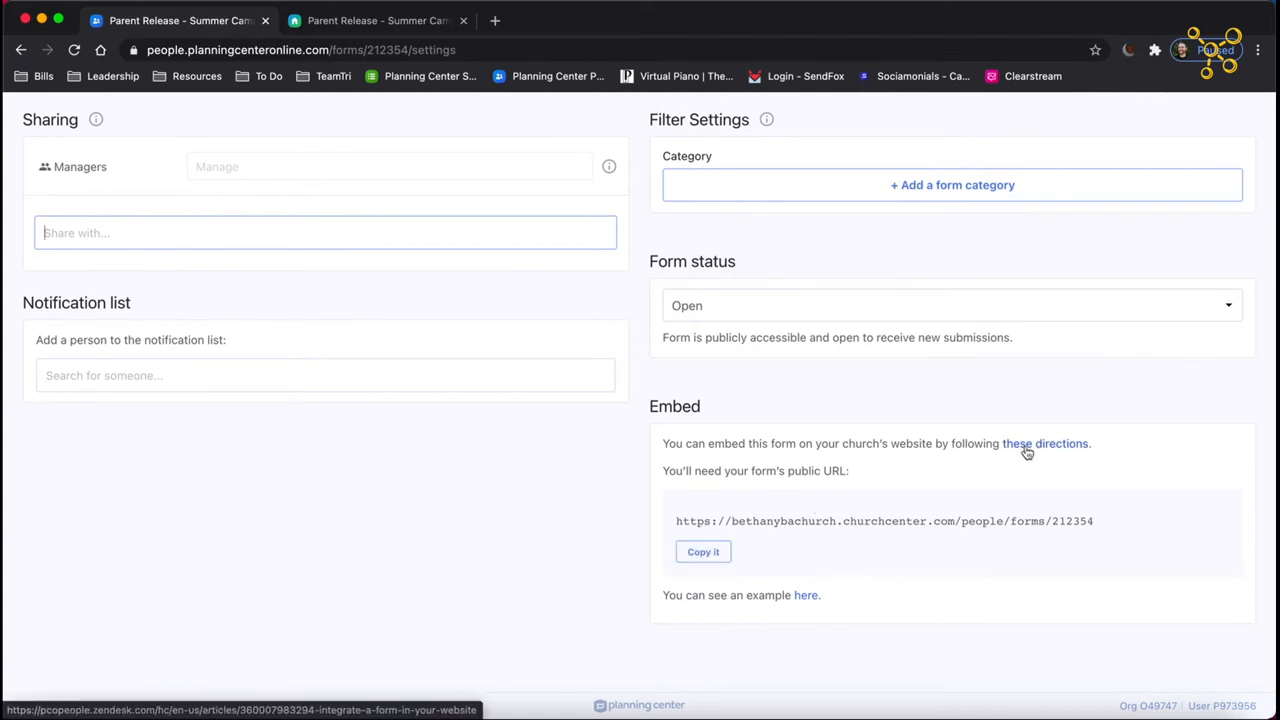
type("Quinn")
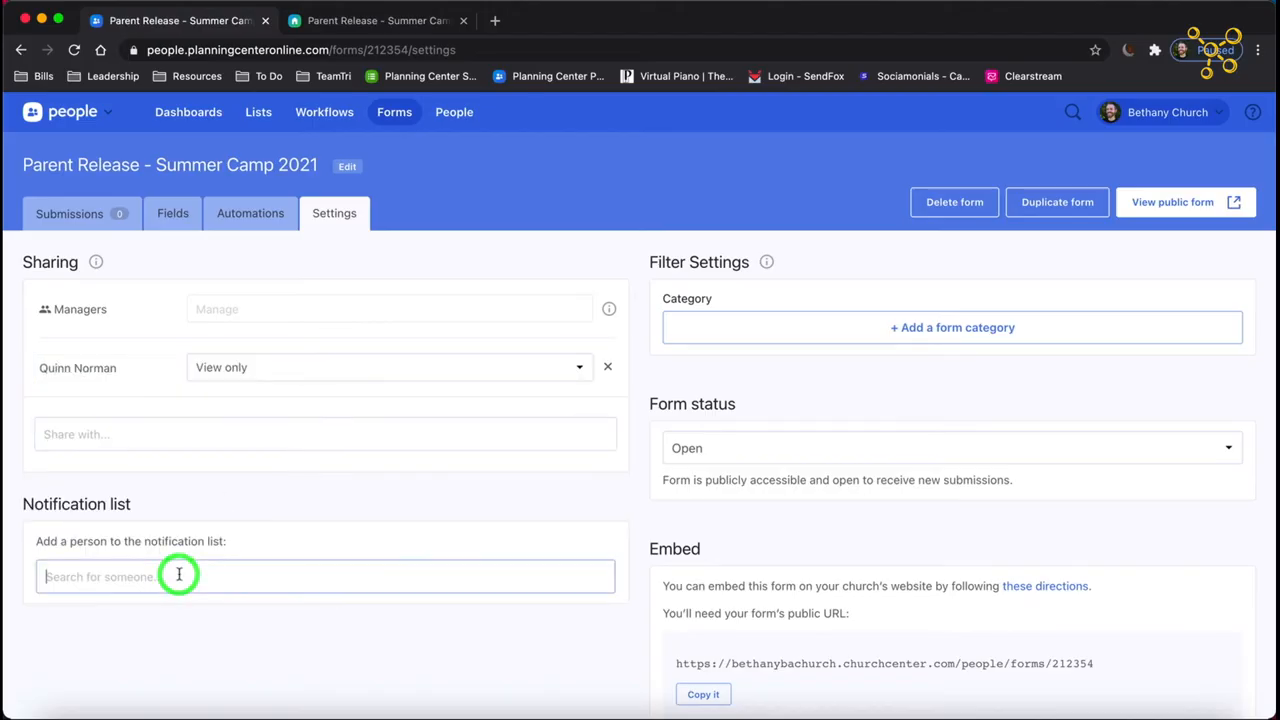
type("Quinn")
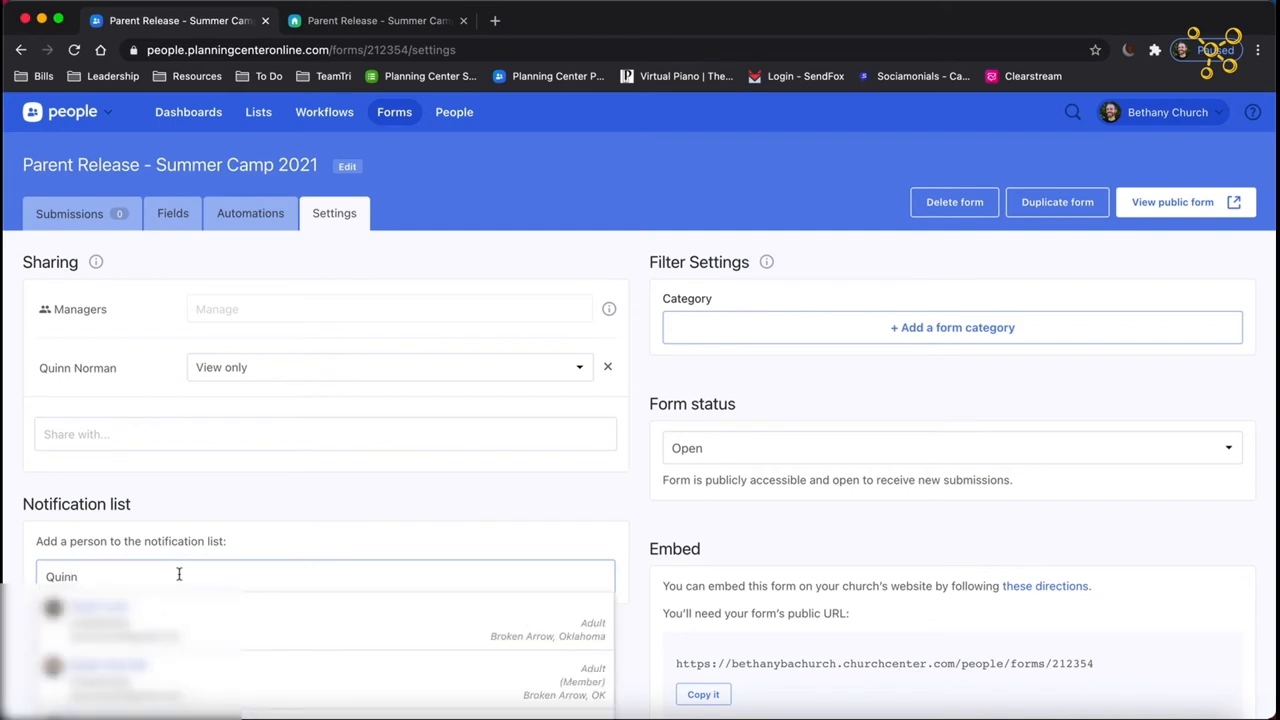
left_click(100, 616)
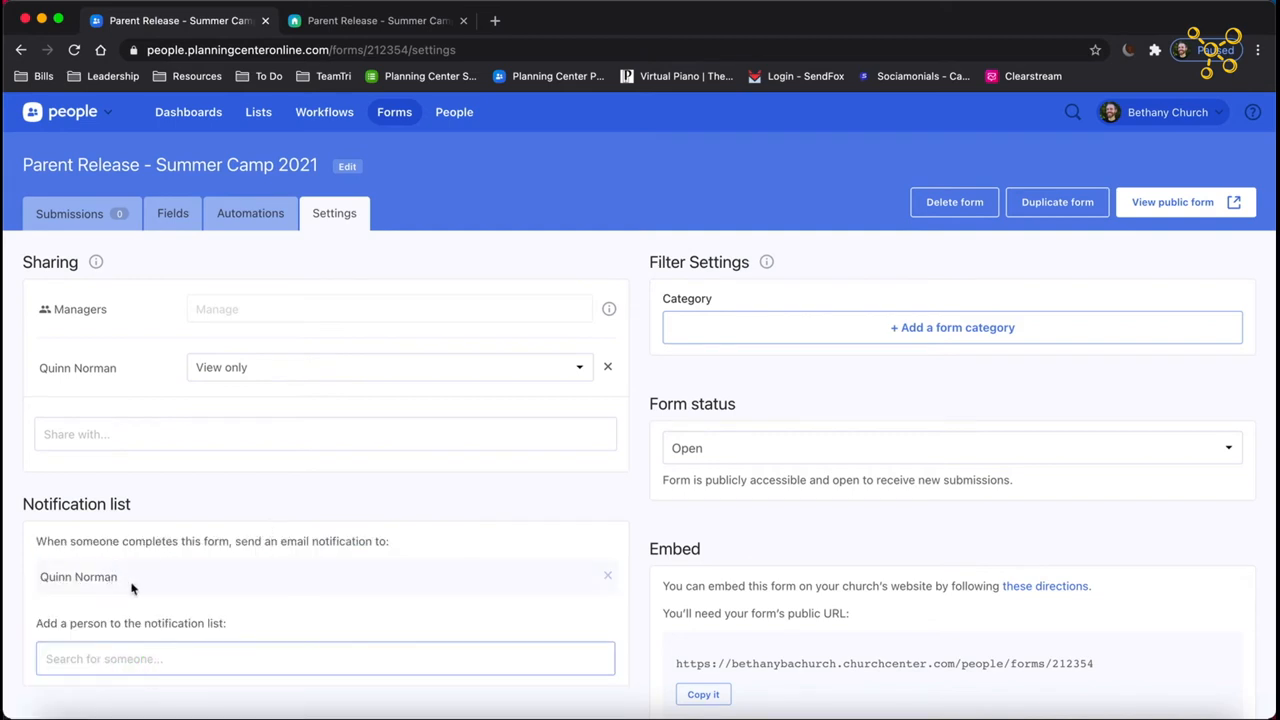
mouse_move(472, 504)
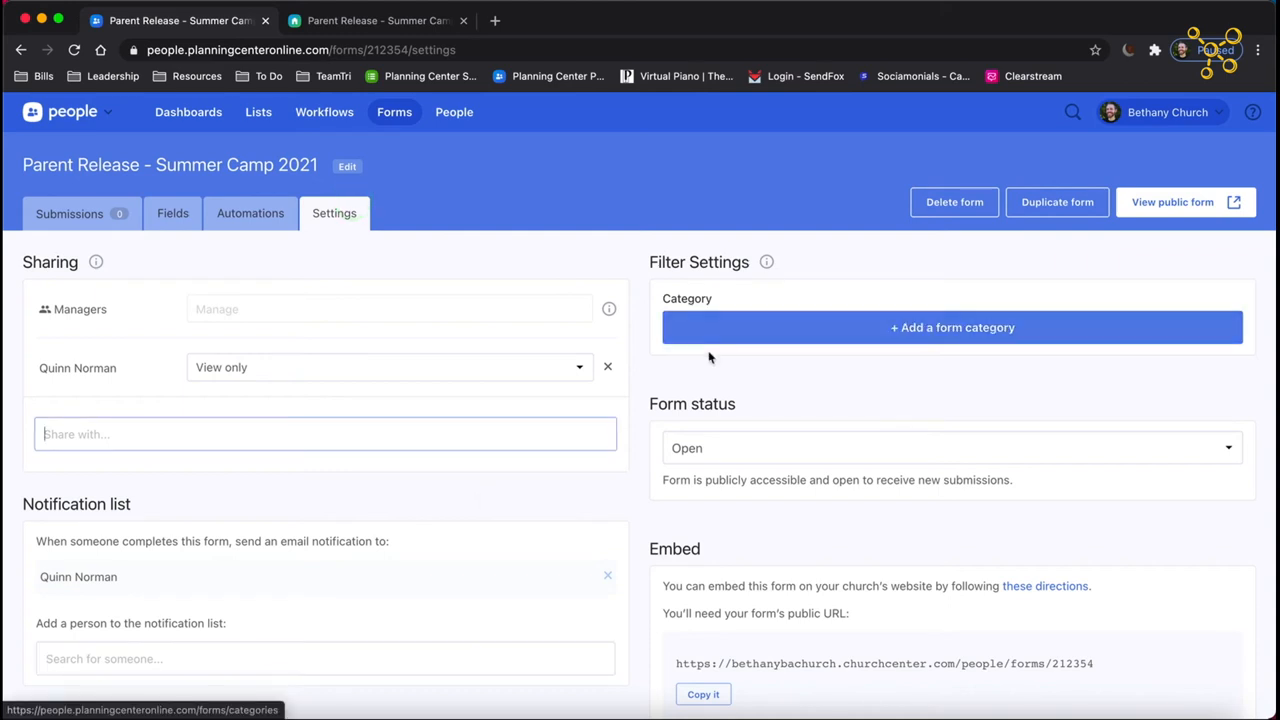
mouse_move(348, 280)
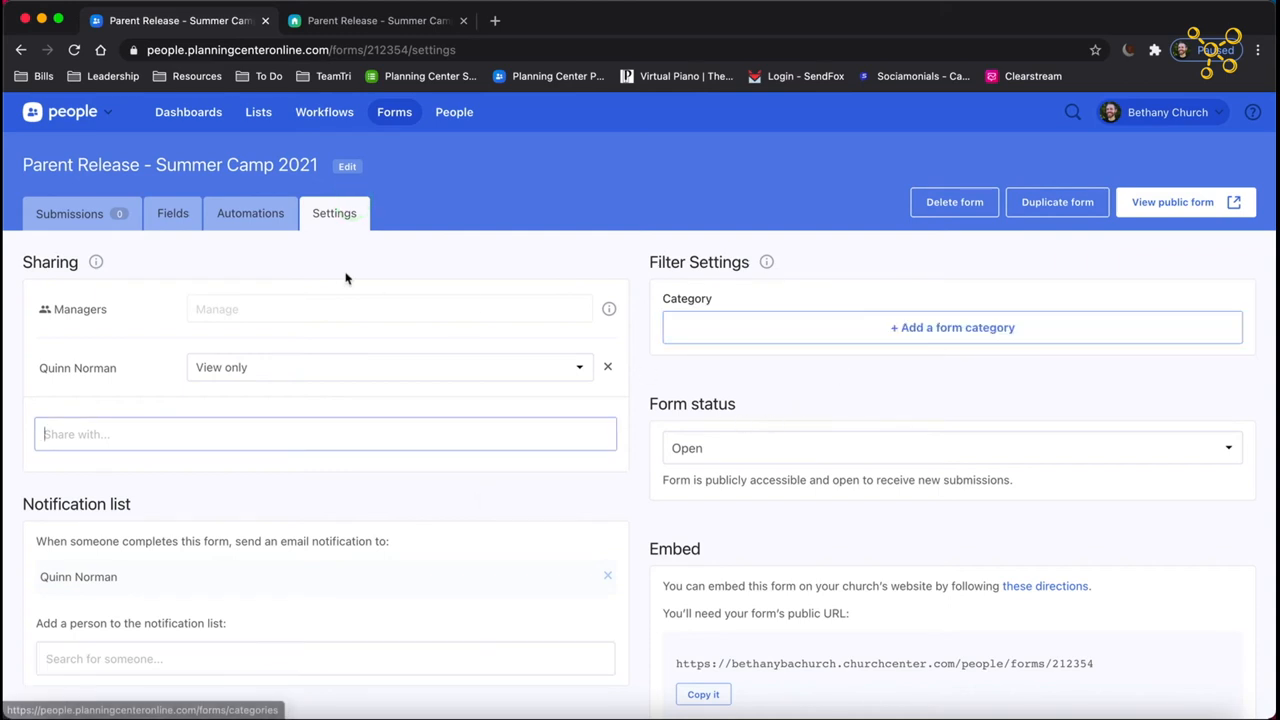
left_click(950, 448)
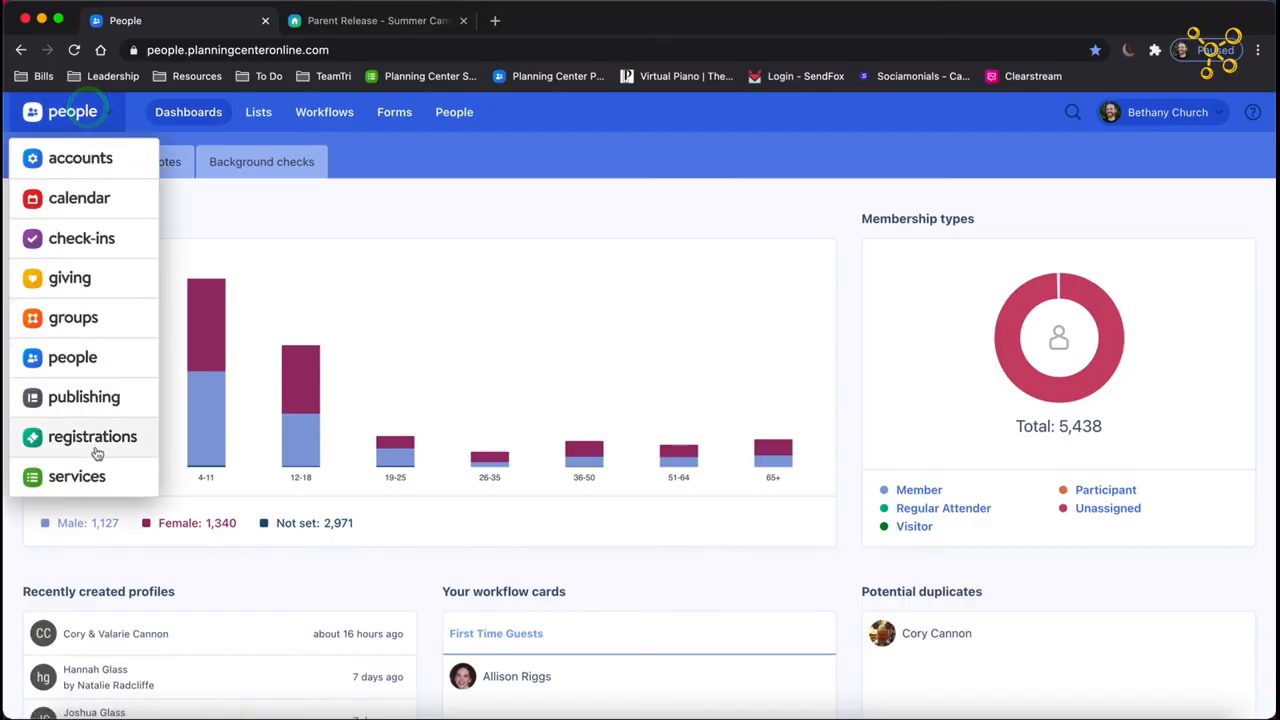
Reach the Forms settings of the Bethany Students Fall Retreat 2020 event in Registrations.
left_click(92, 436)
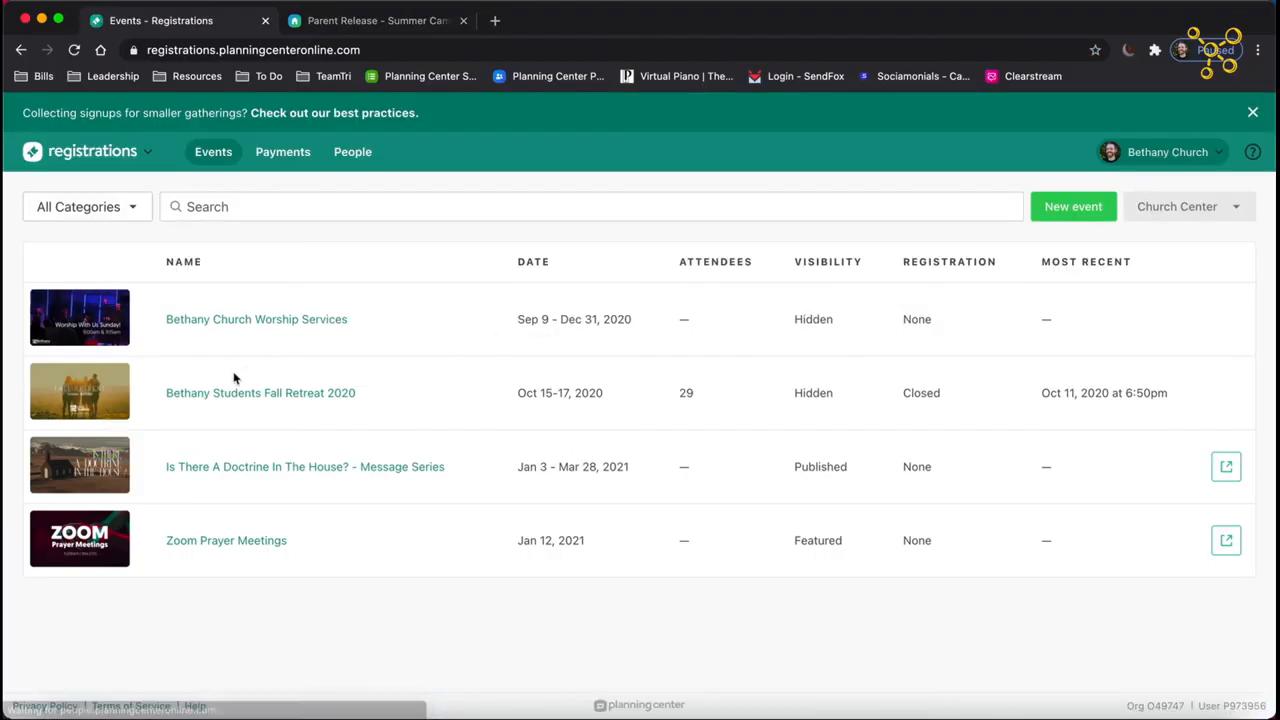
left_click(260, 392)
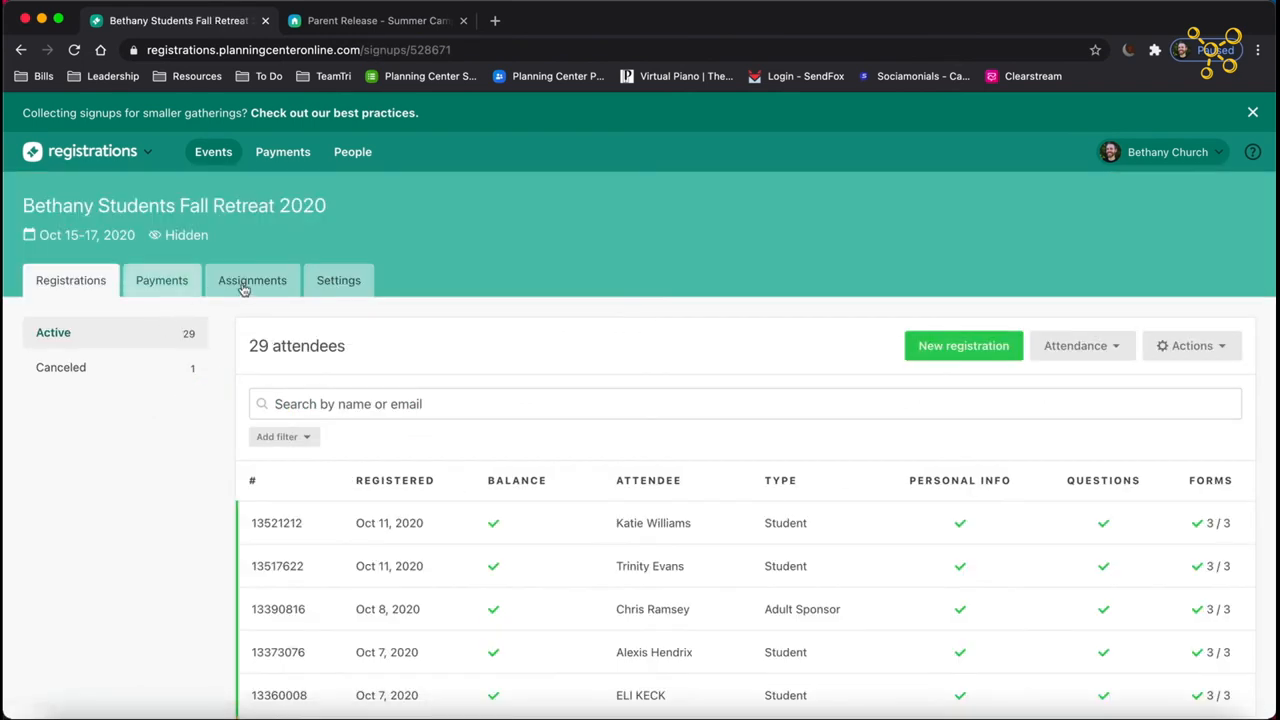
left_click(338, 280)
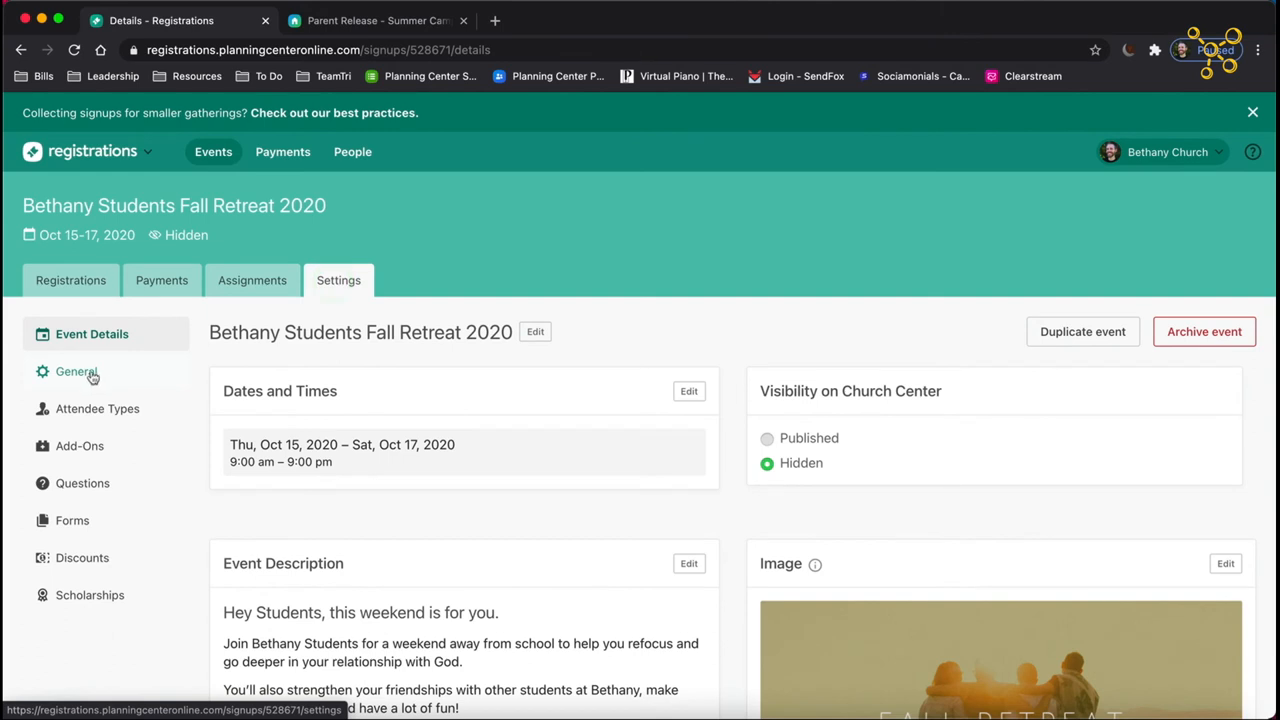
left_click(72, 520)
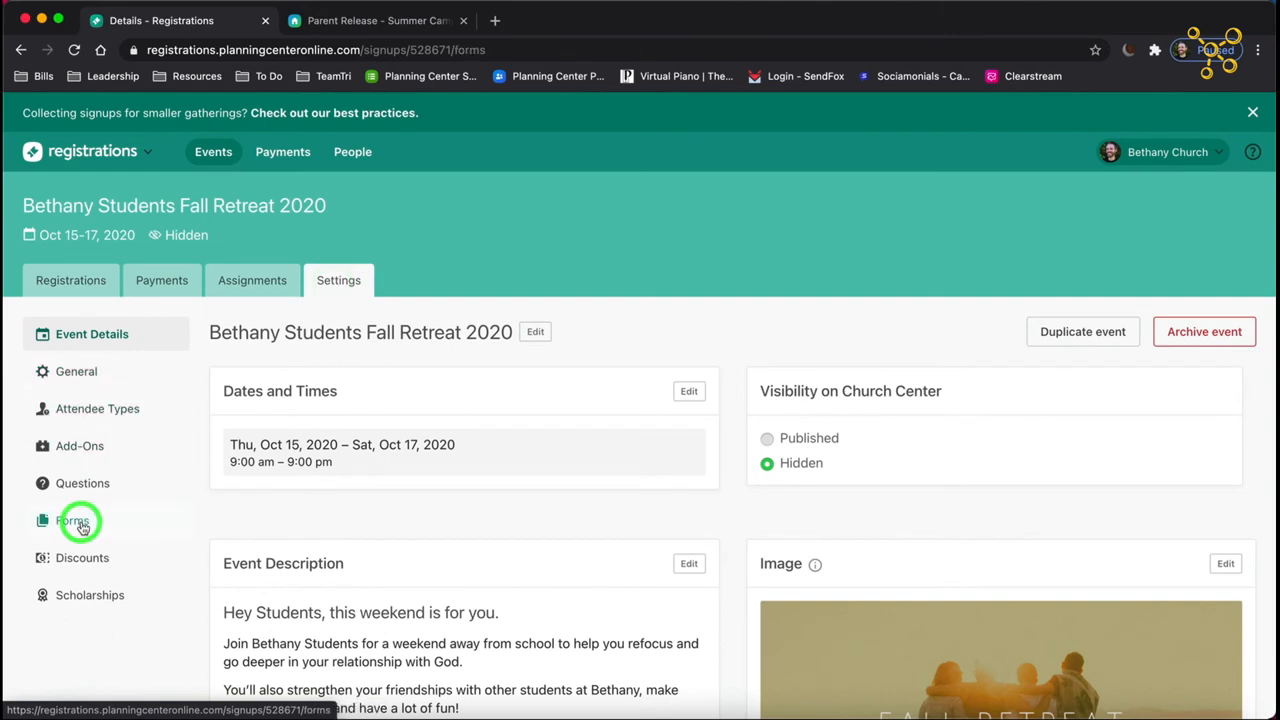
left_click(72, 520)
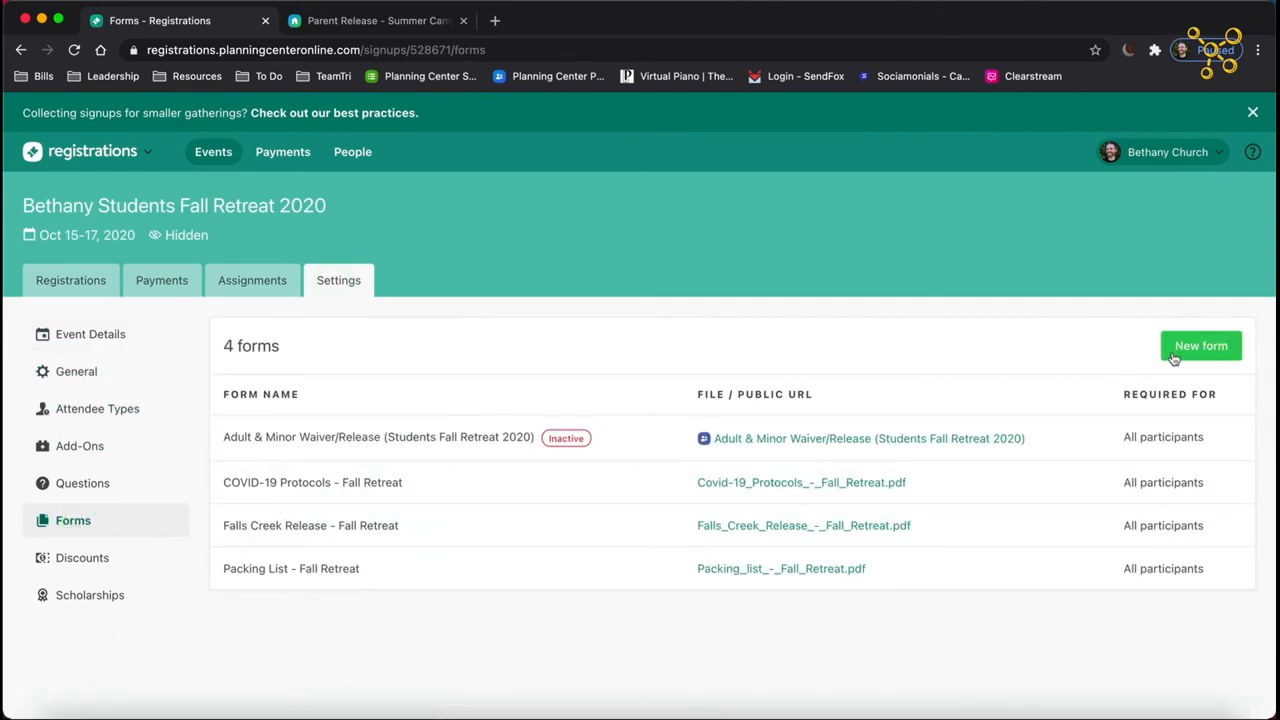
Add a new event form with its type set to People Forms.
left_click(1200, 344)
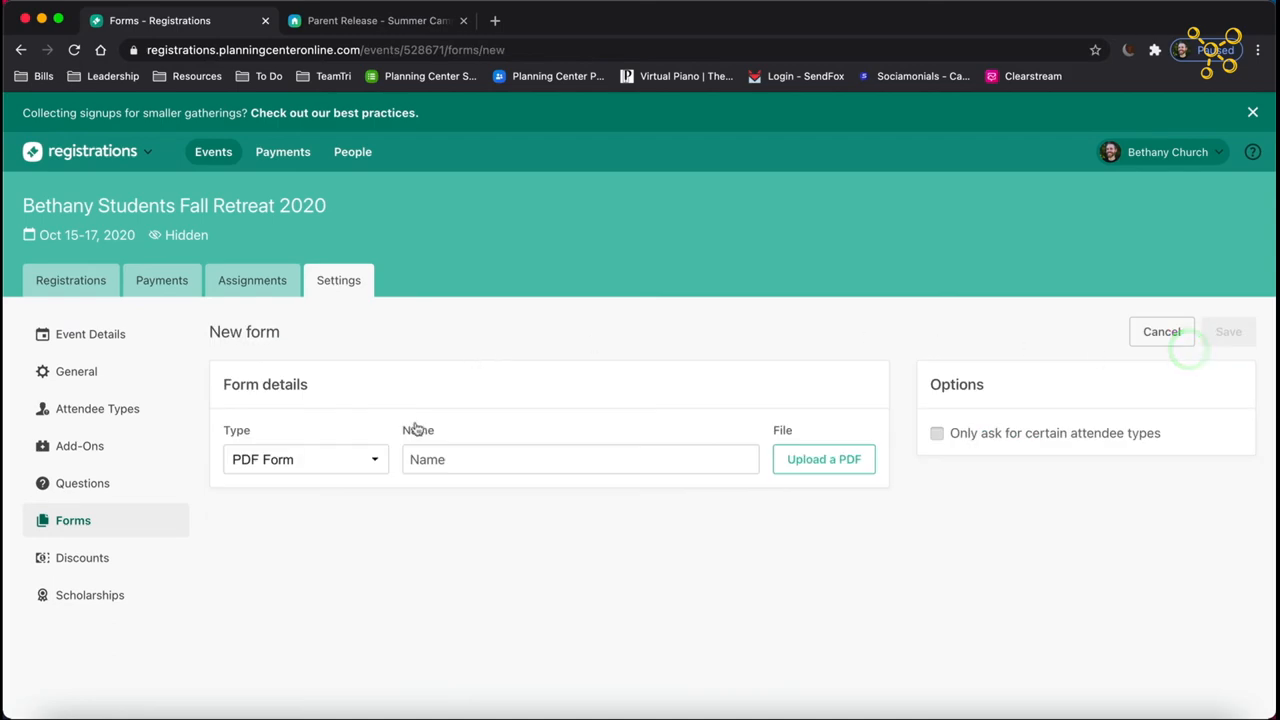
left_click(304, 458)
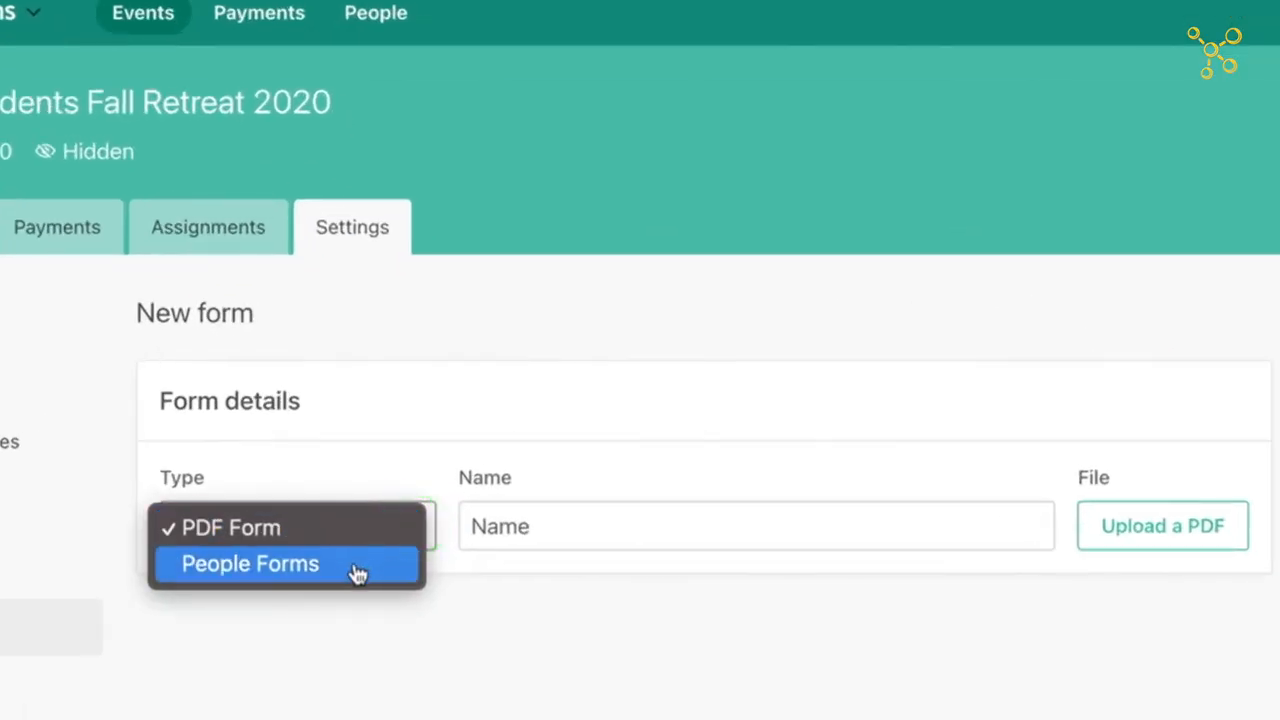
left_click(250, 564)
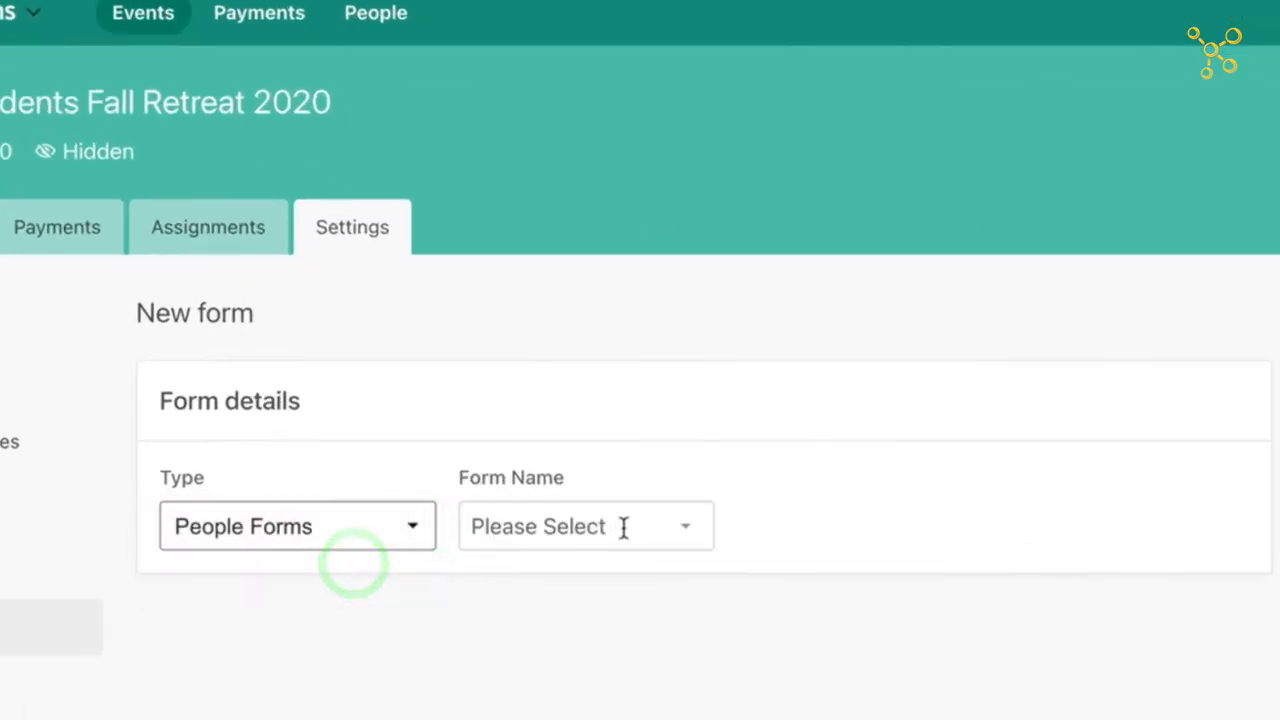
Attach Parent Release - Summer Camp 2021, asked only of certain attendee types.
left_click(584, 526)
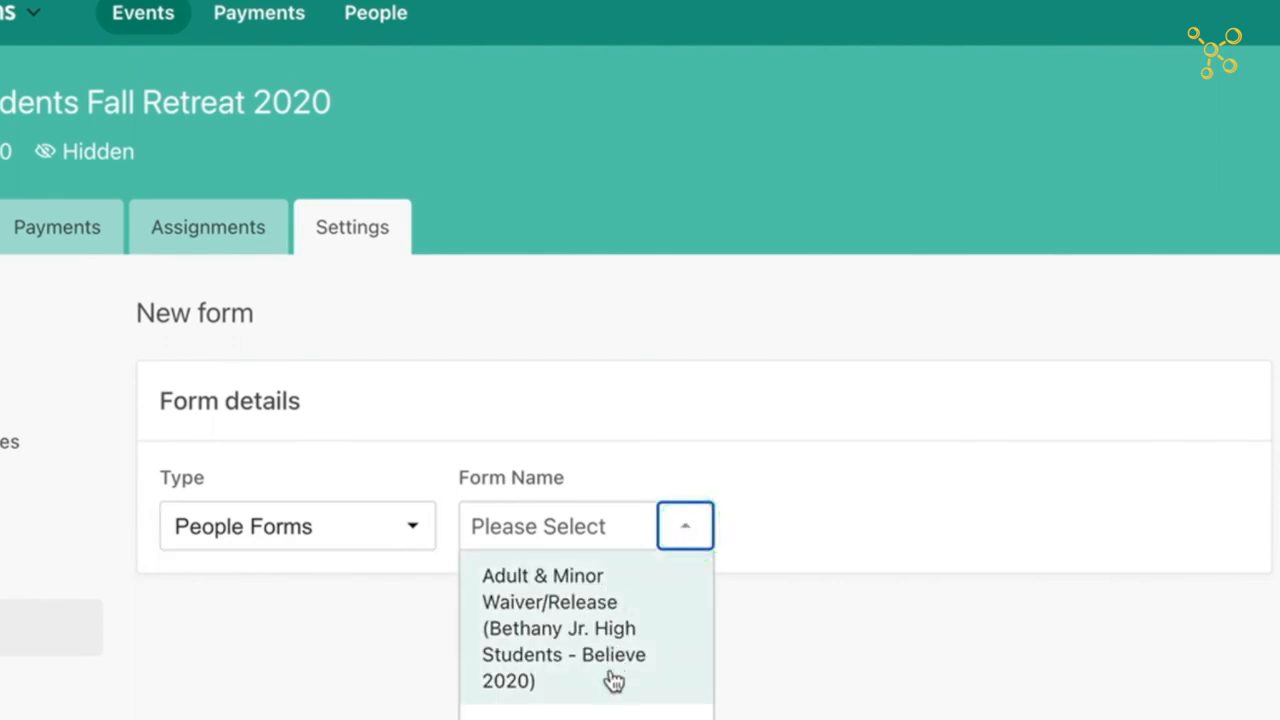
scroll("down", 3)
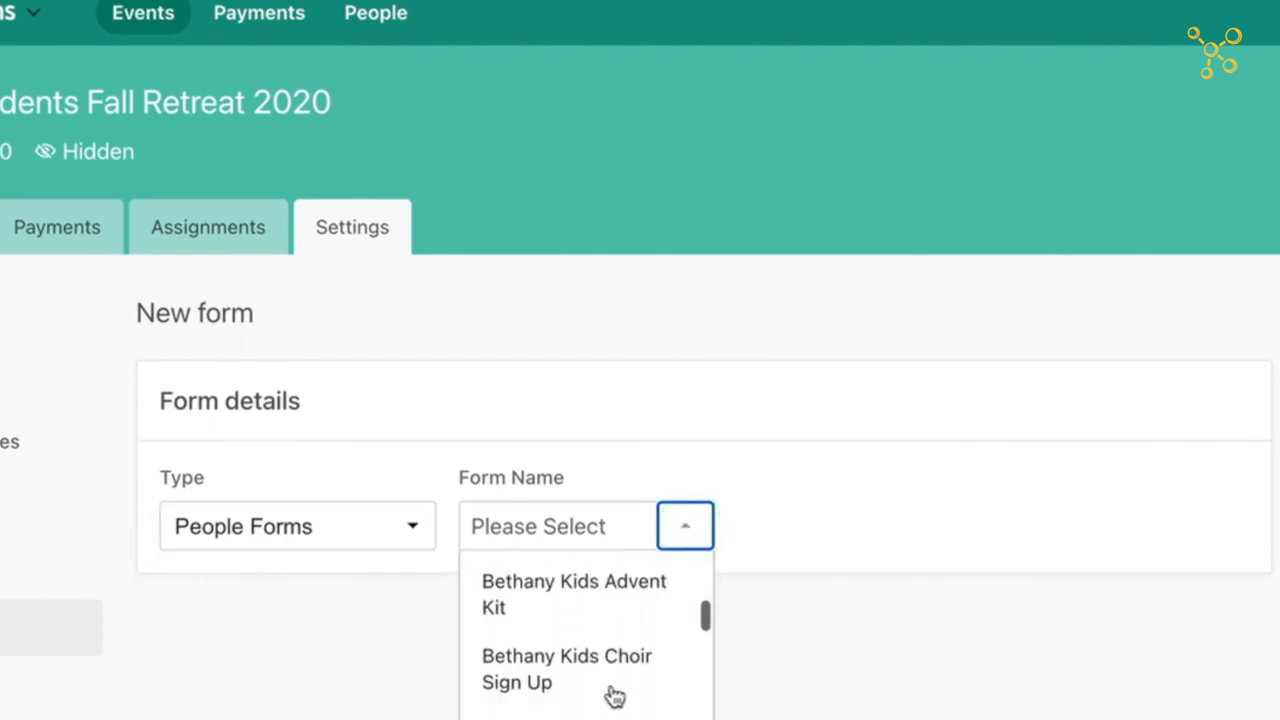
scroll("down", 3)
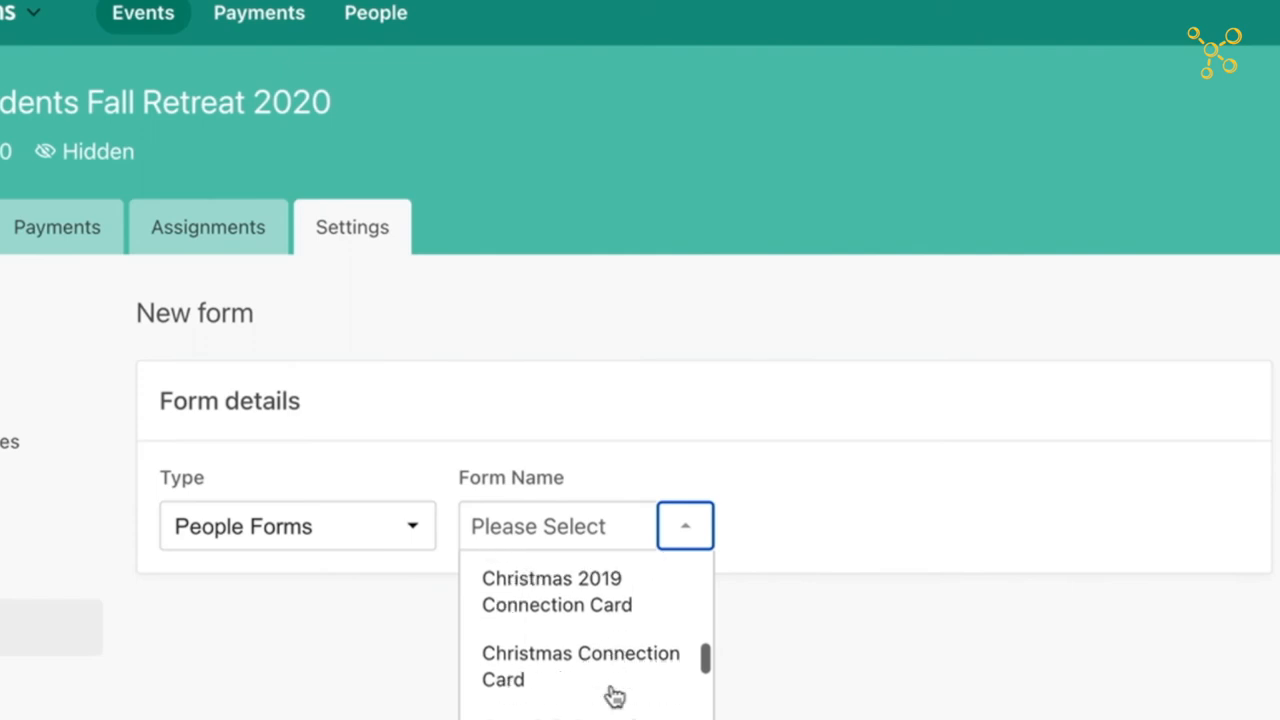
scroll("down", 3)
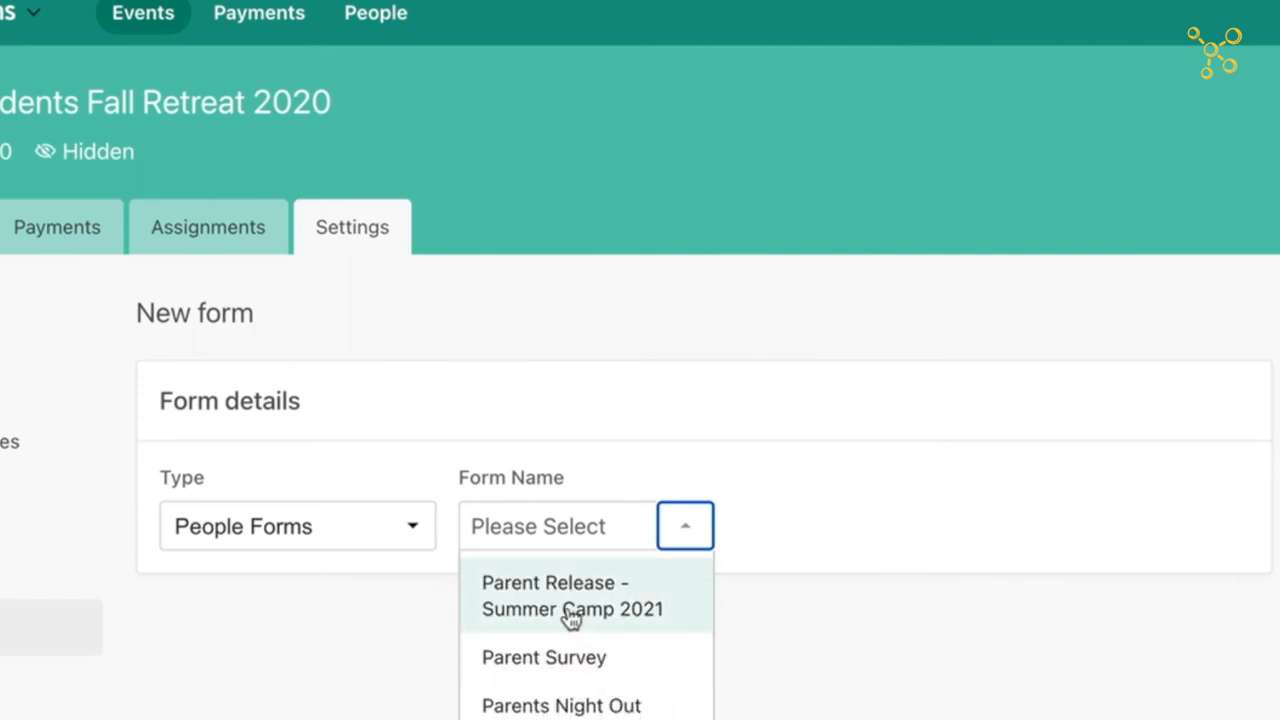
left_click(572, 596)
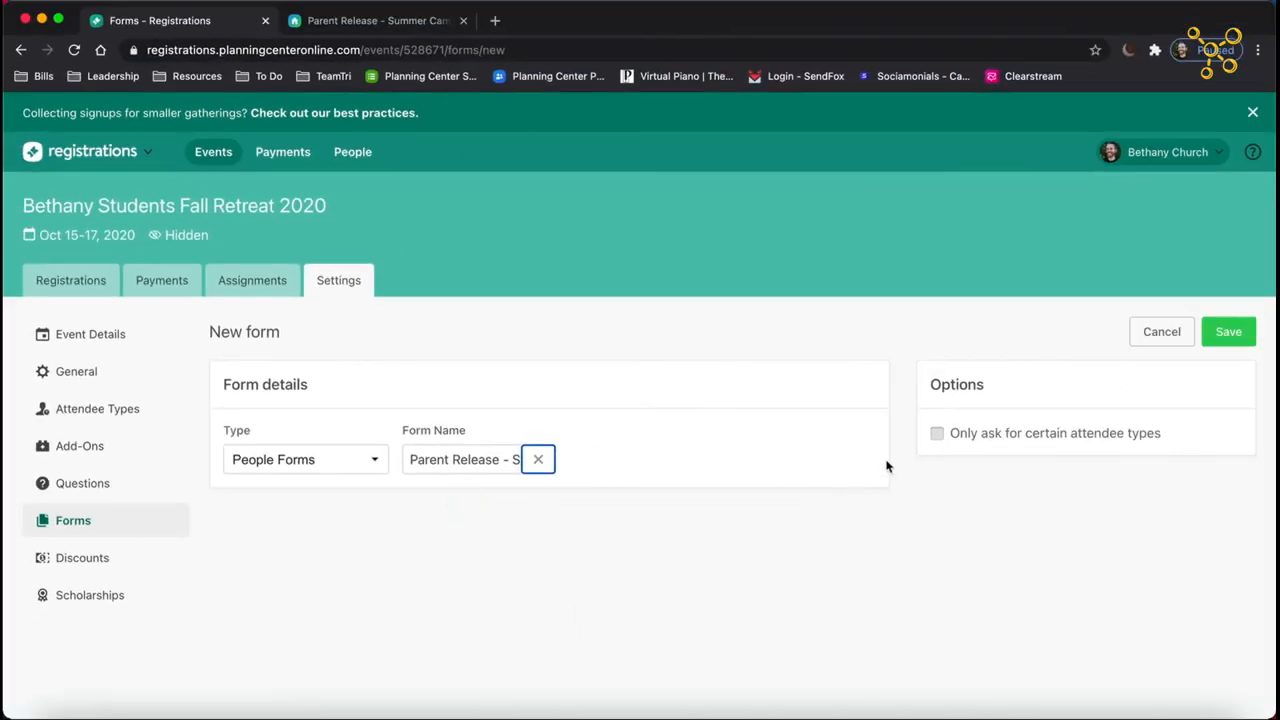
left_click(936, 432)
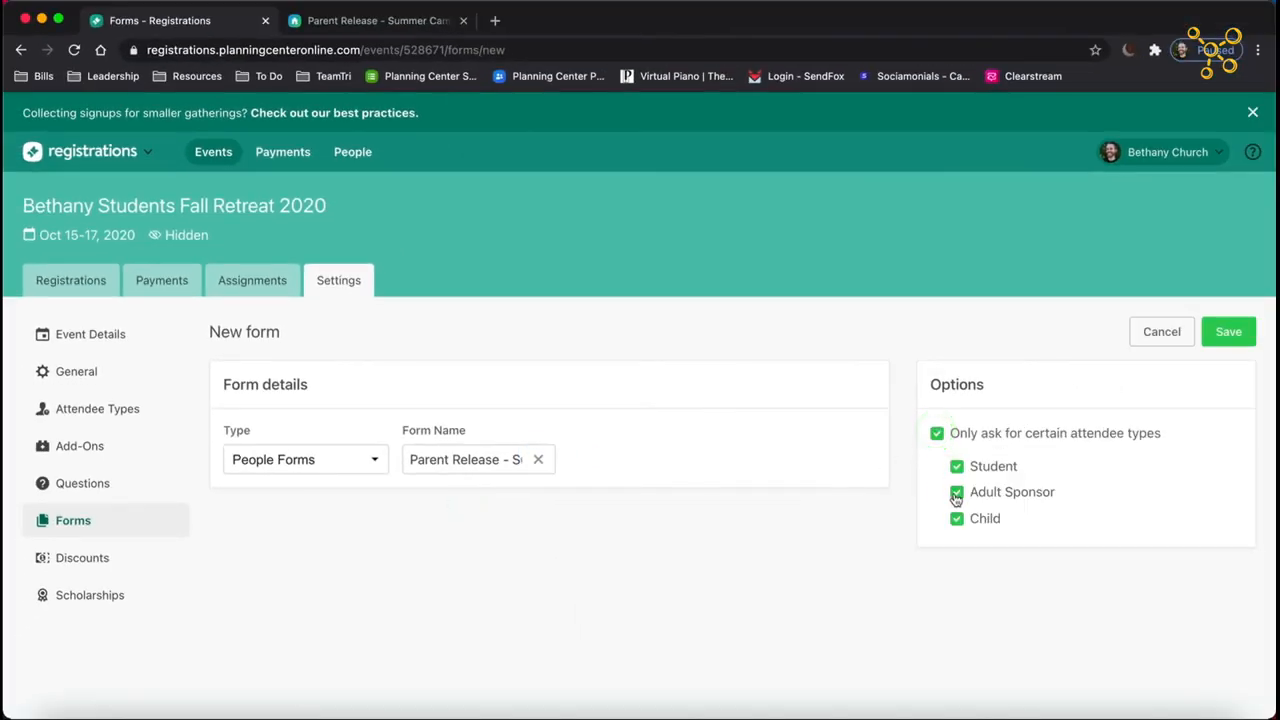